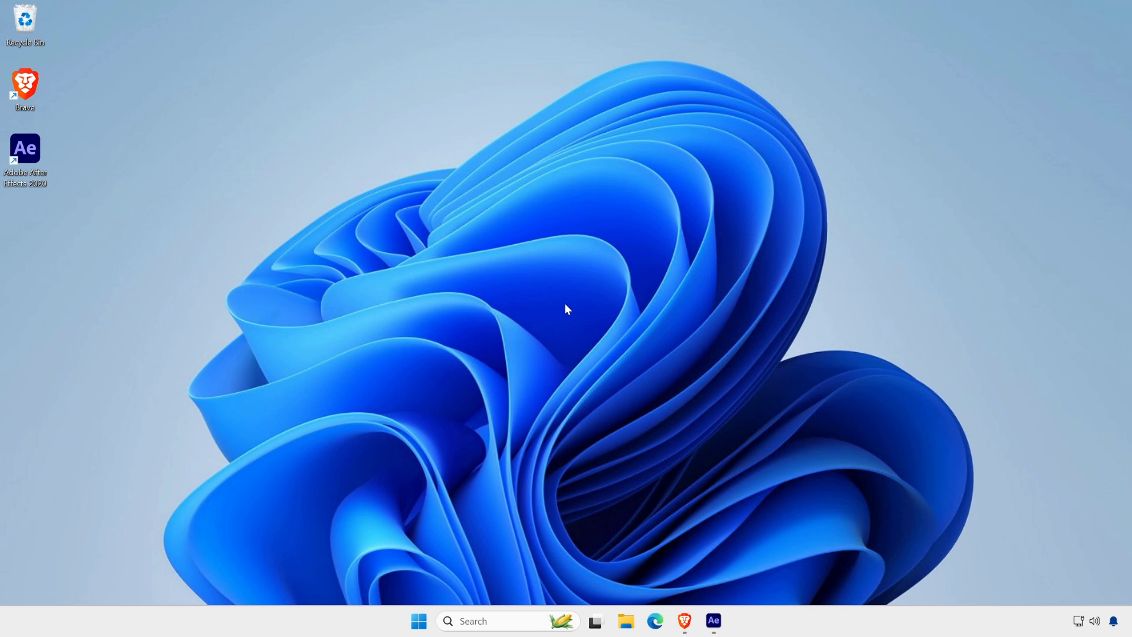
- Bring the LowerThird.aep project window to the front from the taskbar
left_click(712, 622)
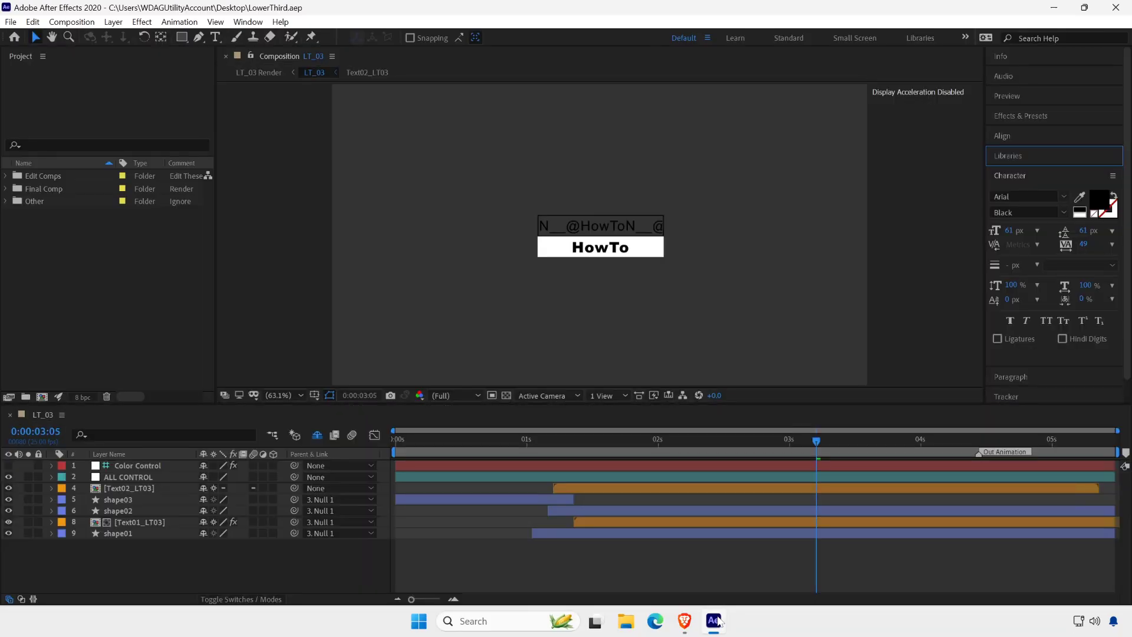
mouse_move(805, 449)
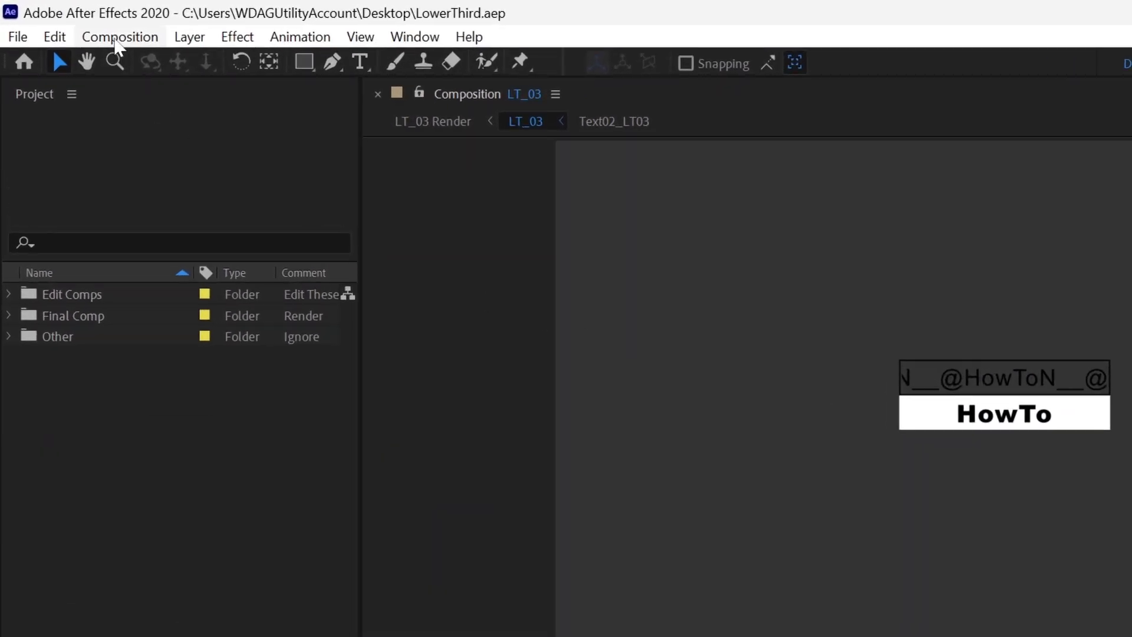
- Add LT_03 to the Render Queue and bring up its Lossless output module settings
left_click(120, 36)
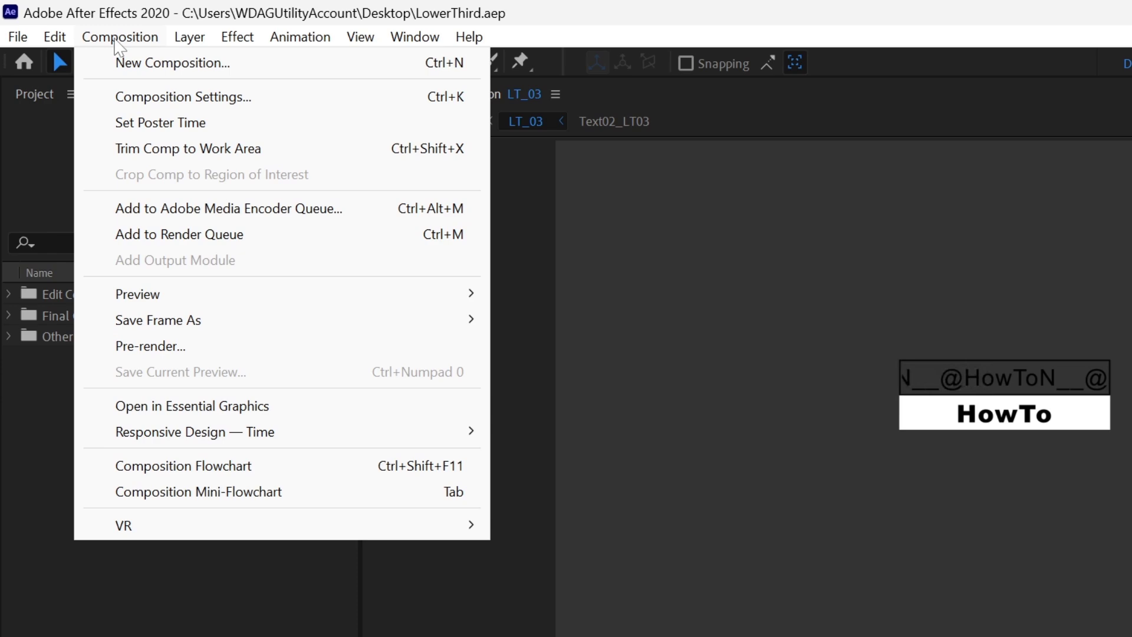
left_click(178, 233)
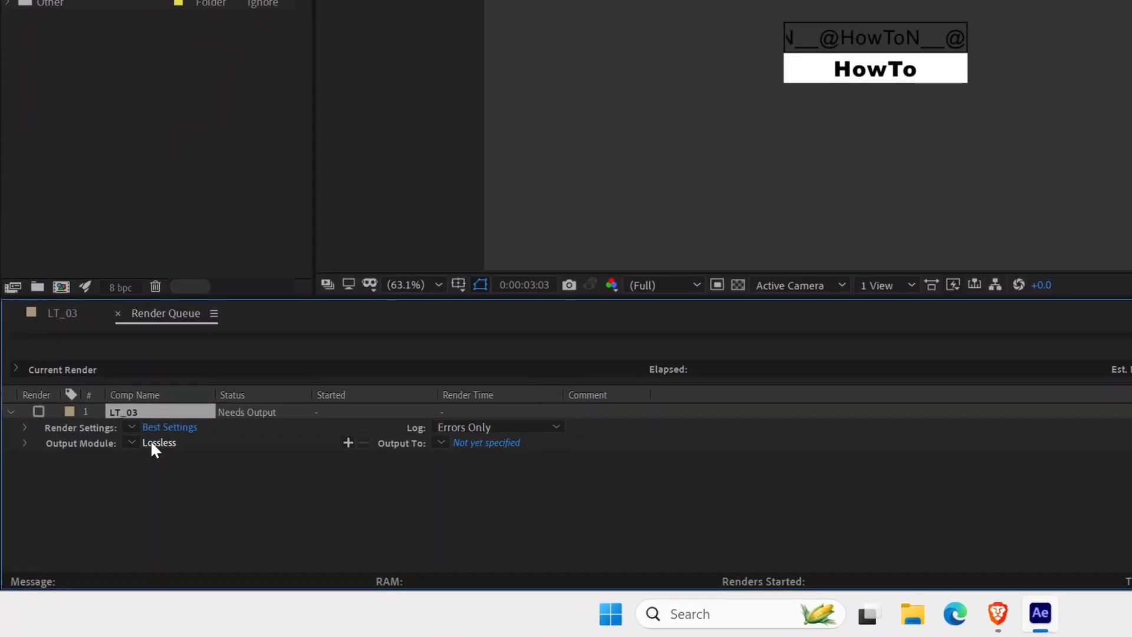
left_click(159, 443)
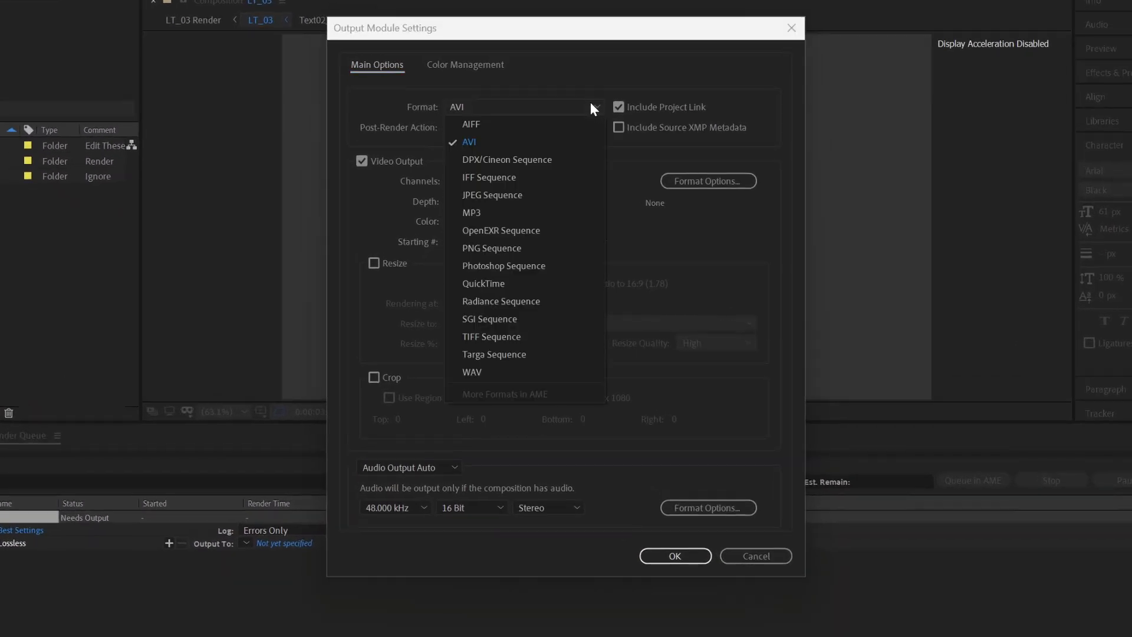
mouse_move(510, 354)
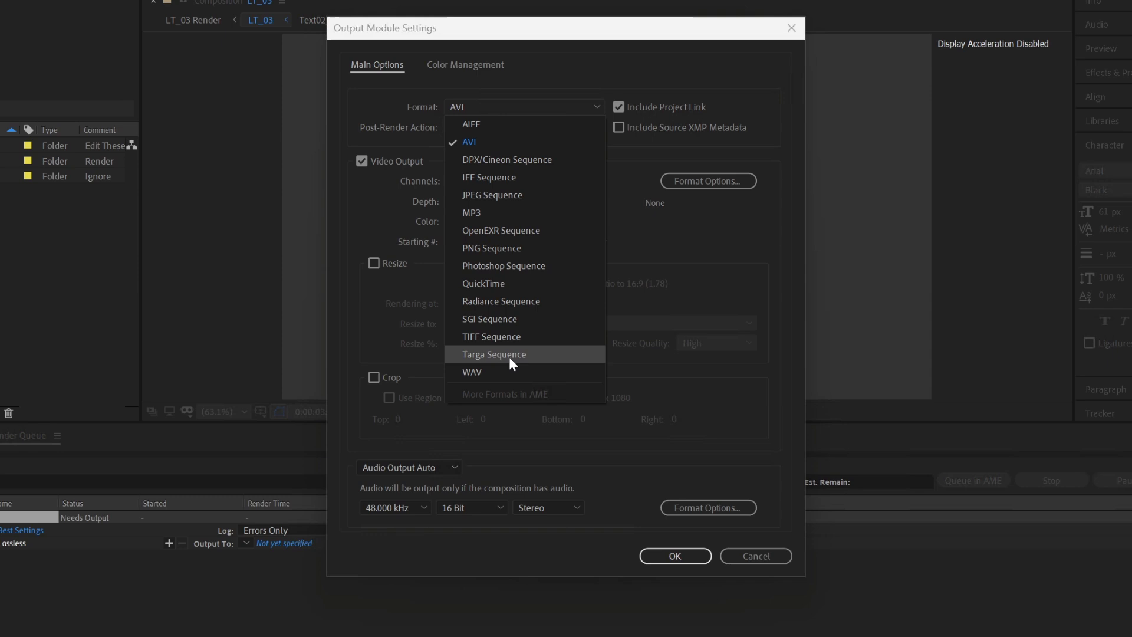
mouse_move(506, 371)
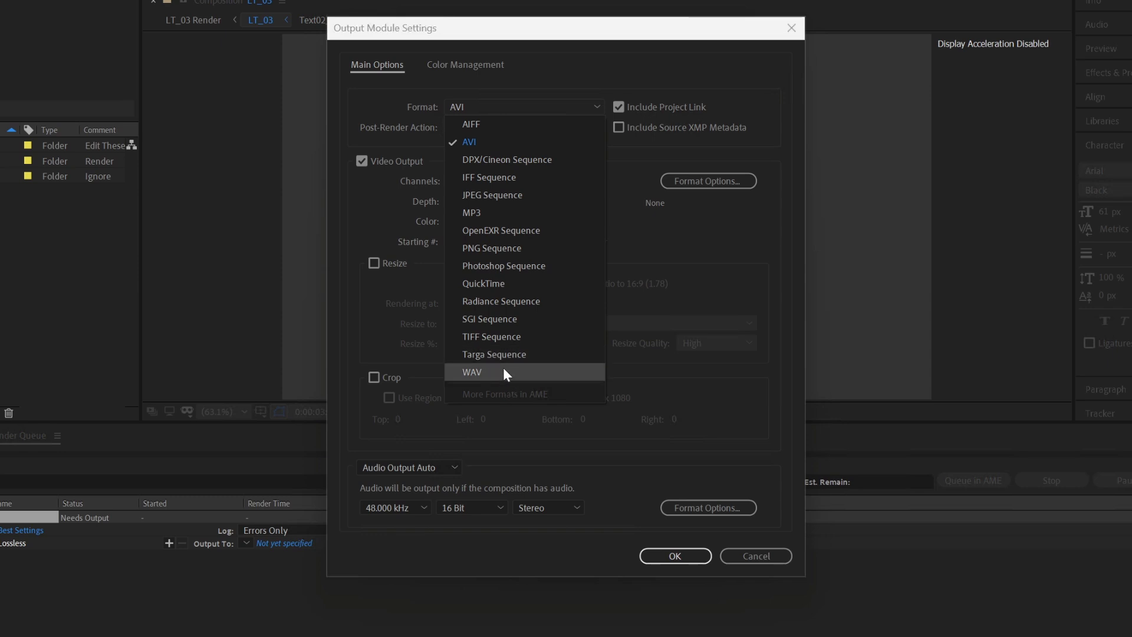
mouse_move(521, 176)
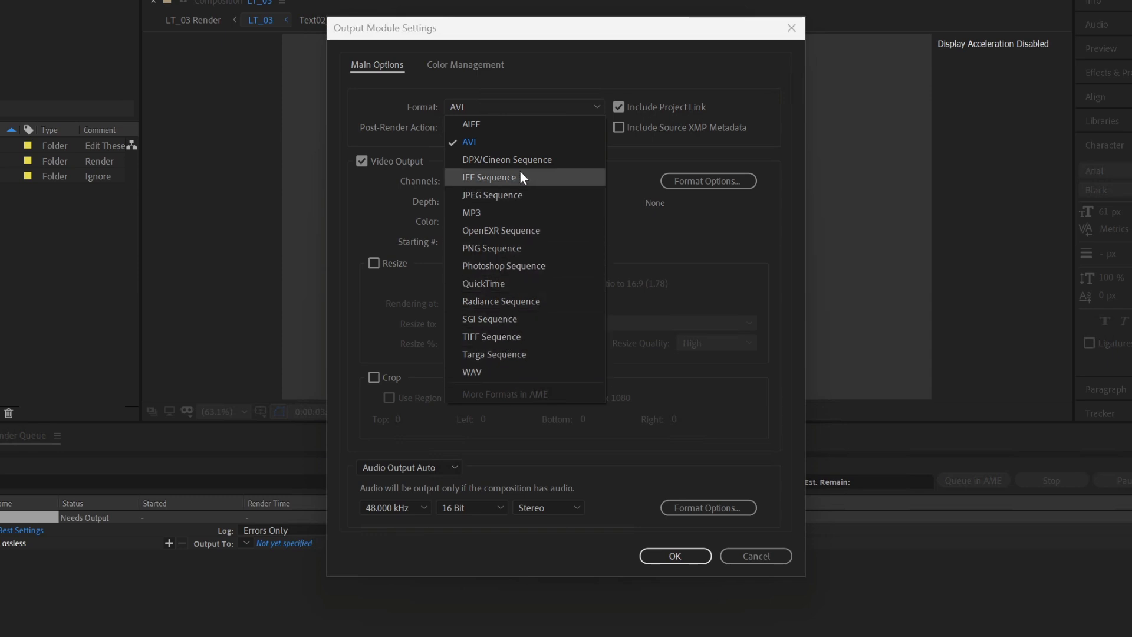
mouse_move(540, 372)
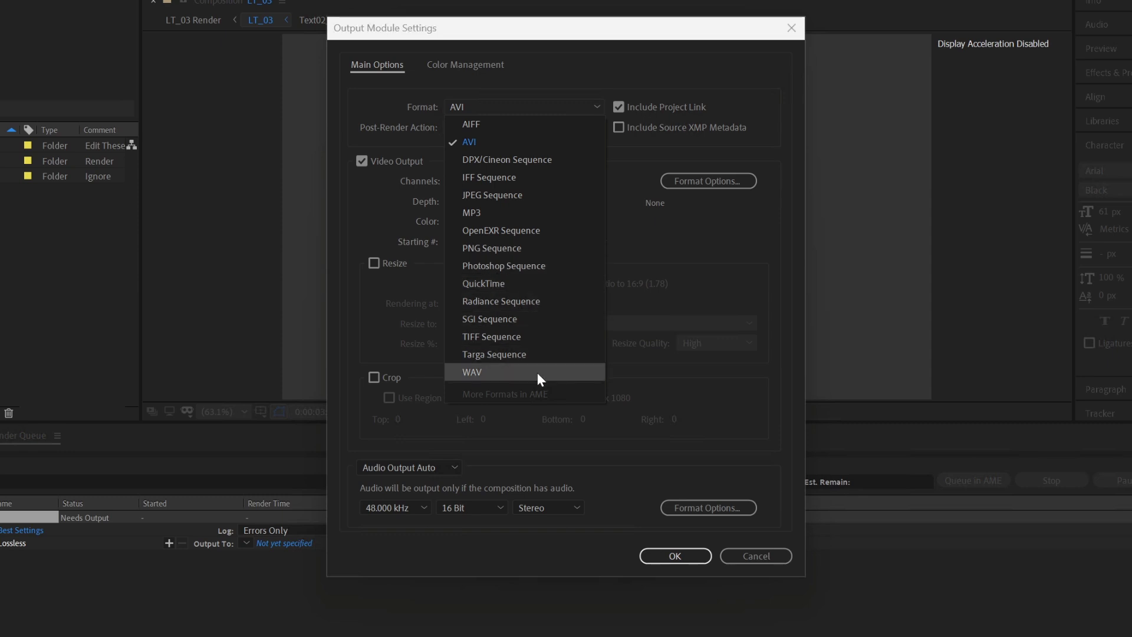
mouse_move(713, 300)
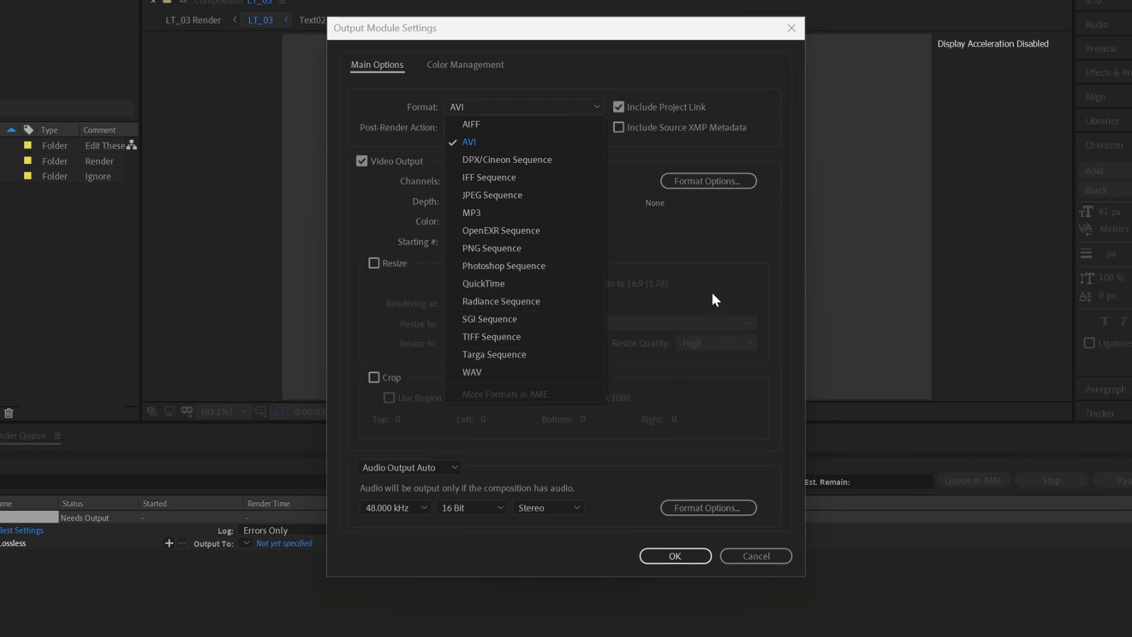
- Keep the AVI format, review its Format Options and codec list, and cancel without changes
left_click(468, 141)
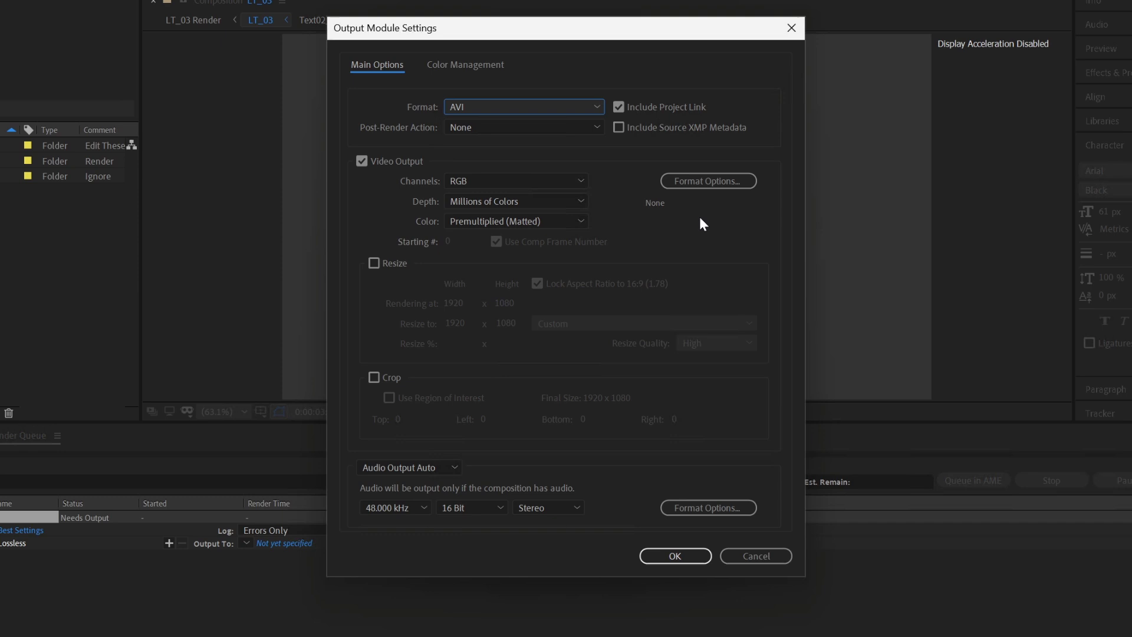
left_click(706, 180)
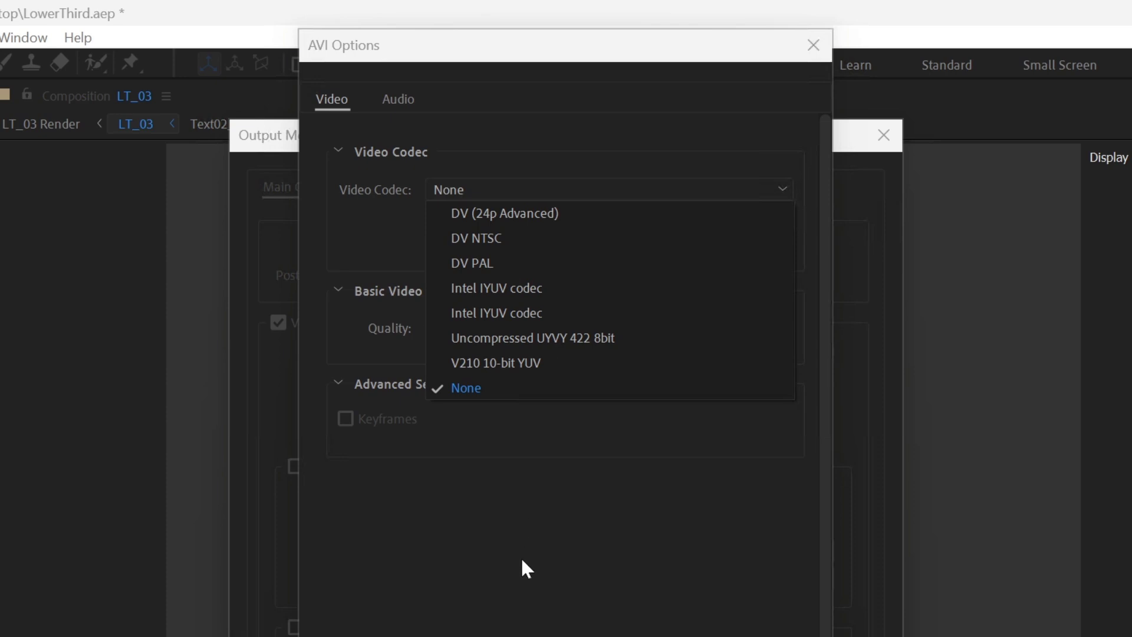
left_click(466, 388)
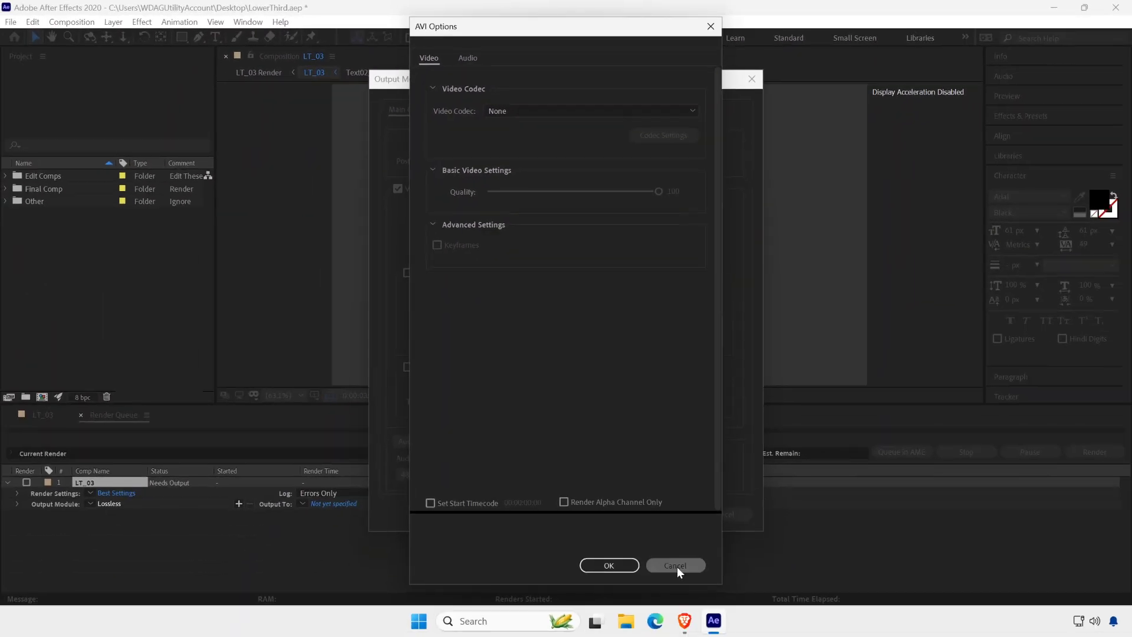
left_click(674, 565)
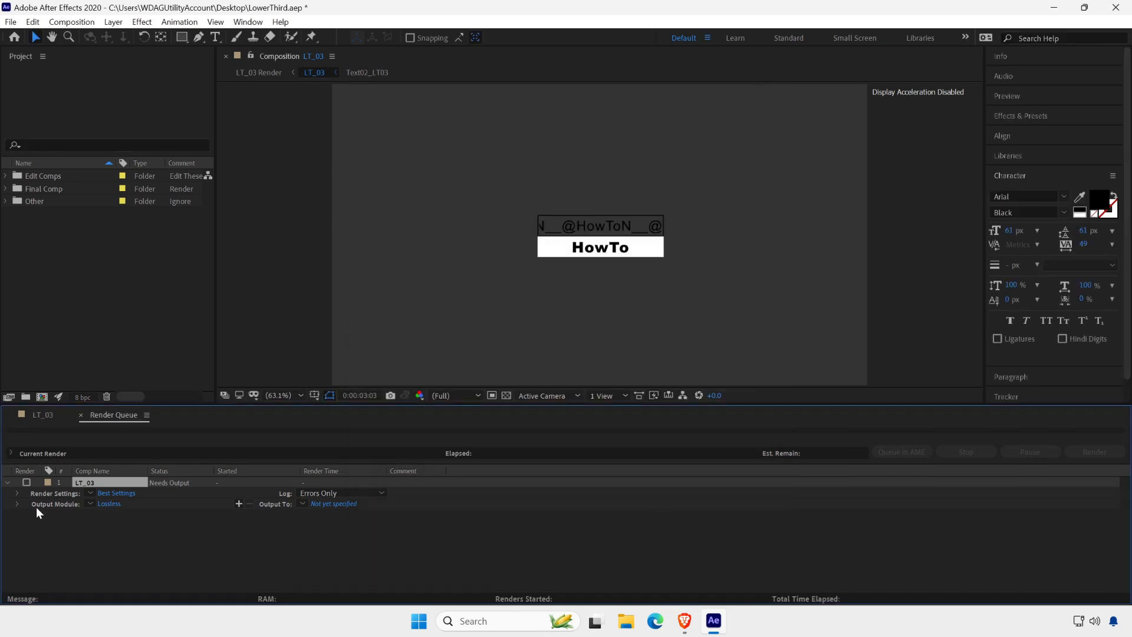
mouse_move(100, 530)
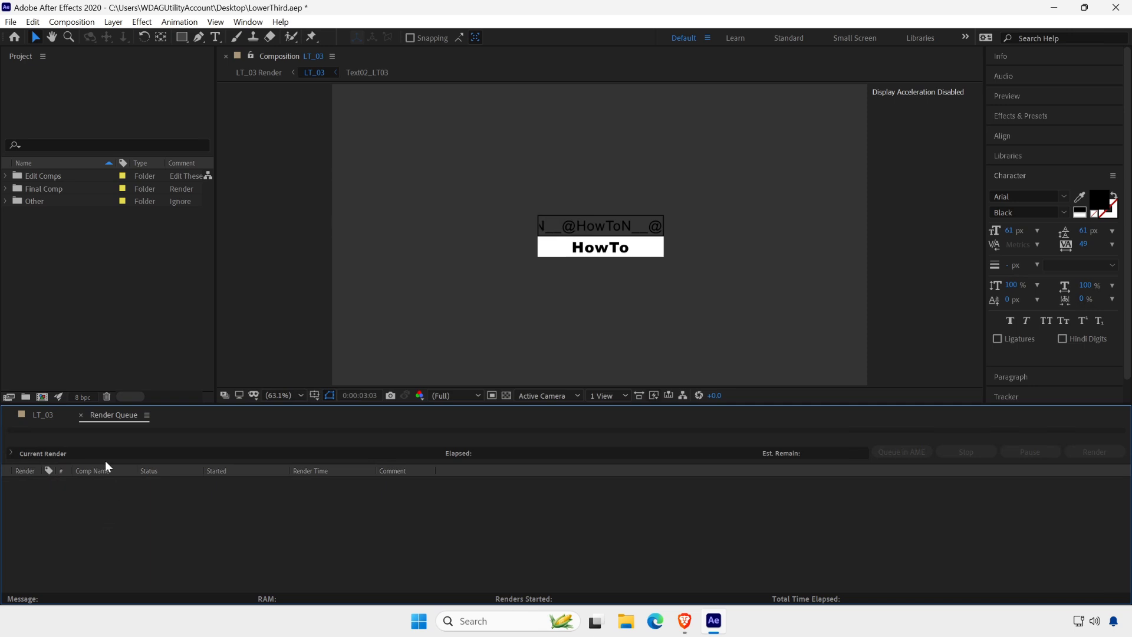
- Save the project as LowerThird on the desktop via Save As, then quit After Effects
left_click(43, 414)
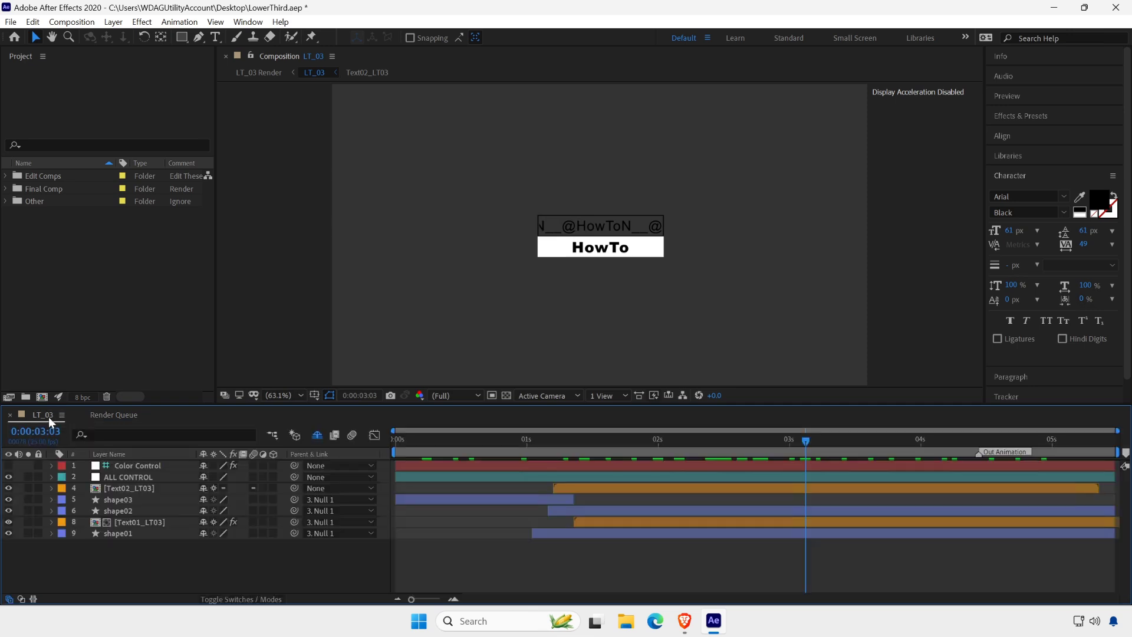
left_click(11, 21)
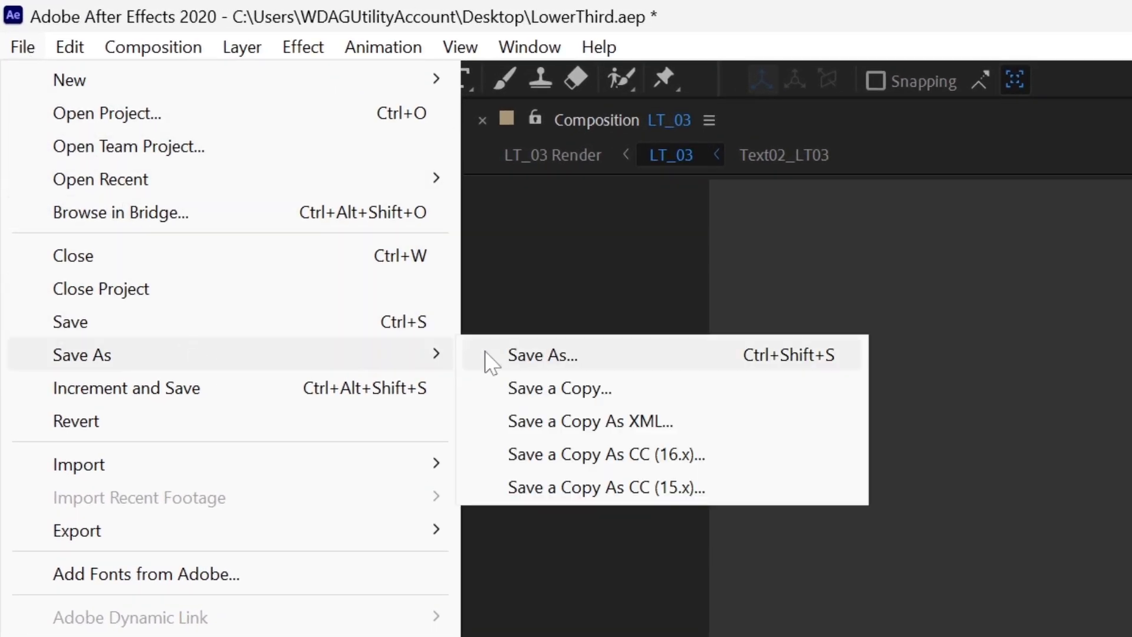
left_click(543, 355)
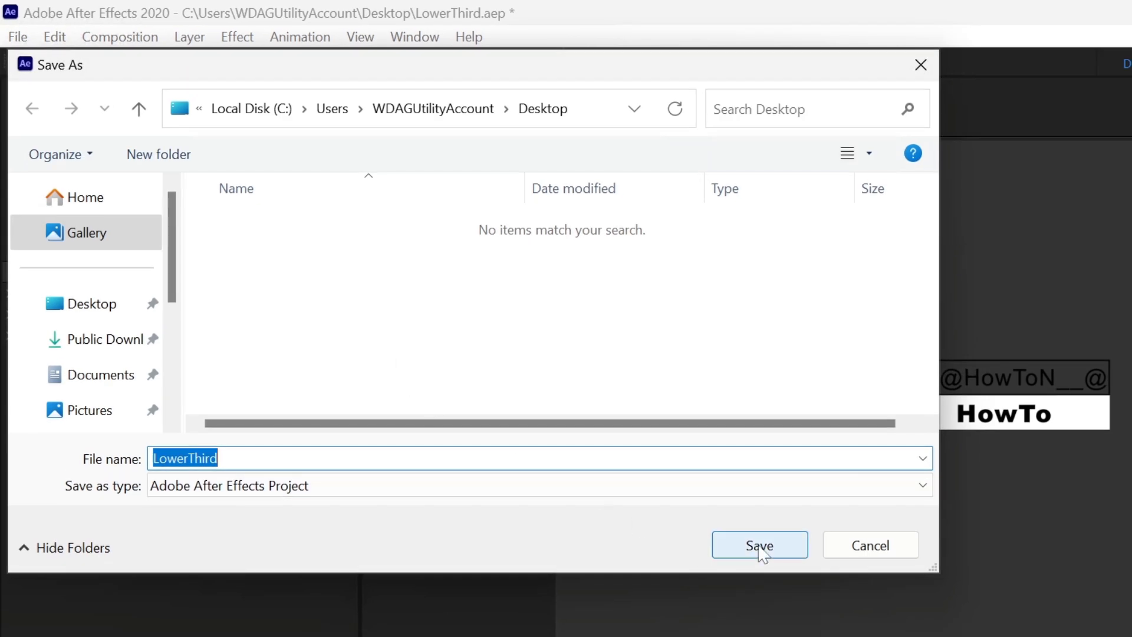
left_click(758, 545)
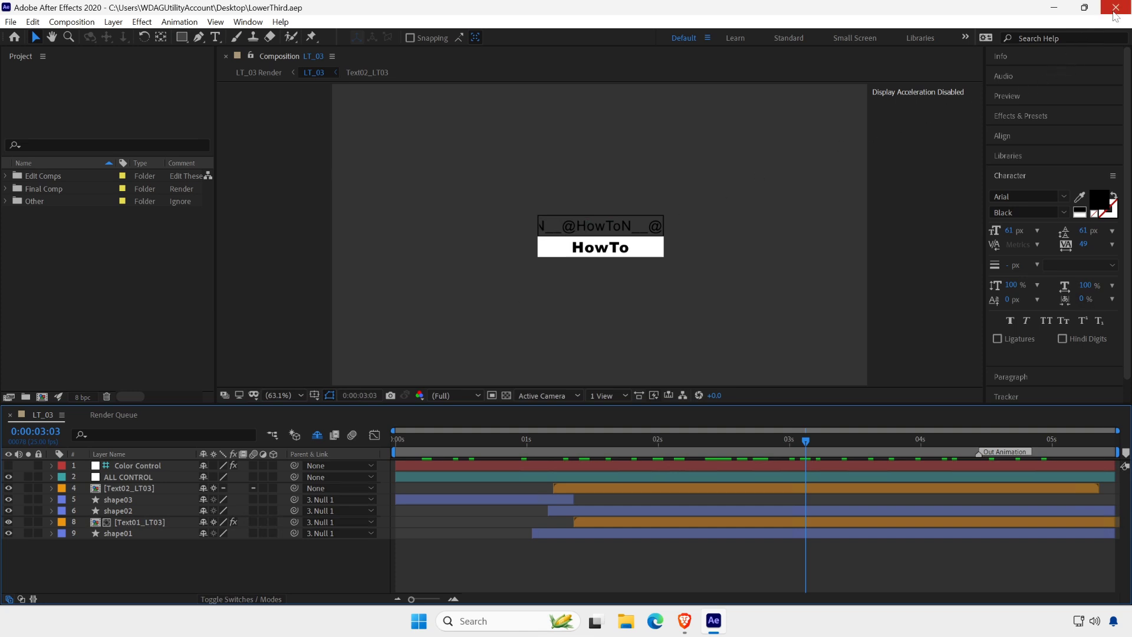
left_click(1114, 8)
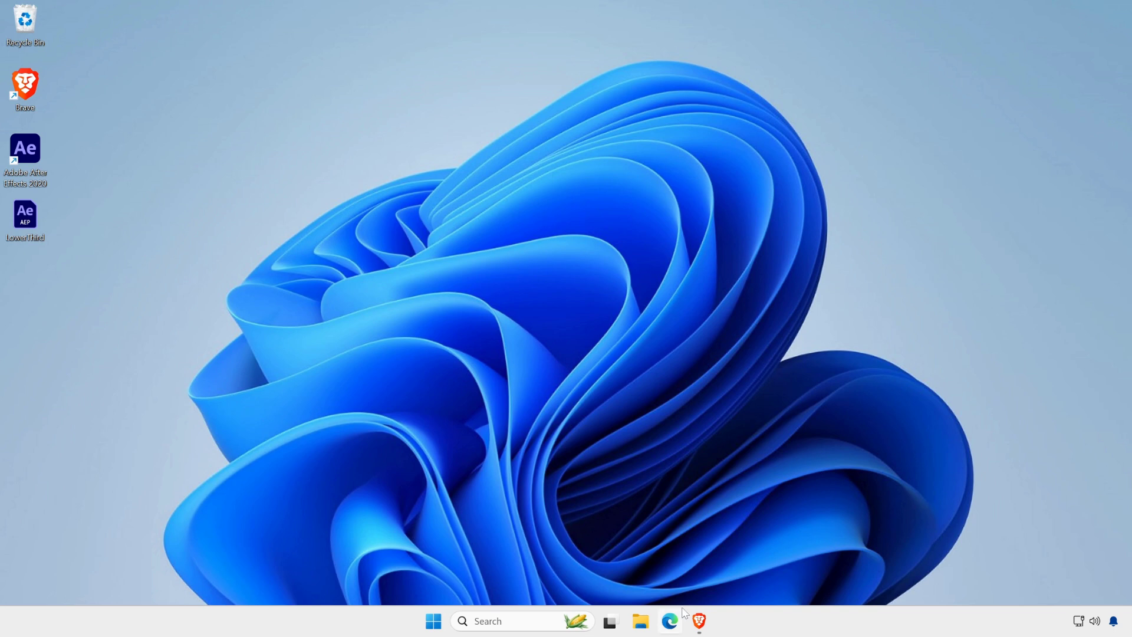
- Bring up Brave on voukoder.org and select the page address
left_click(697, 621)
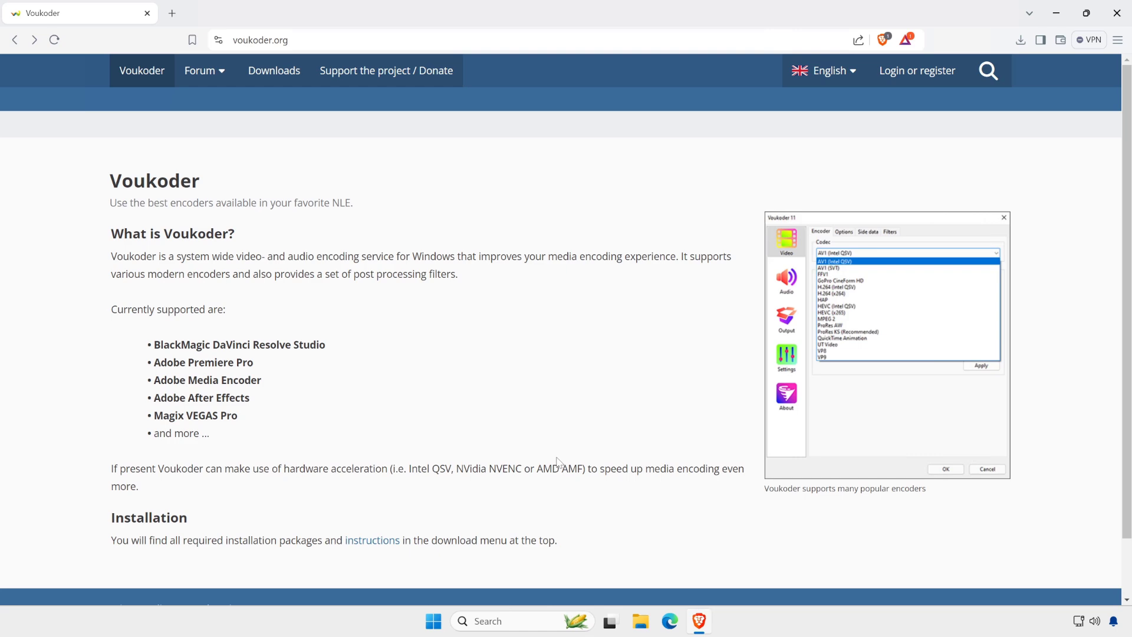
left_click(282, 40)
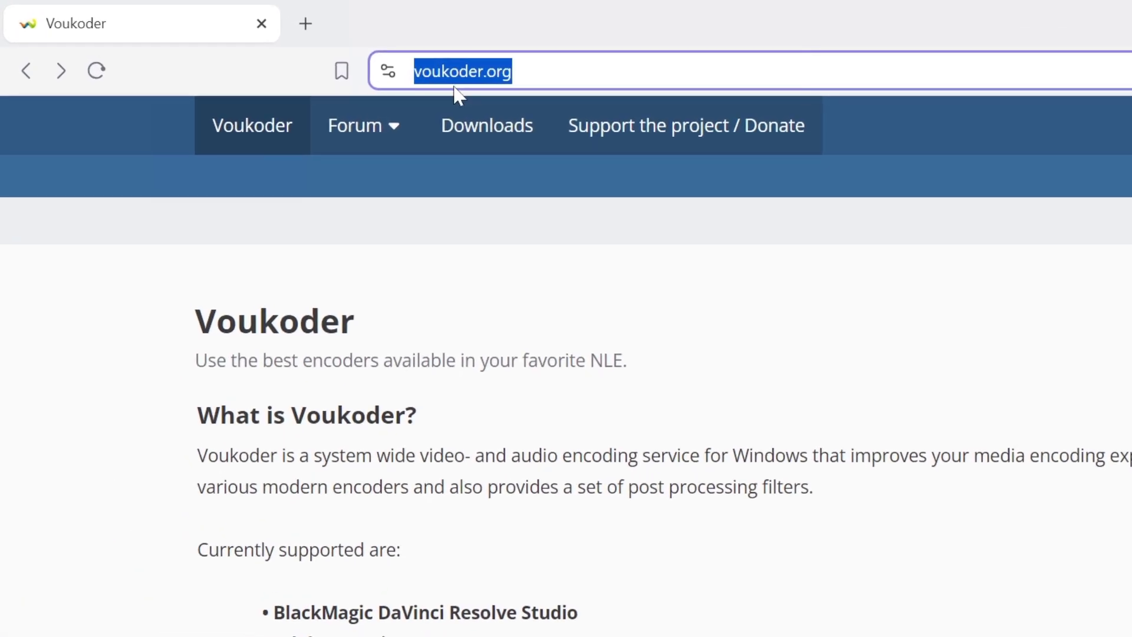
mouse_move(583, 316)
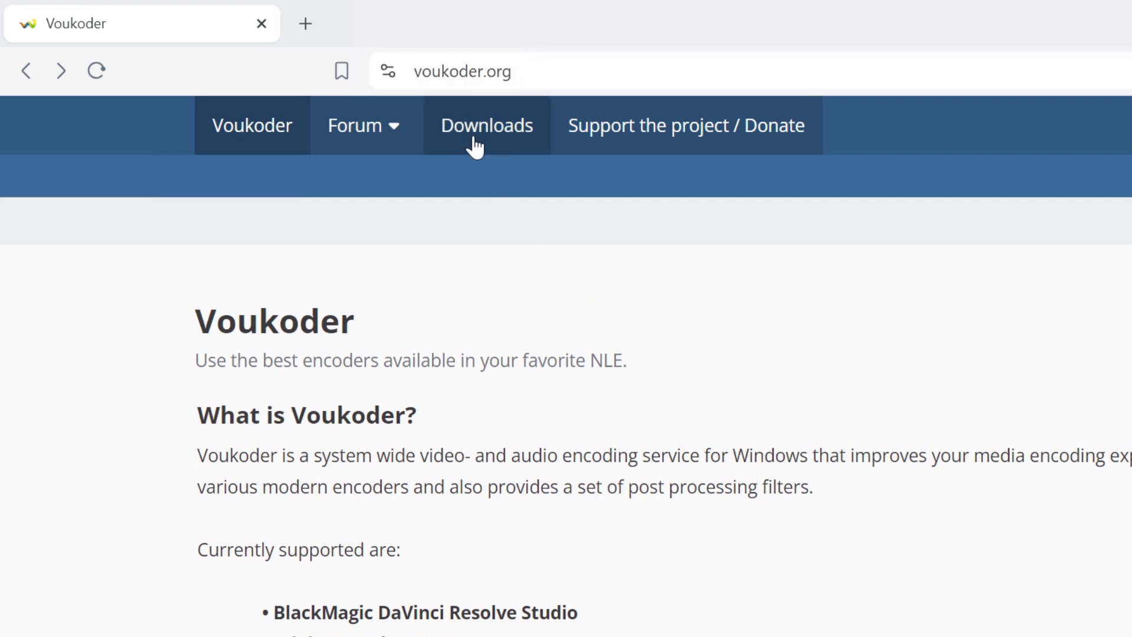
- Go to the Downloads & Instructions page and scroll to the App and Connector tables
left_click(486, 125)
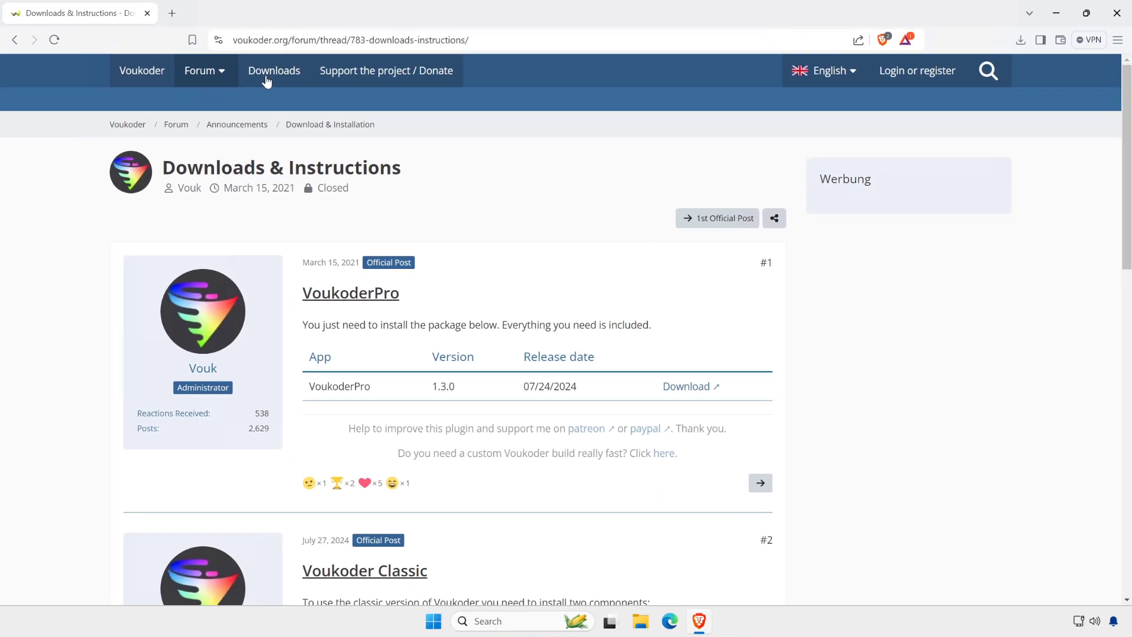
mouse_move(659, 245)
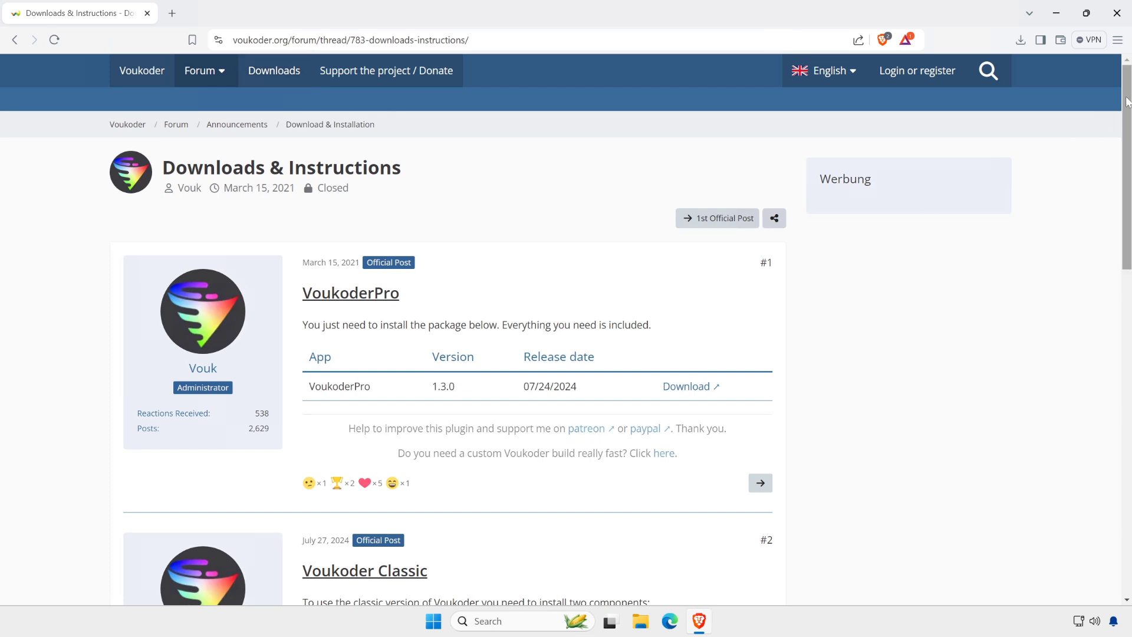
scroll("down", 3)
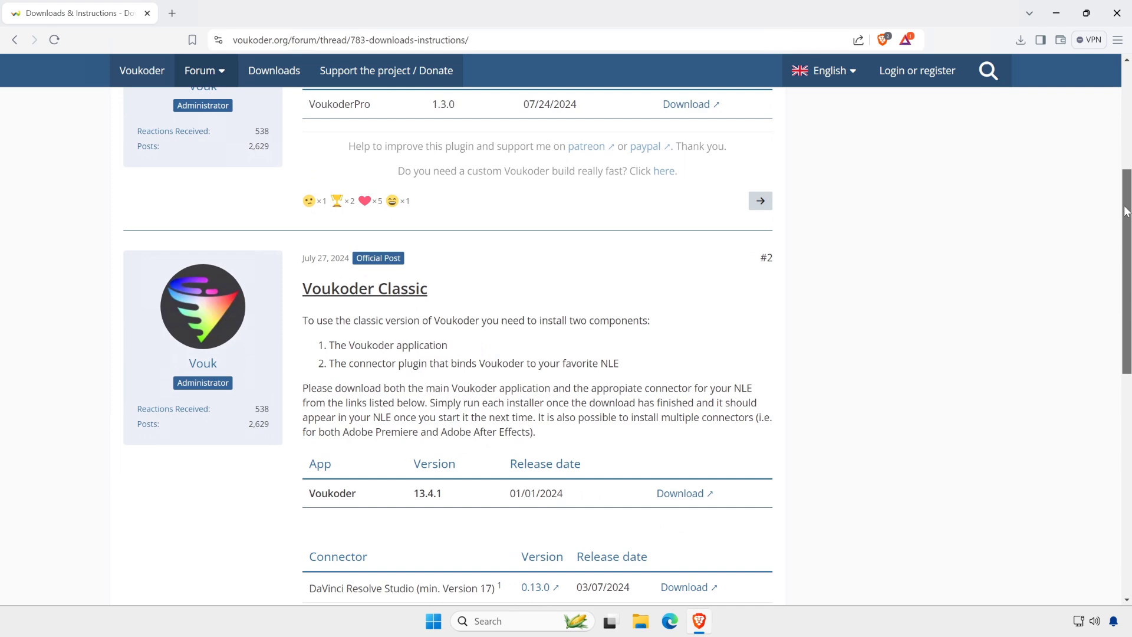
scroll("down", 3)
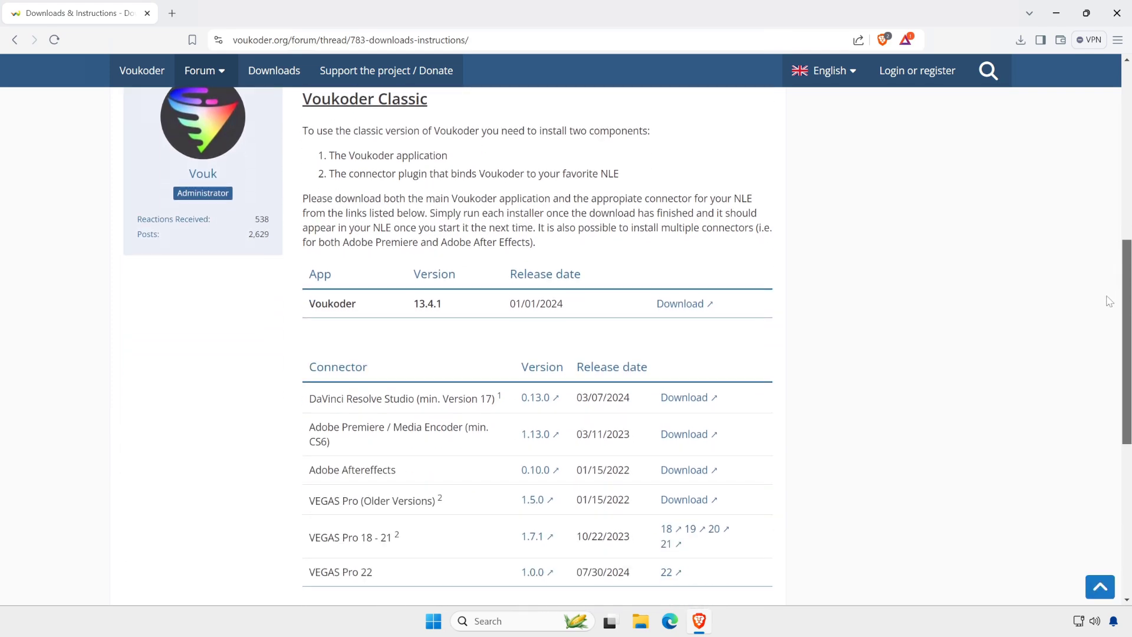
scroll("down", 3)
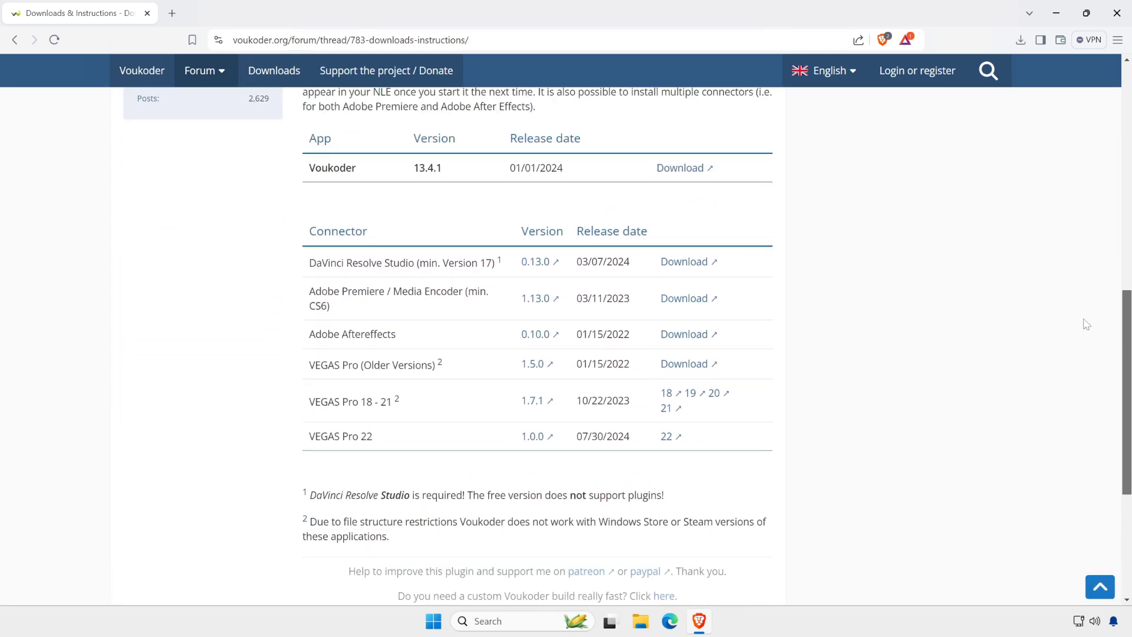
scroll("up", 3)
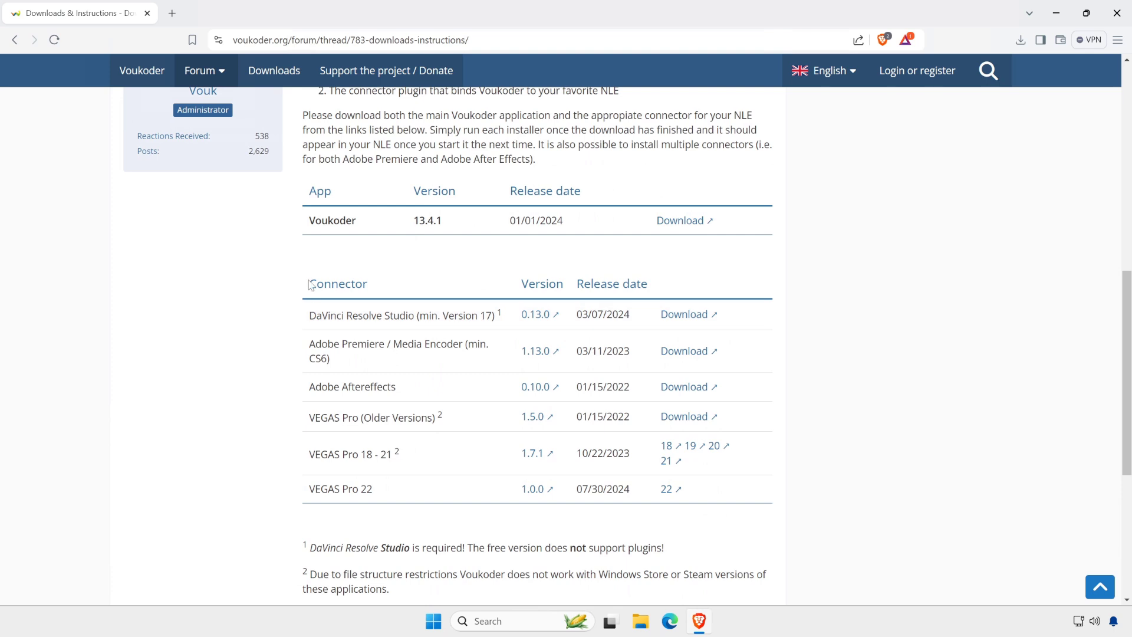
- Download aftereffects-connector-0.10.0.msi from the Adobe Aftereffects row into Documents
double_click(337, 283)
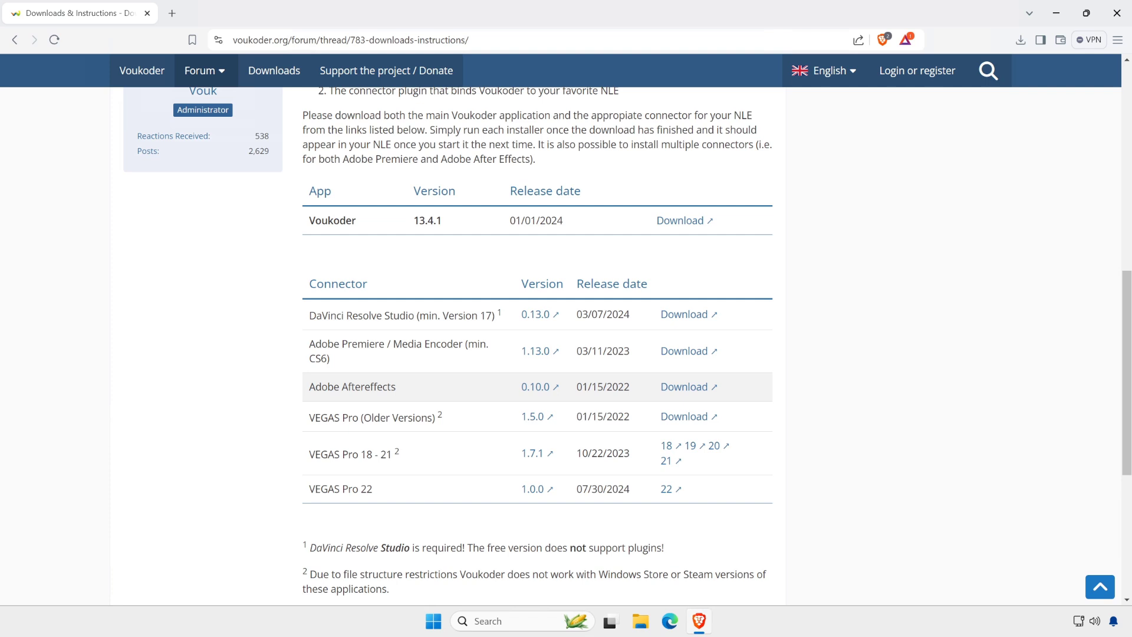
double_click(351, 386)
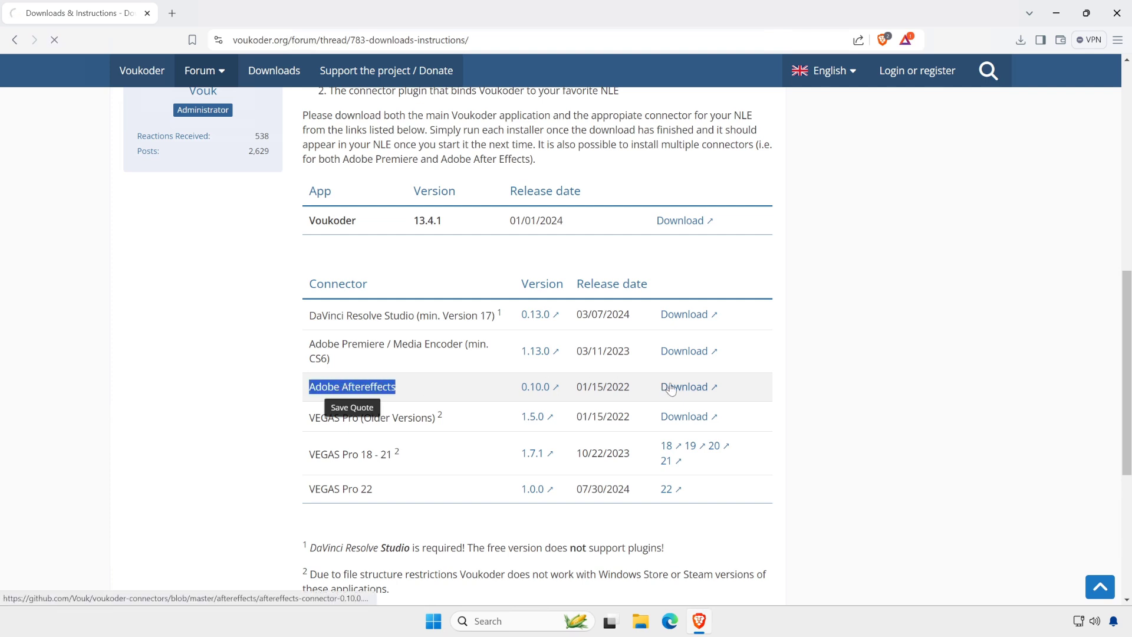
left_click(684, 386)
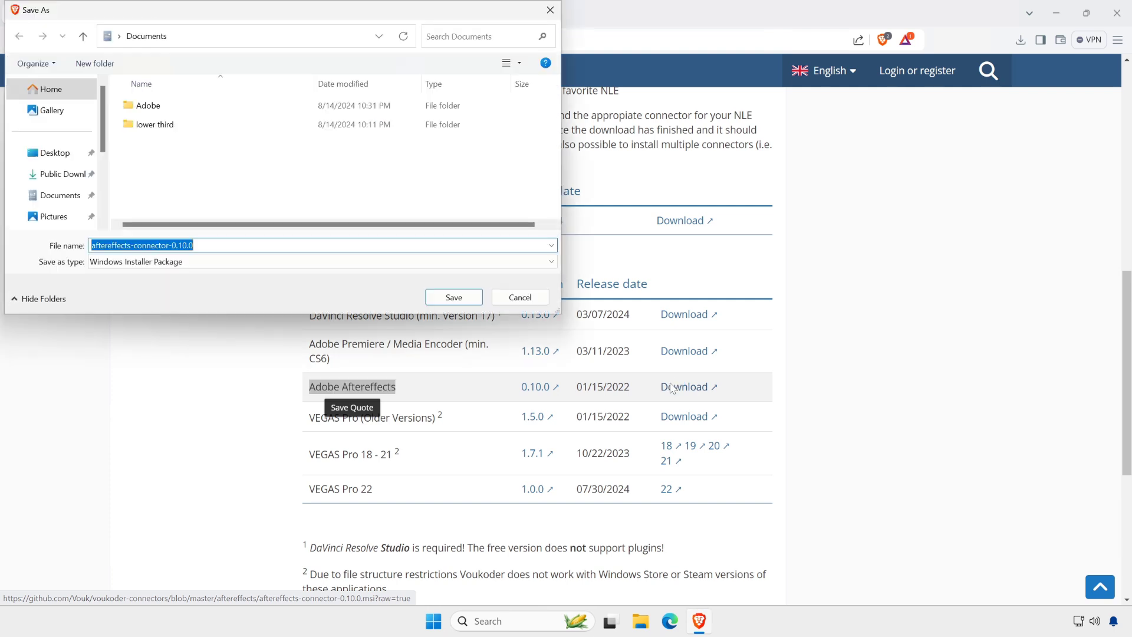
mouse_move(409, 282)
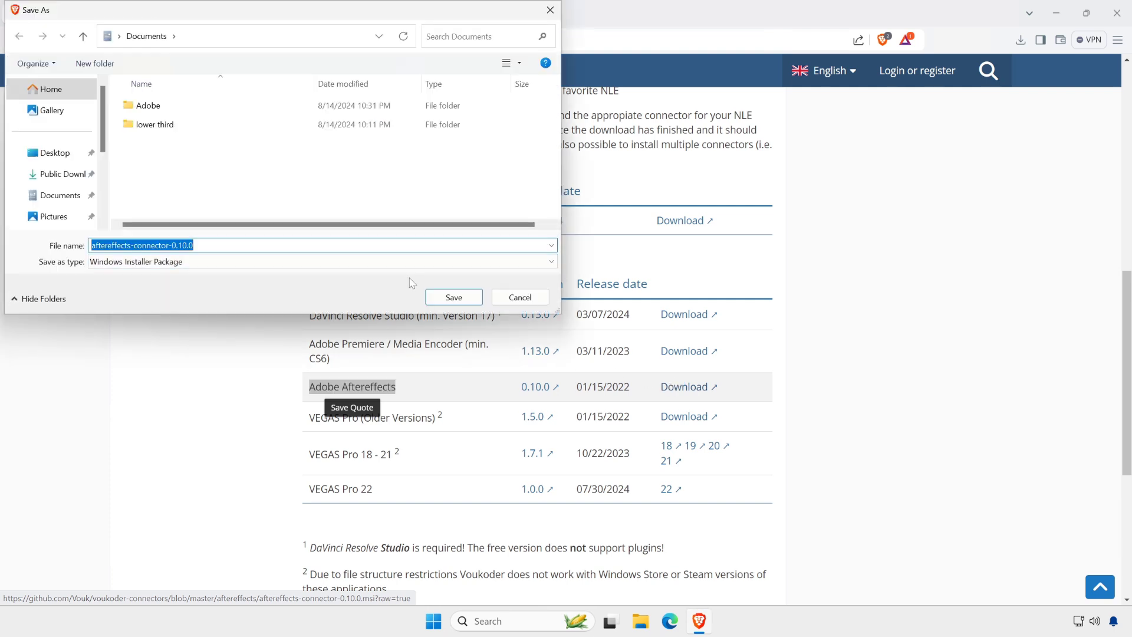
left_click(453, 297)
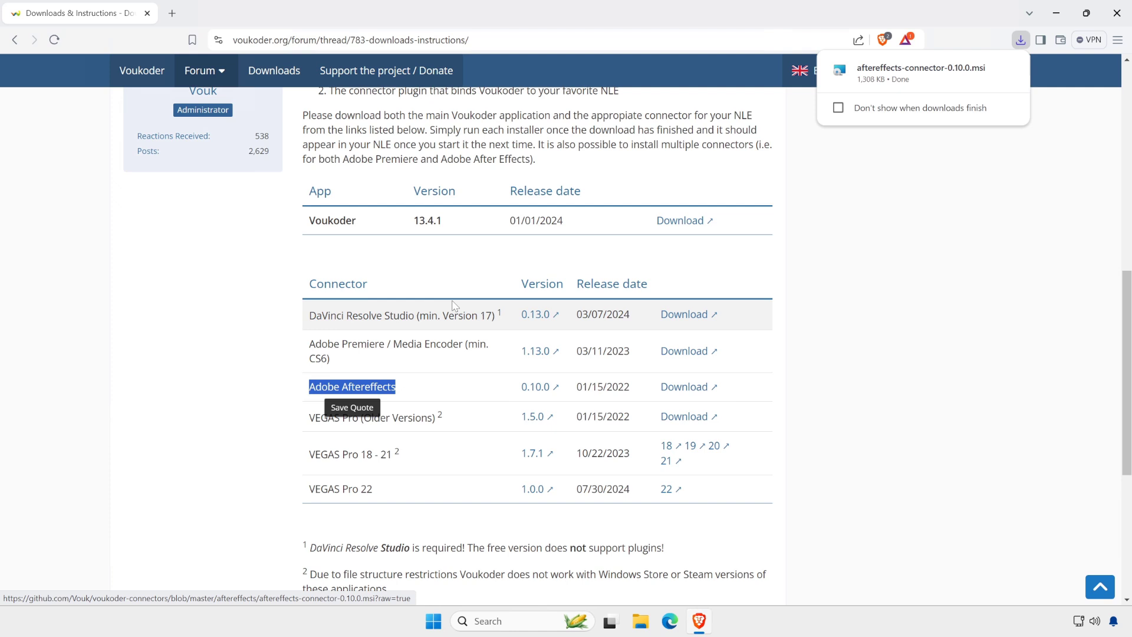
mouse_move(873, 78)
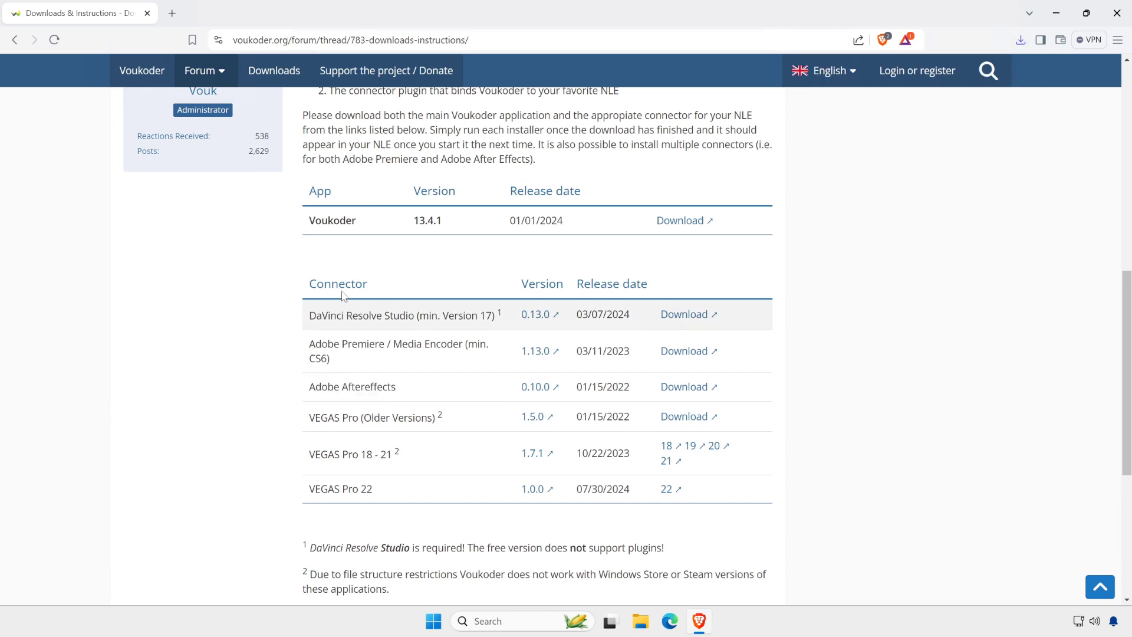
- Download voukoder-13.4.1.msi from the Voukoder app row into Documents
scroll("up", 3)
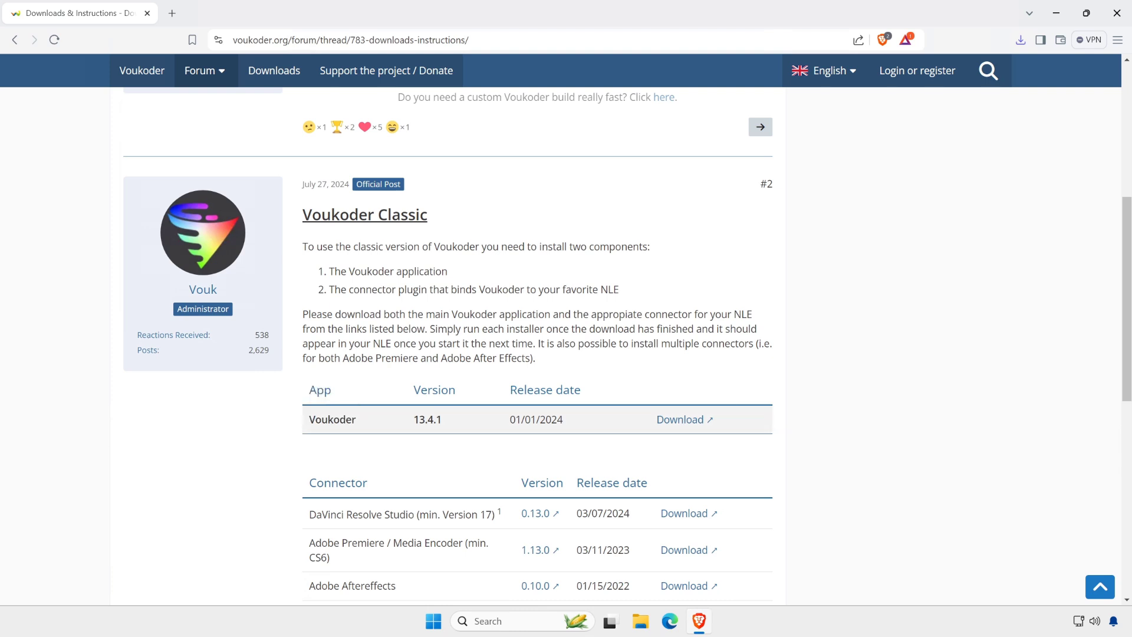
double_click(332, 420)
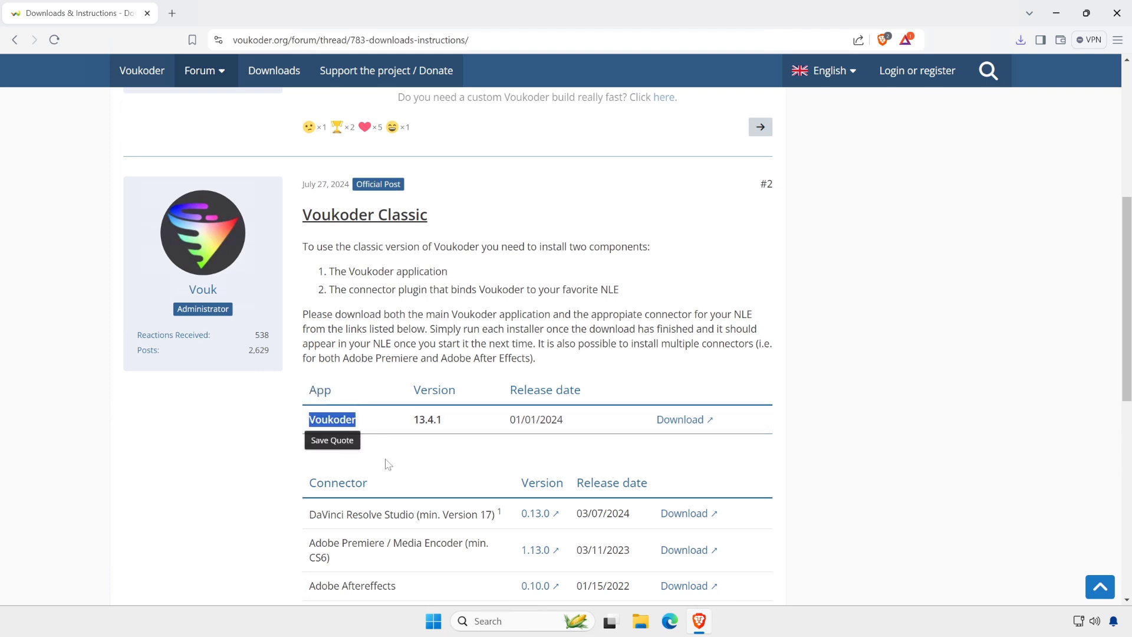
left_click(679, 419)
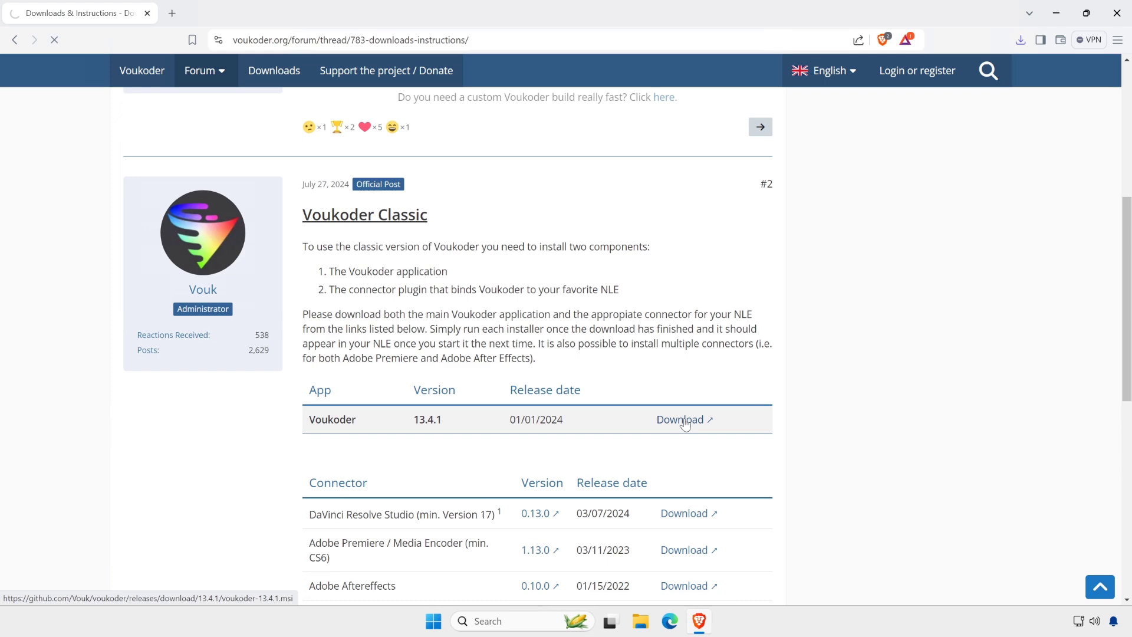
left_click(679, 420)
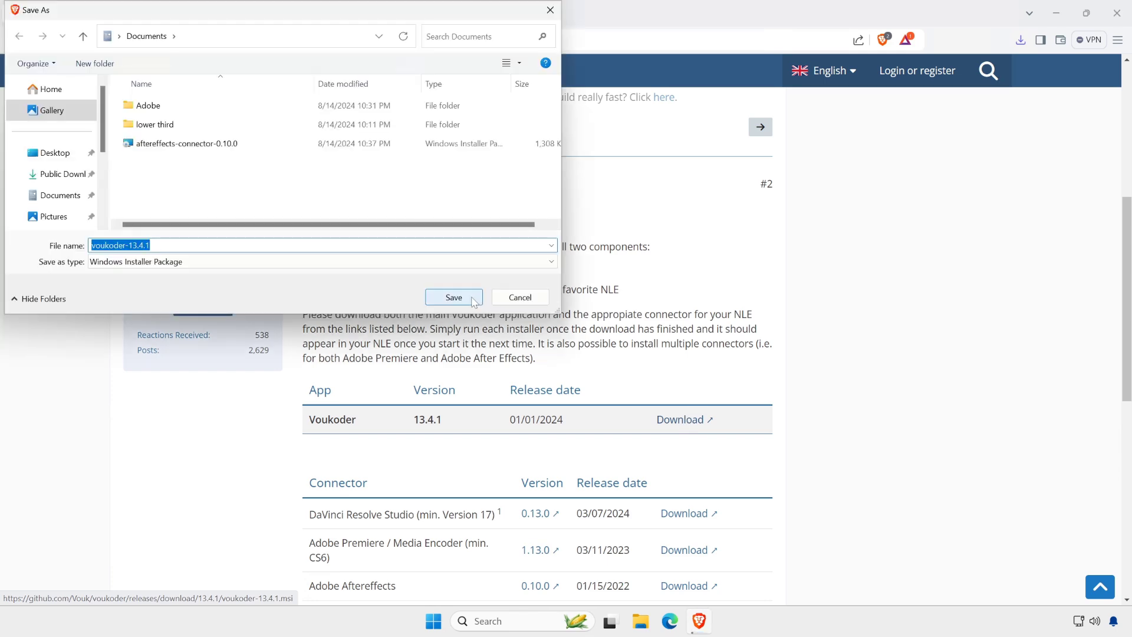
left_click(453, 297)
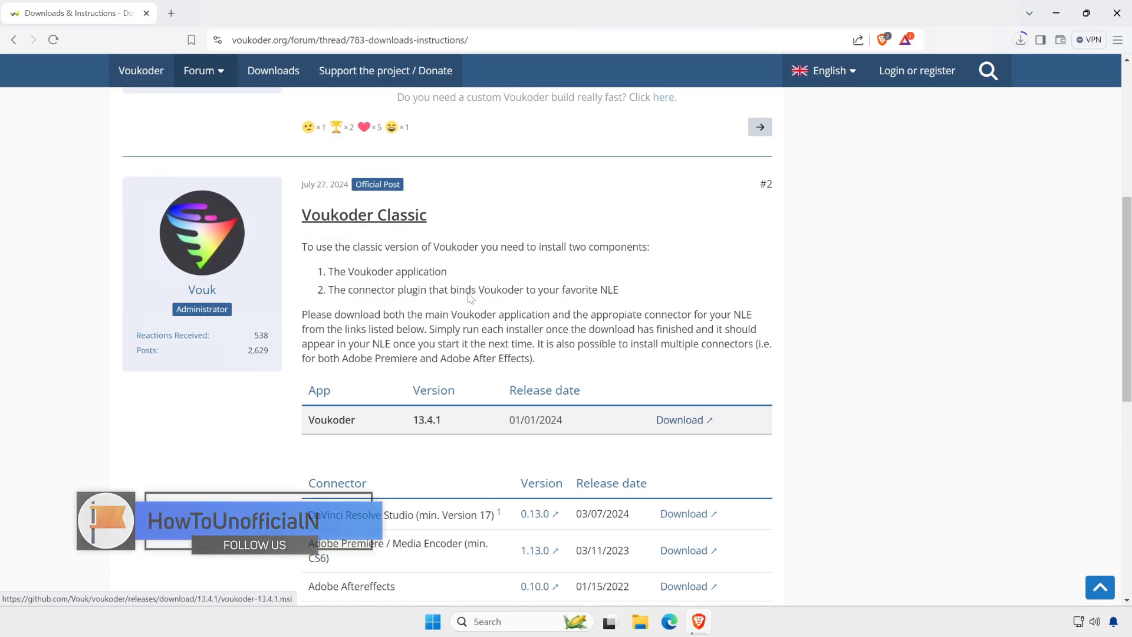
left_click(1019, 40)
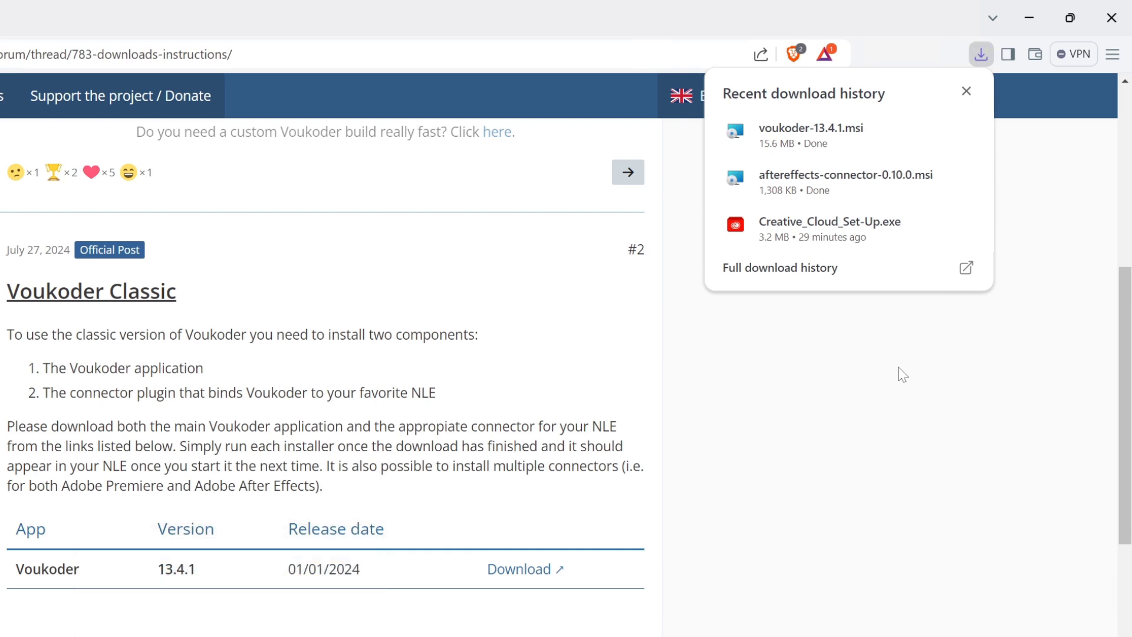
mouse_move(754, 152)
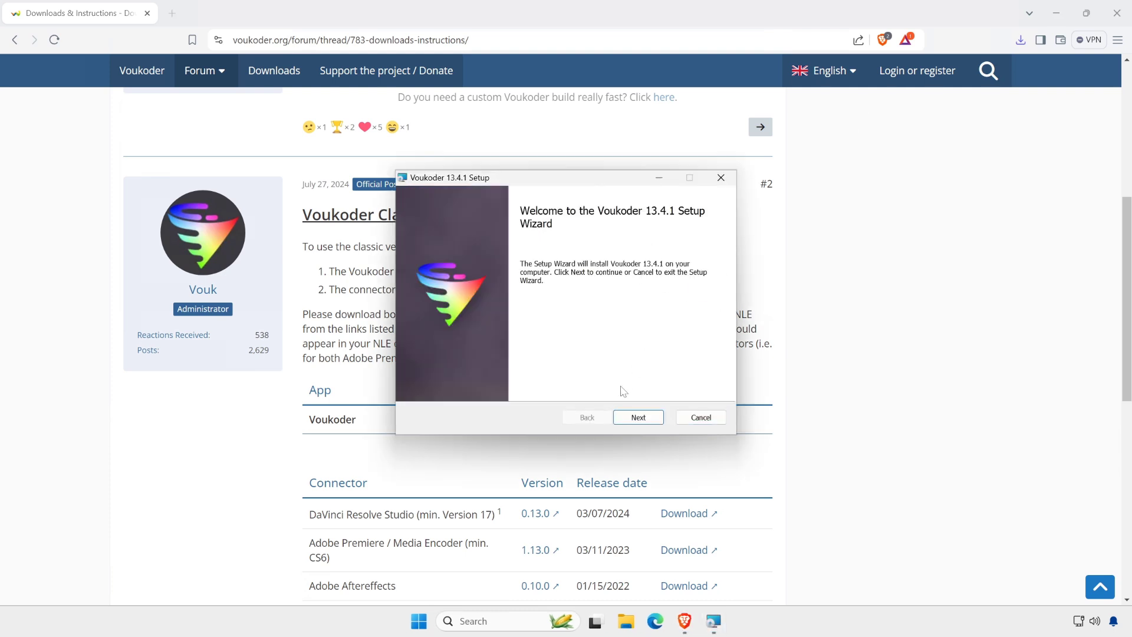
- Run through Voukoder 13.4.1 Setup, accepting the license terms, until it finishes
left_click(638, 416)
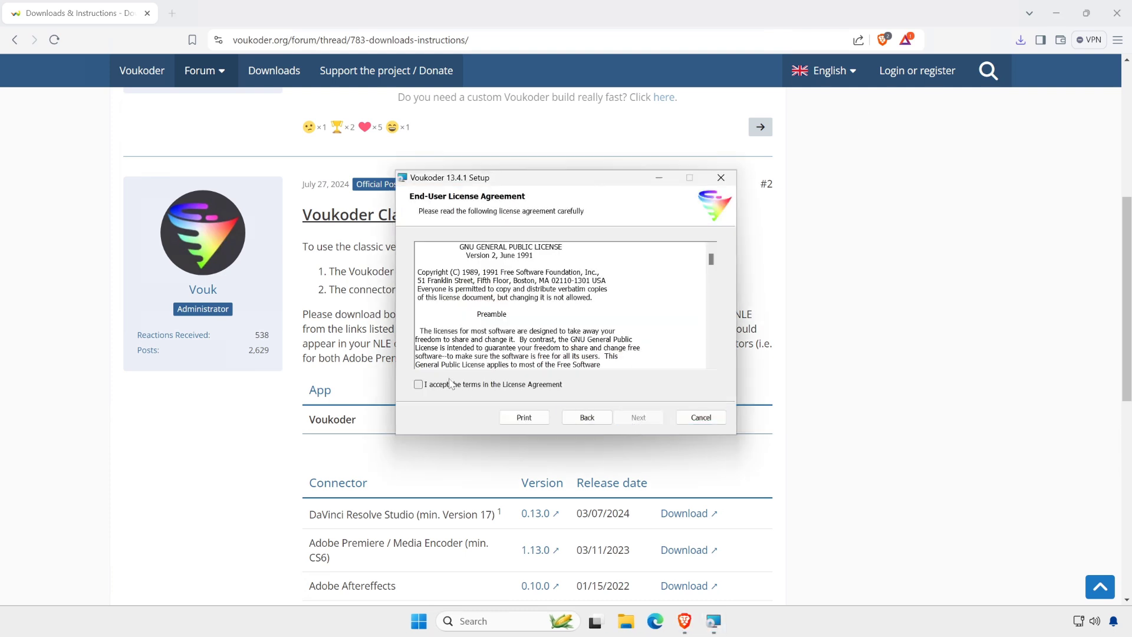
left_click(417, 384)
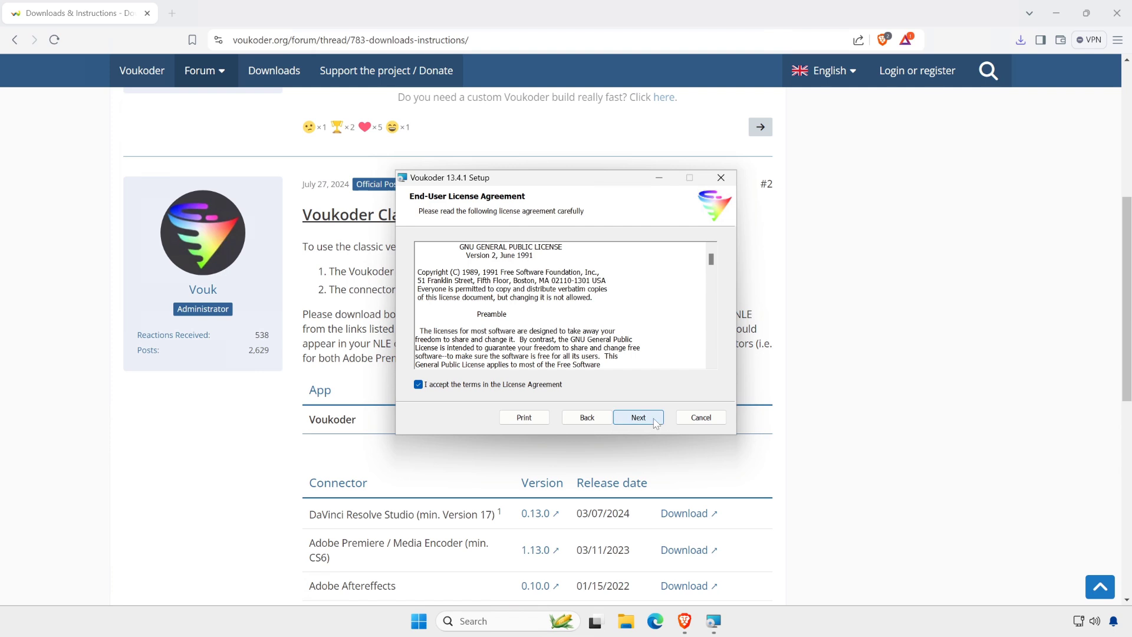
left_click(637, 418)
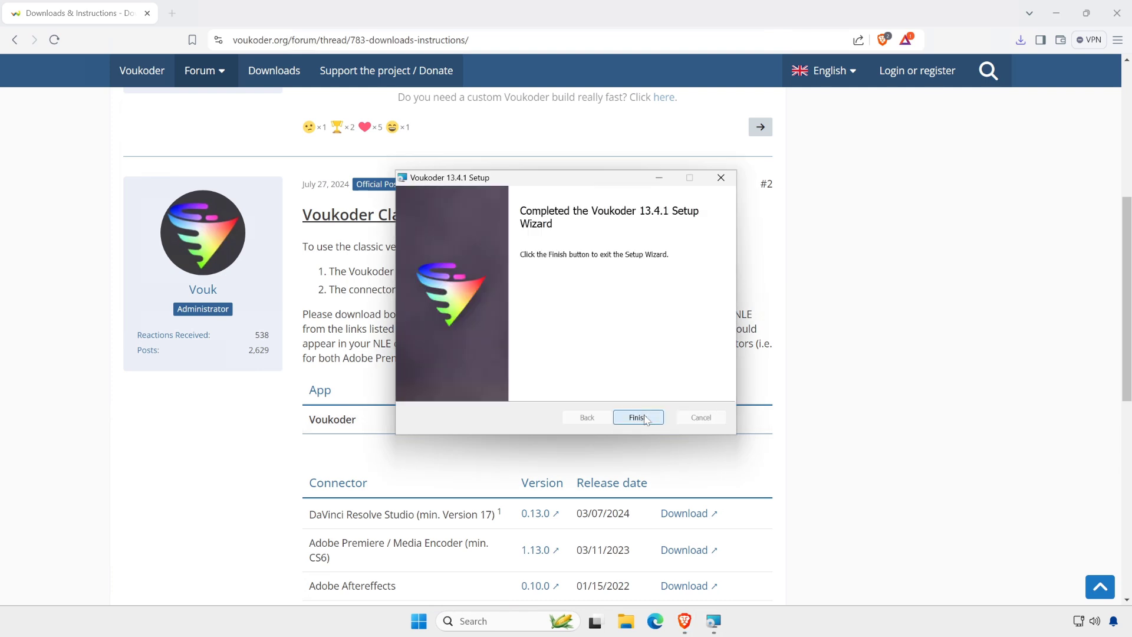
left_click(638, 417)
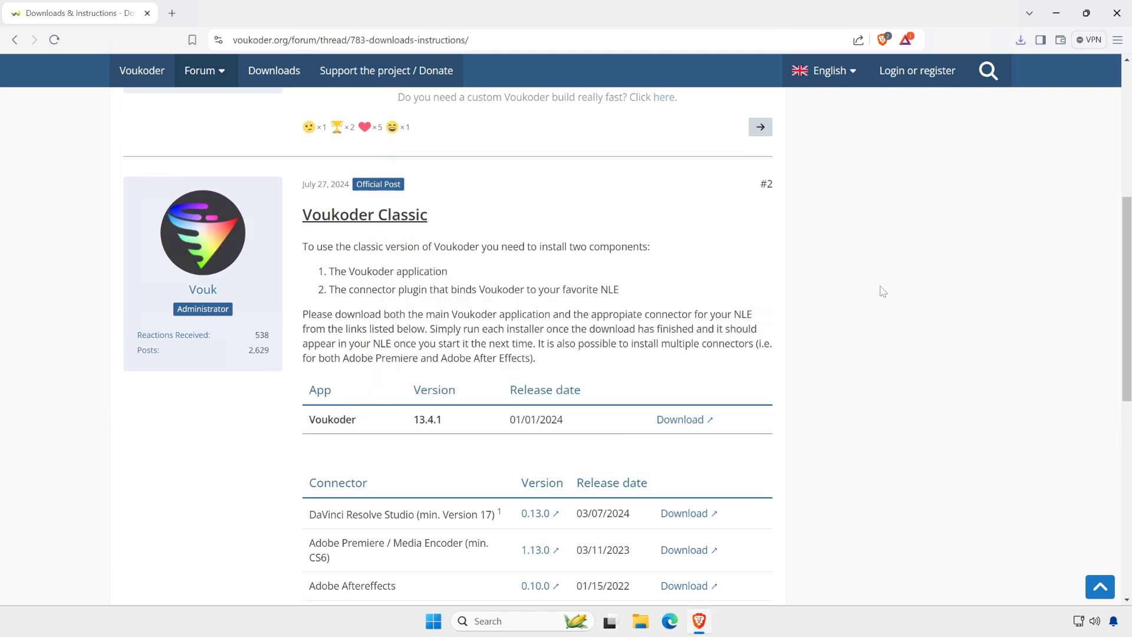
- Launch the connector installer, close Brave, and install into the default MediaCore plug-ins folder
left_click(1019, 40)
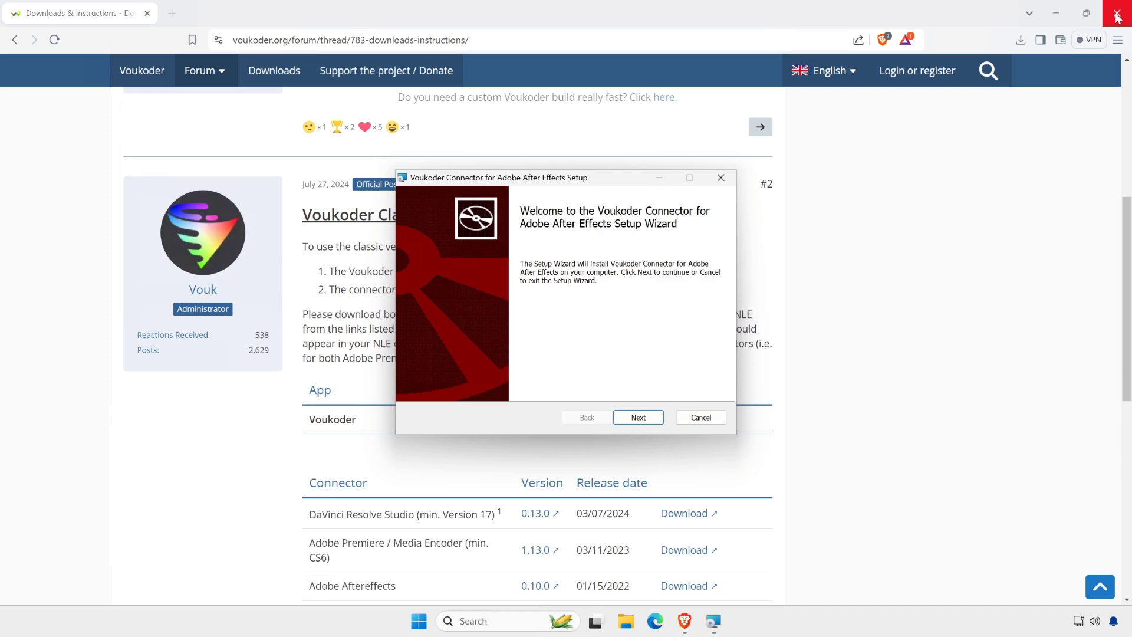
left_click(1115, 13)
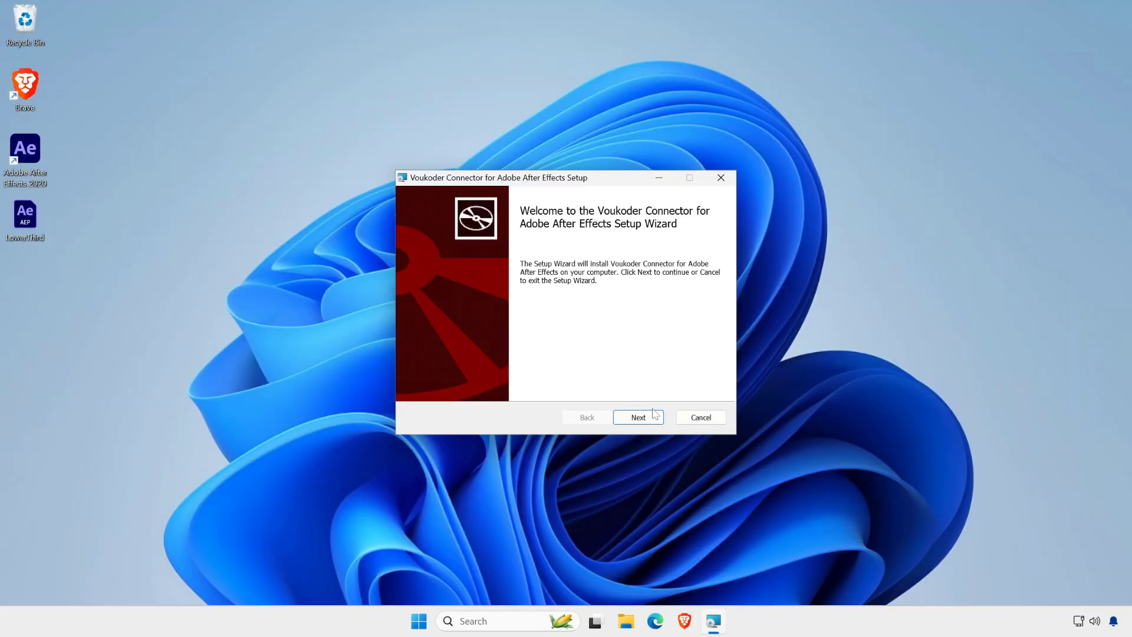
left_click(636, 416)
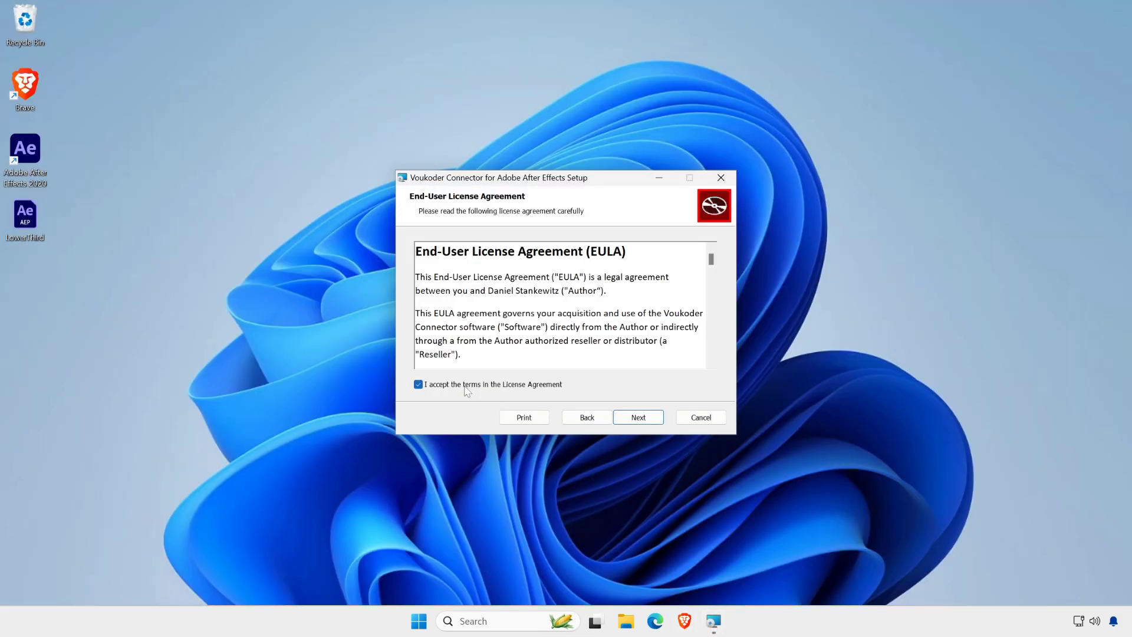
left_click(638, 416)
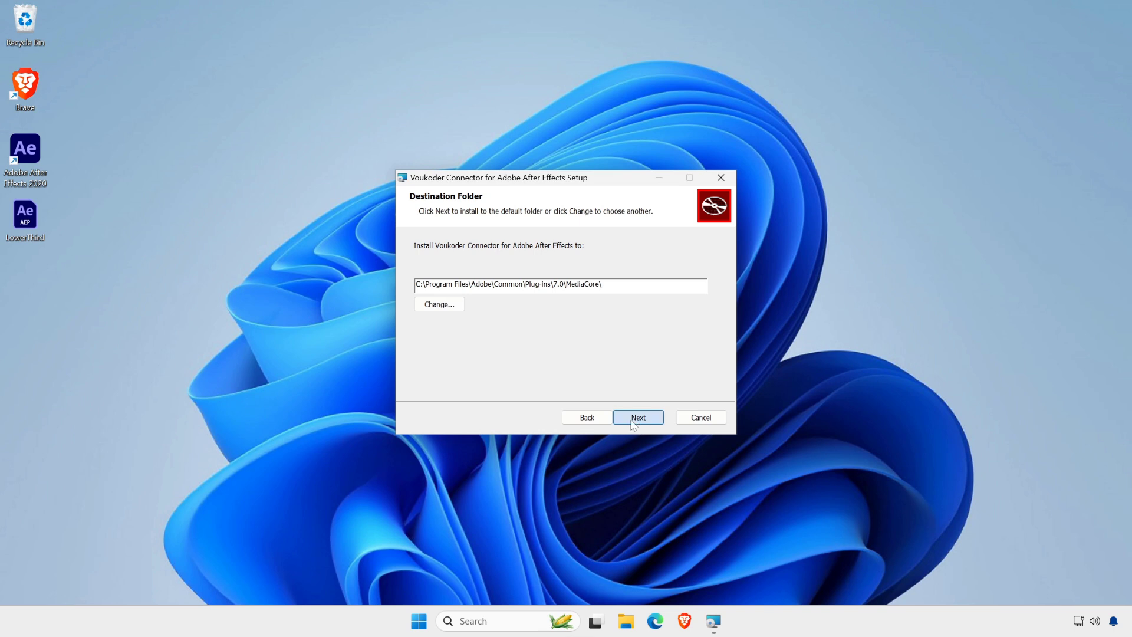
left_click(637, 416)
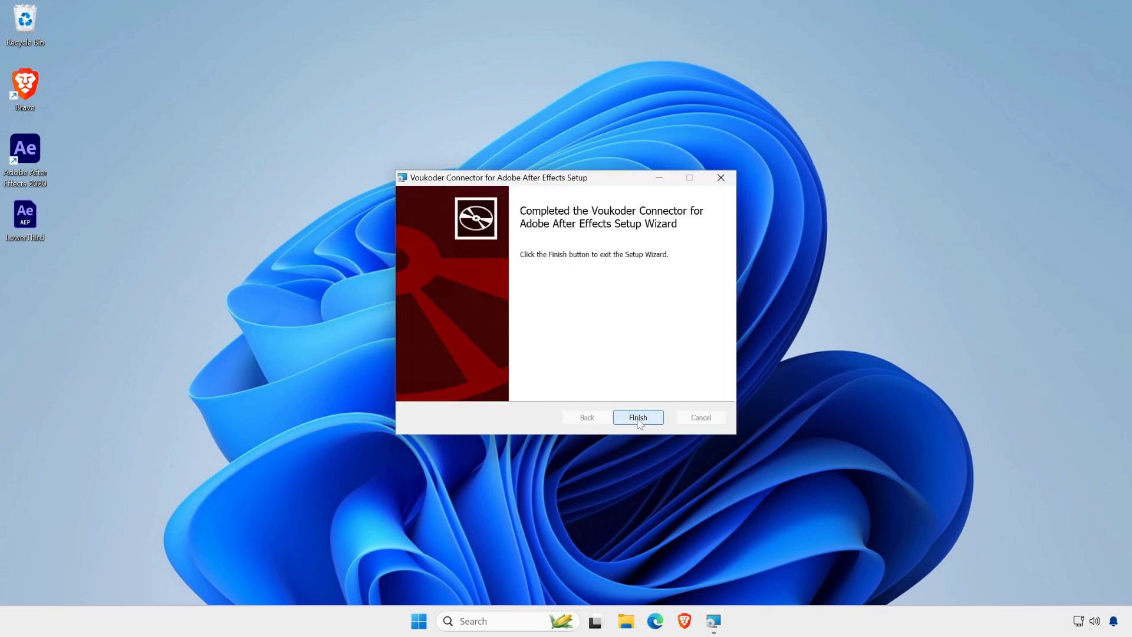
left_click(638, 418)
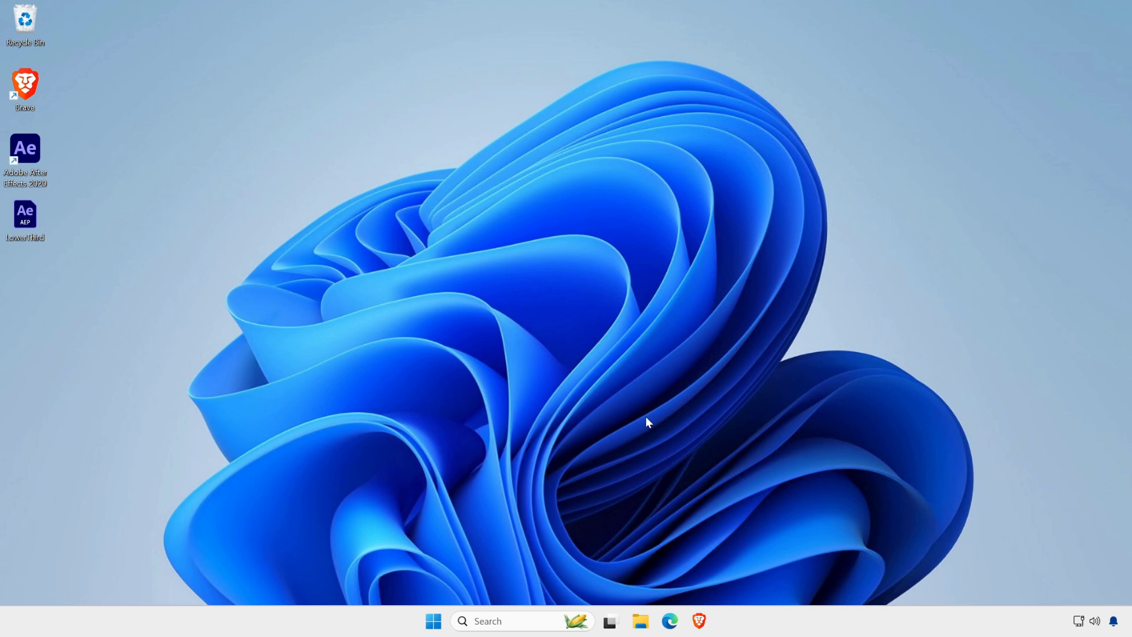
mouse_move(139, 225)
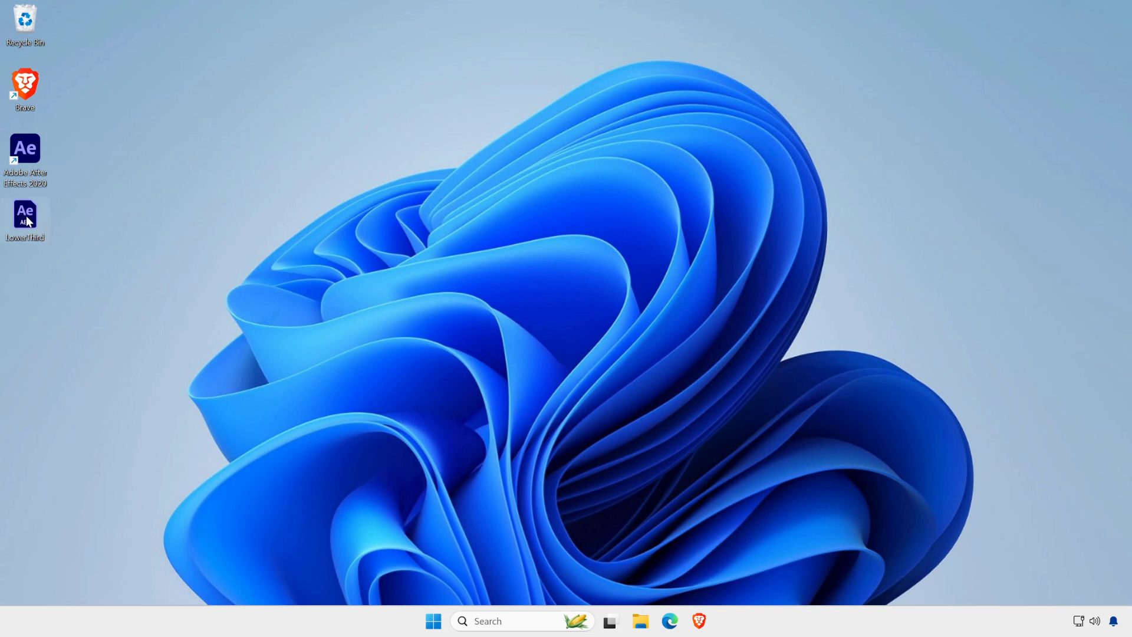
- Launch After Effects from the LowerThird .aep project on the desktop
double_click(24, 217)
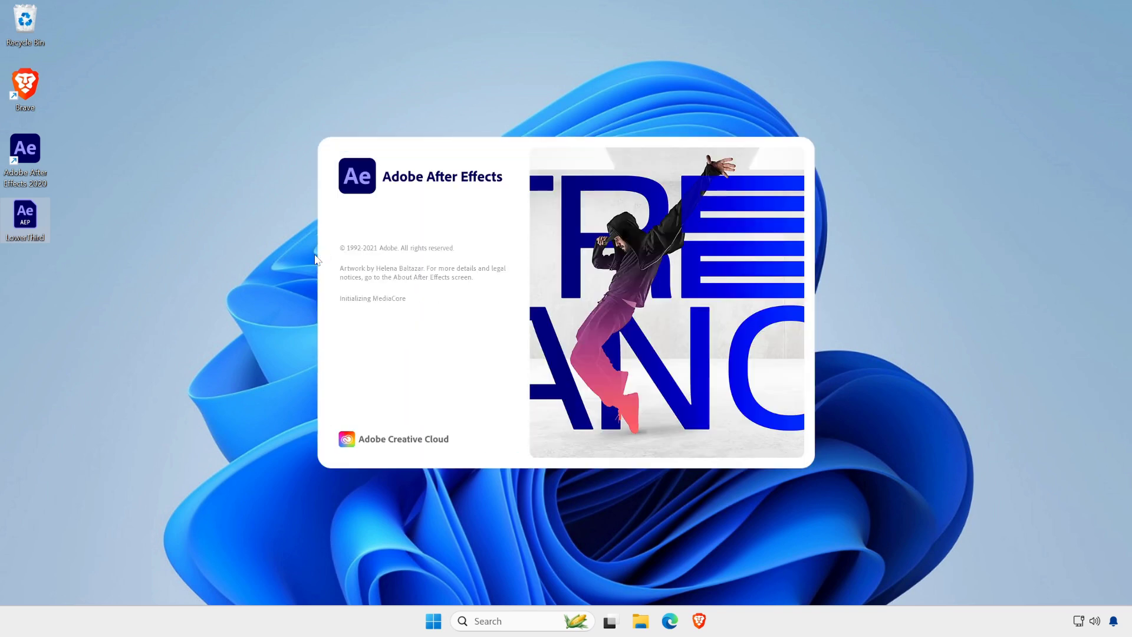
mouse_move(906, 396)
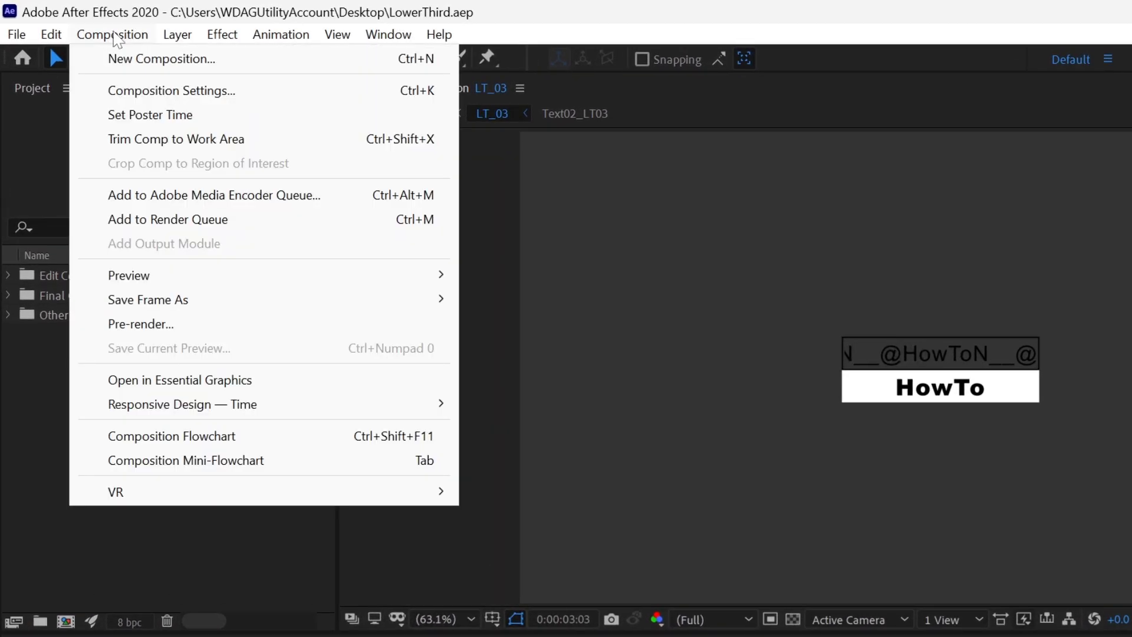
mouse_move(155, 180)
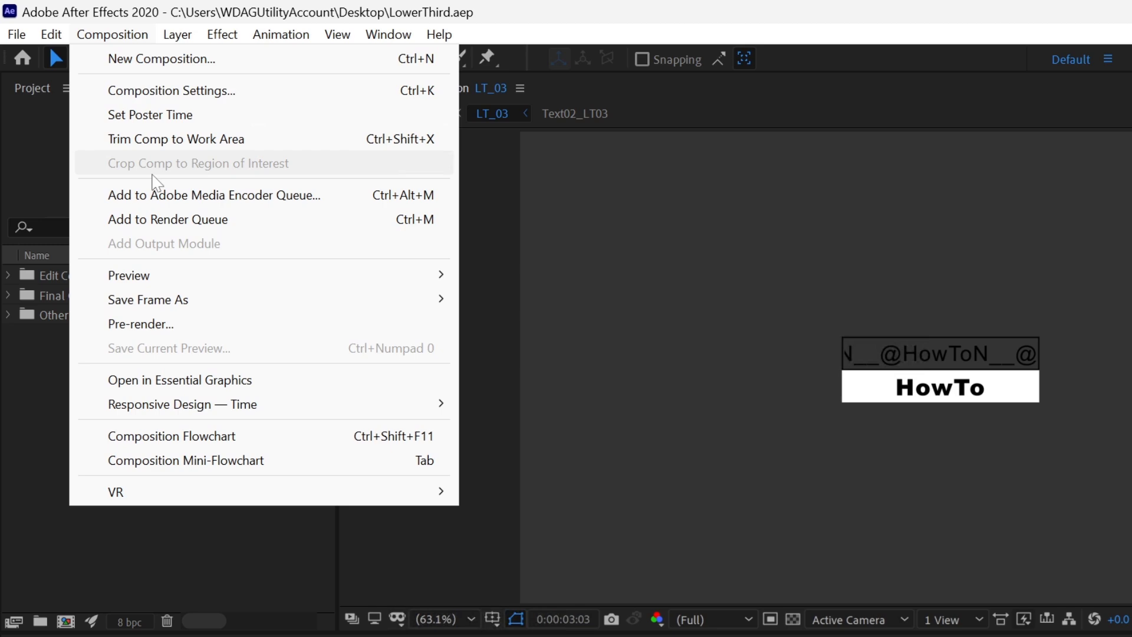
- Queue LT_03 for rendering and bring up its Lossless output module settings
left_click(167, 220)
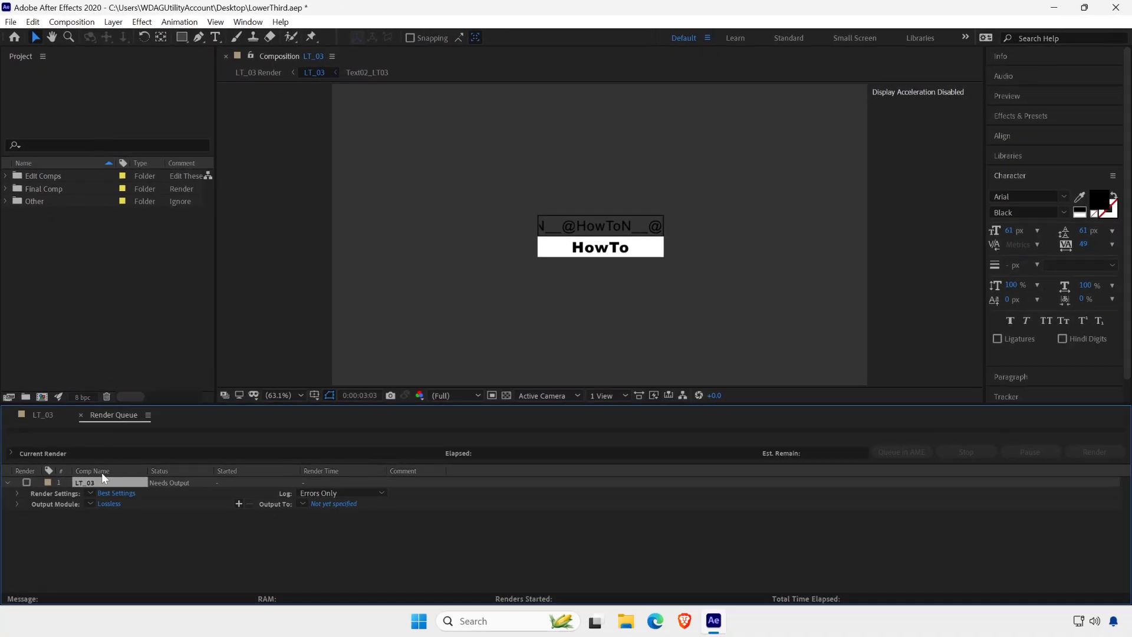
left_click(109, 503)
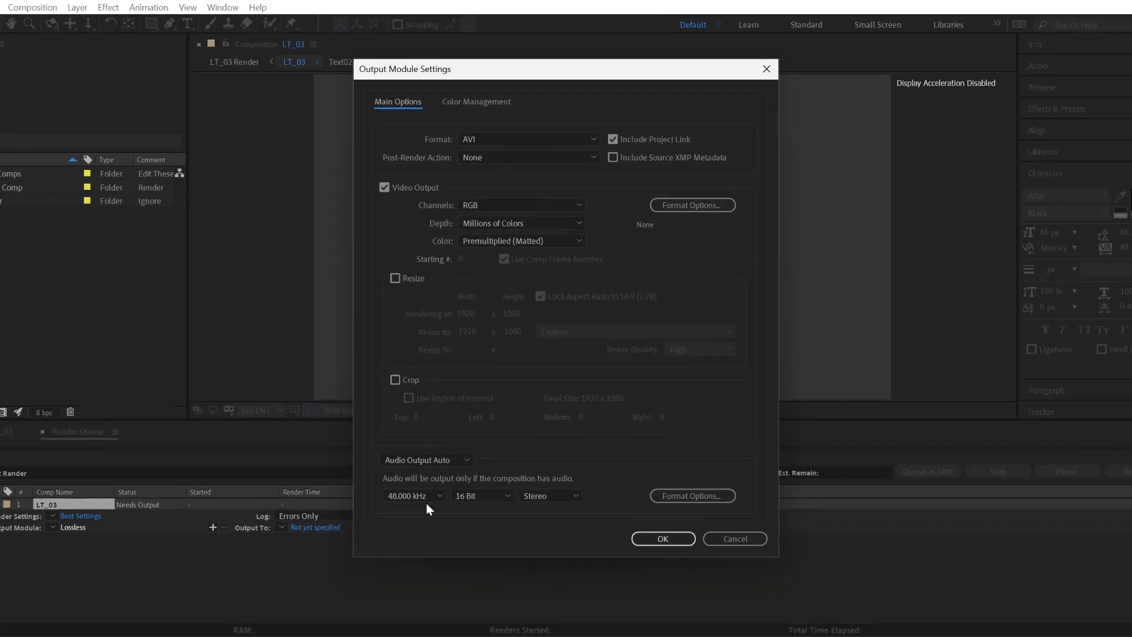
- Switch the output module format from AVI to Voukoder and go to its format options
left_click(588, 139)
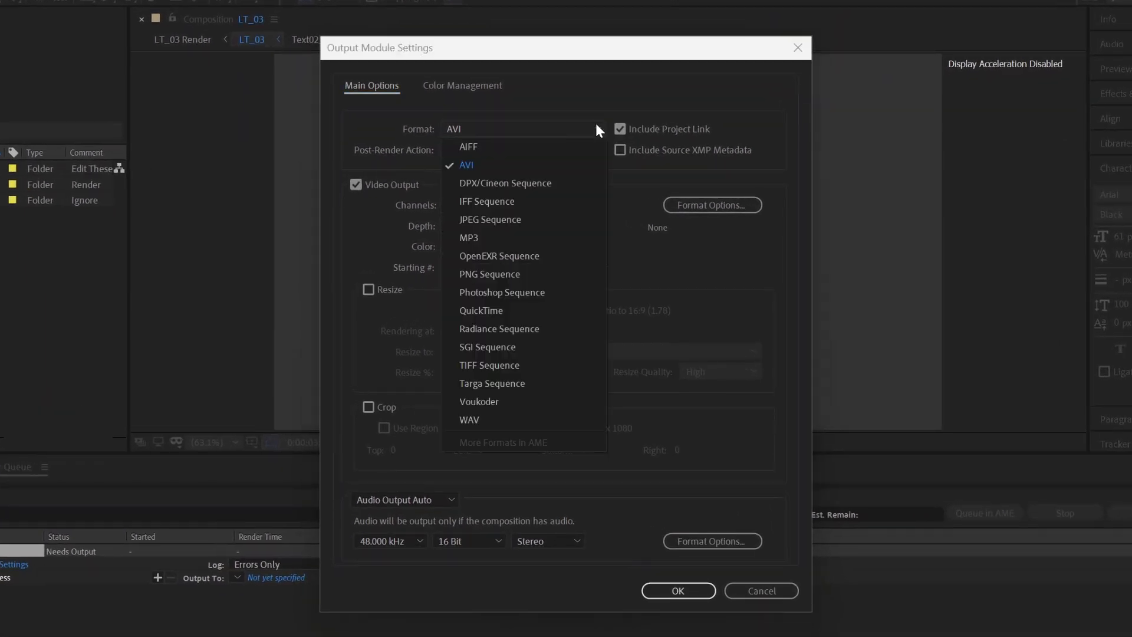
mouse_move(501, 291)
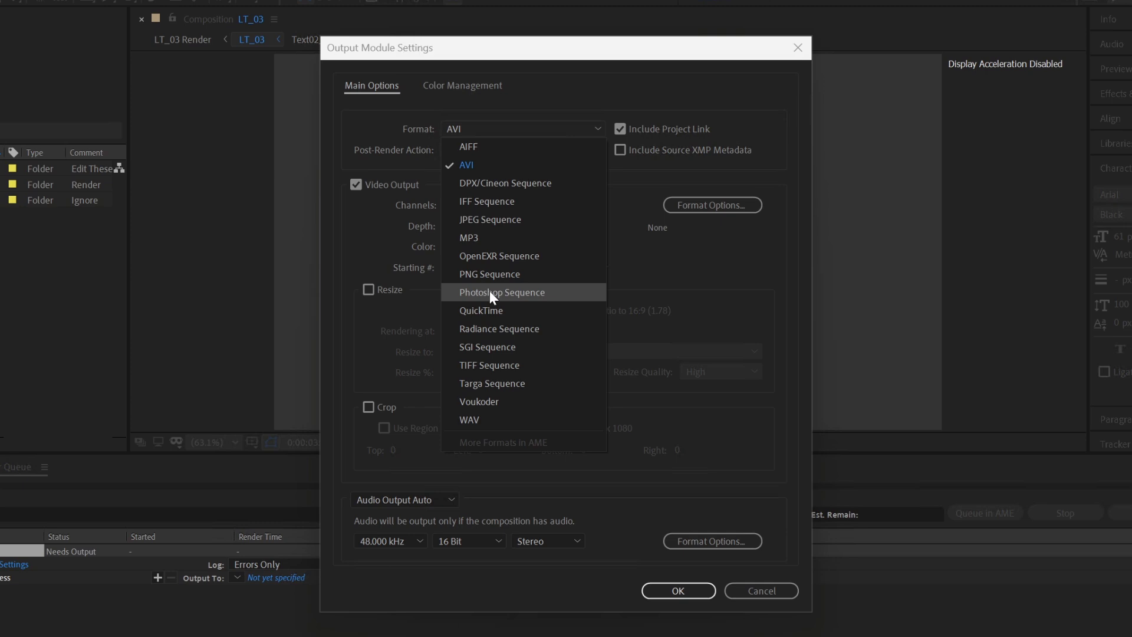
mouse_move(485, 401)
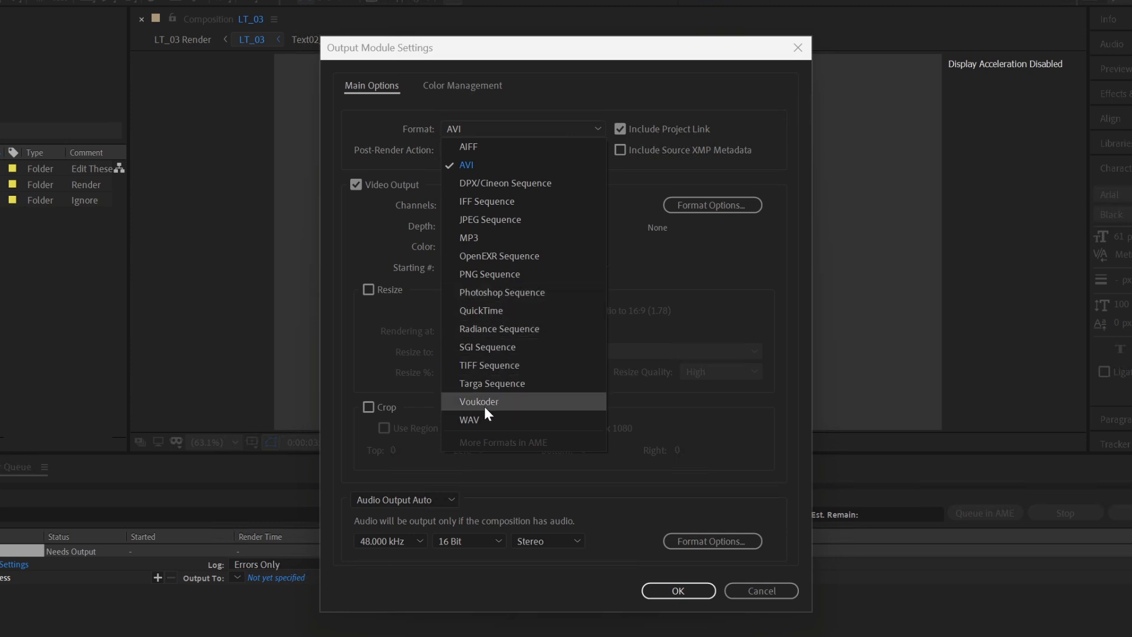
mouse_move(477, 409)
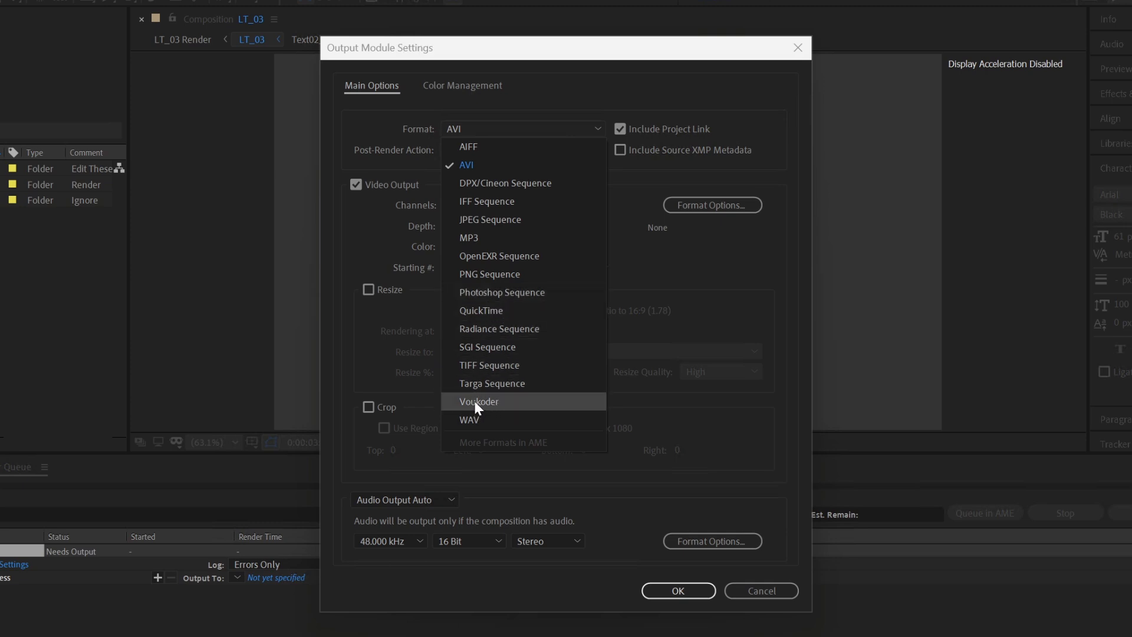
left_click(479, 401)
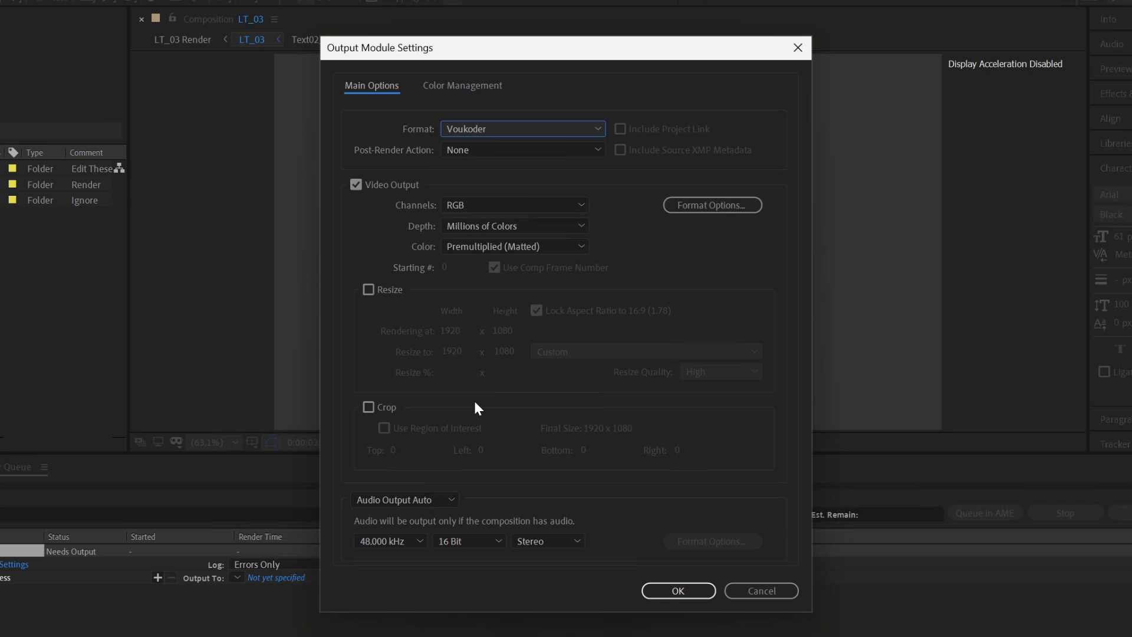
mouse_move(712, 205)
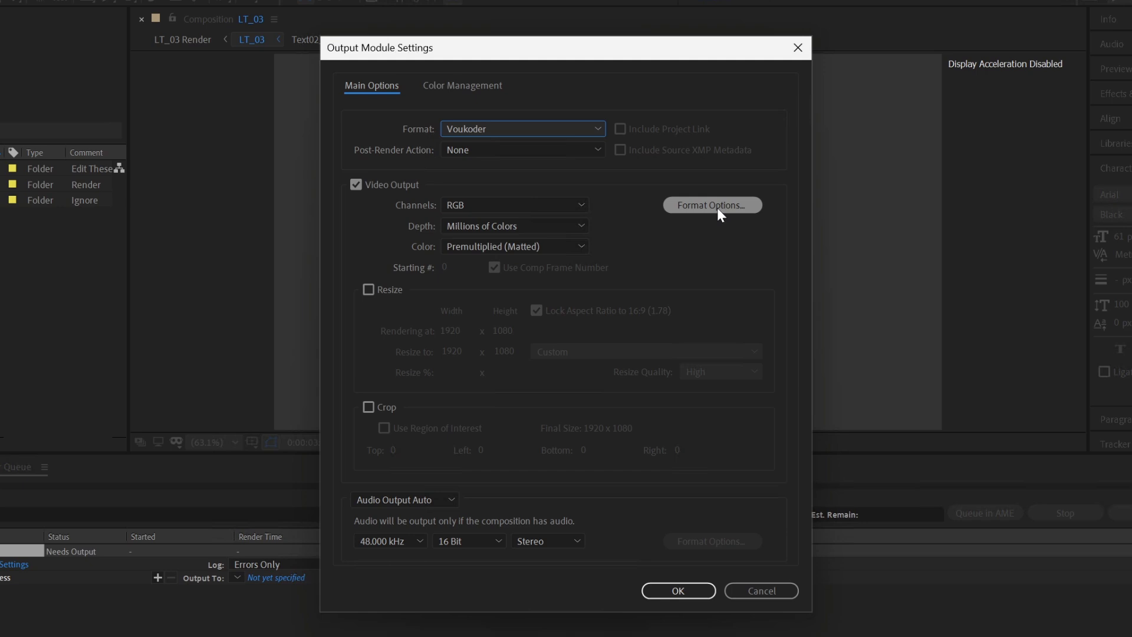
left_click(711, 205)
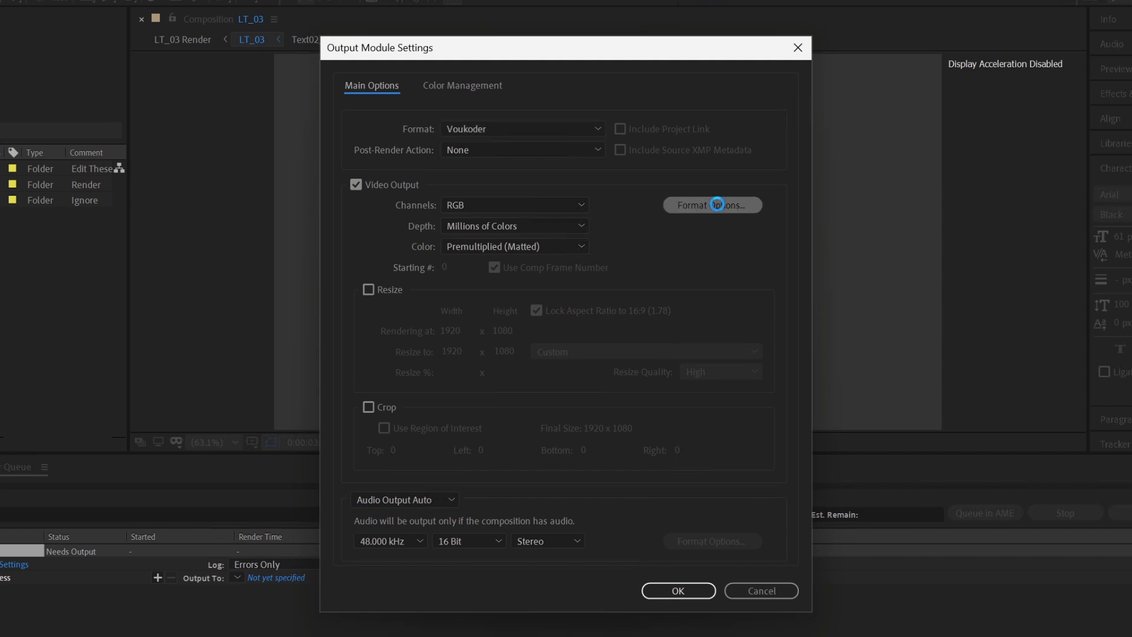
- Review Voukoder's video encoder: H.264 (x264) codec, Medium preset kept, codec list shown
left_click(709, 205)
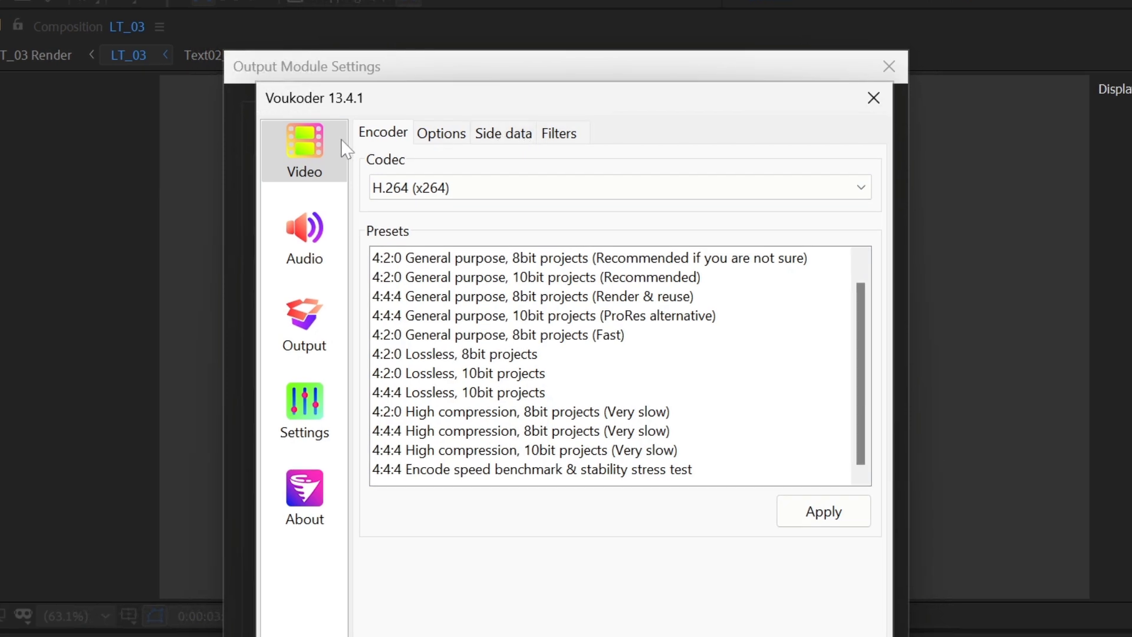
mouse_move(307, 157)
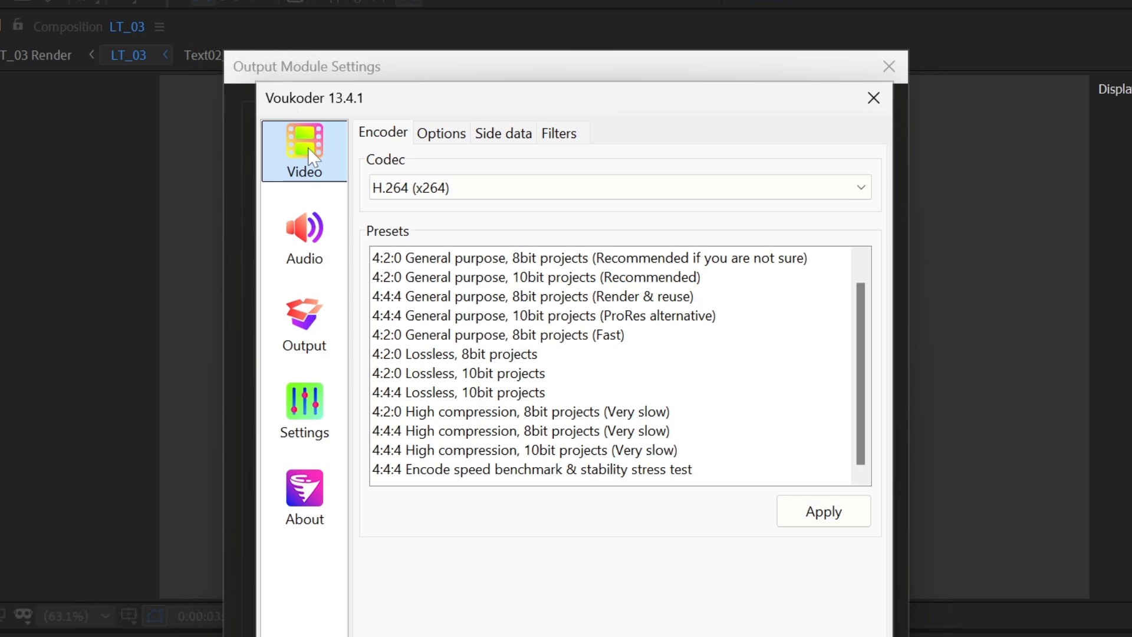
mouse_move(388, 140)
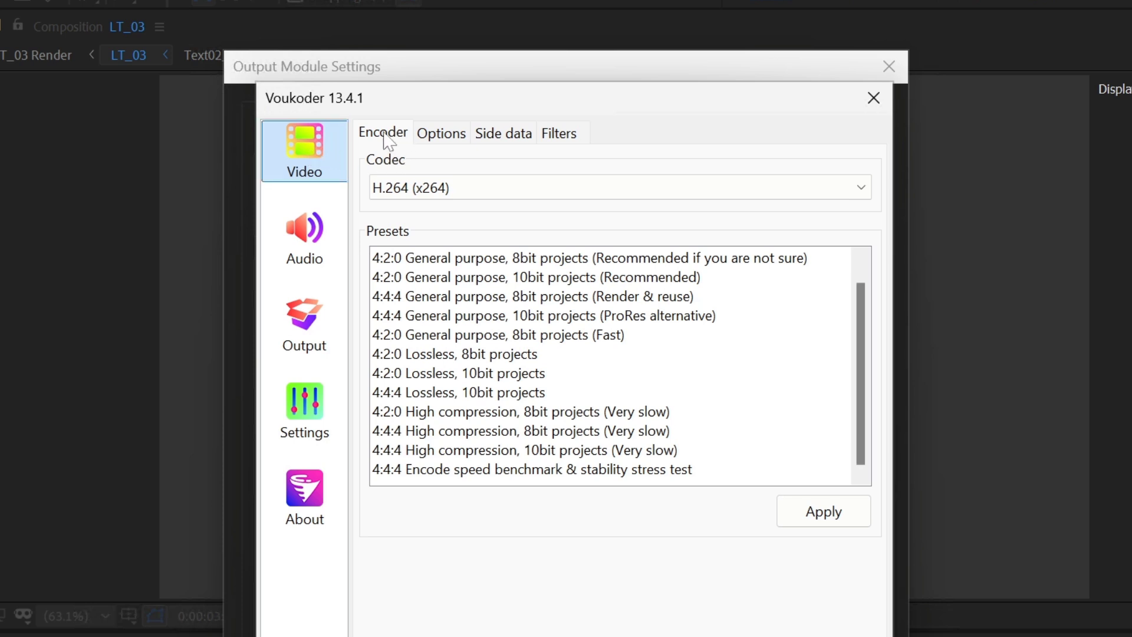
left_click(439, 133)
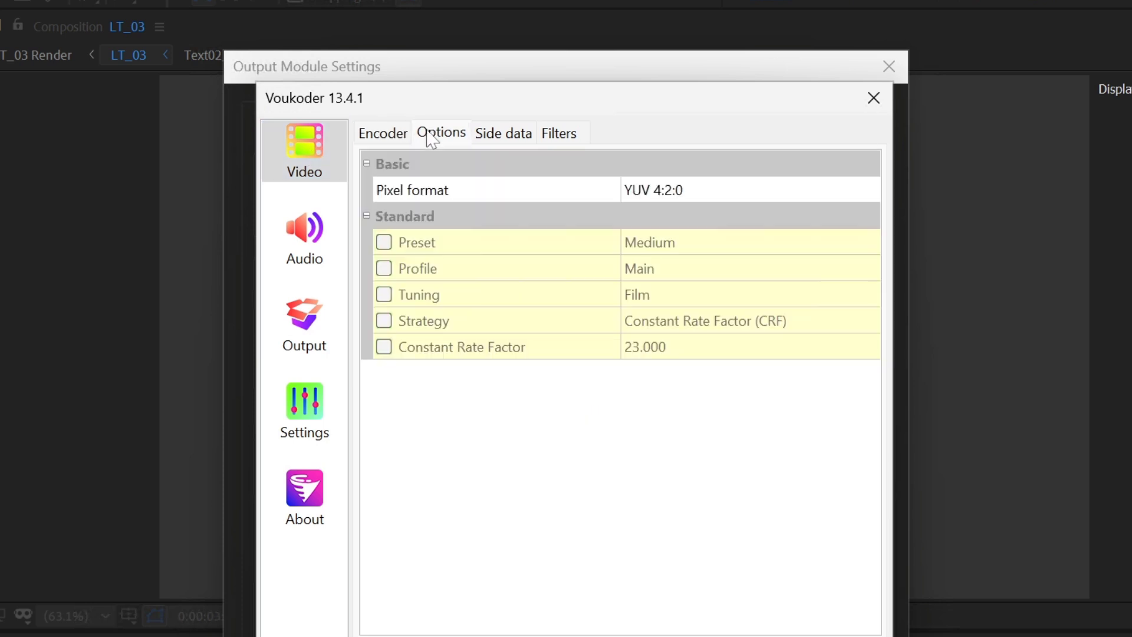
mouse_move(498, 137)
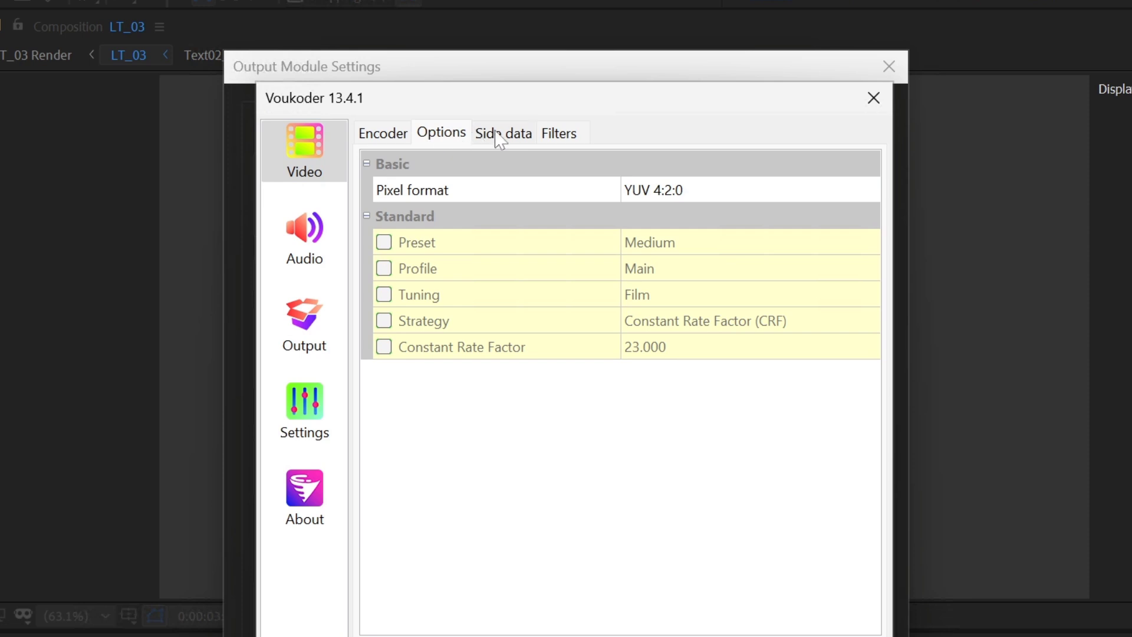
mouse_move(504, 140)
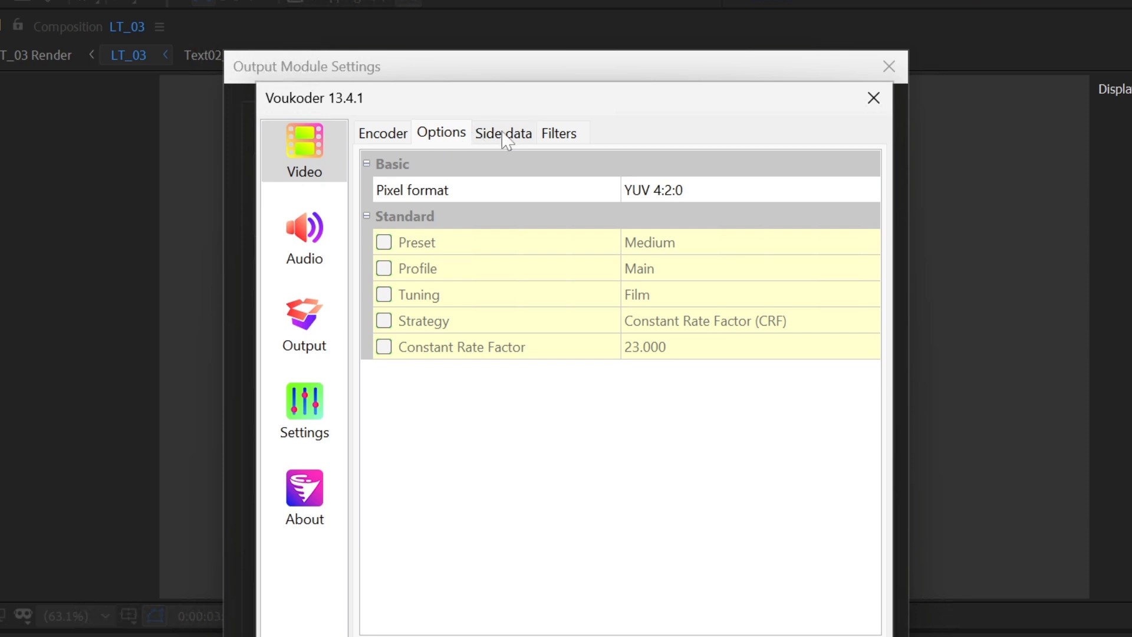
mouse_move(658, 256)
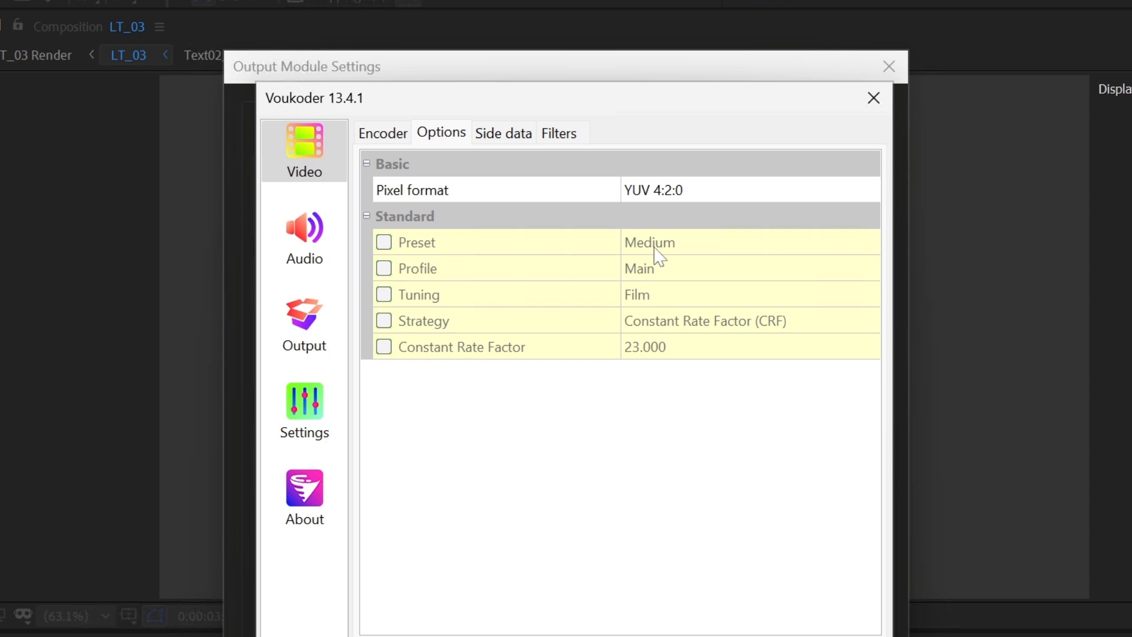
left_click(867, 241)
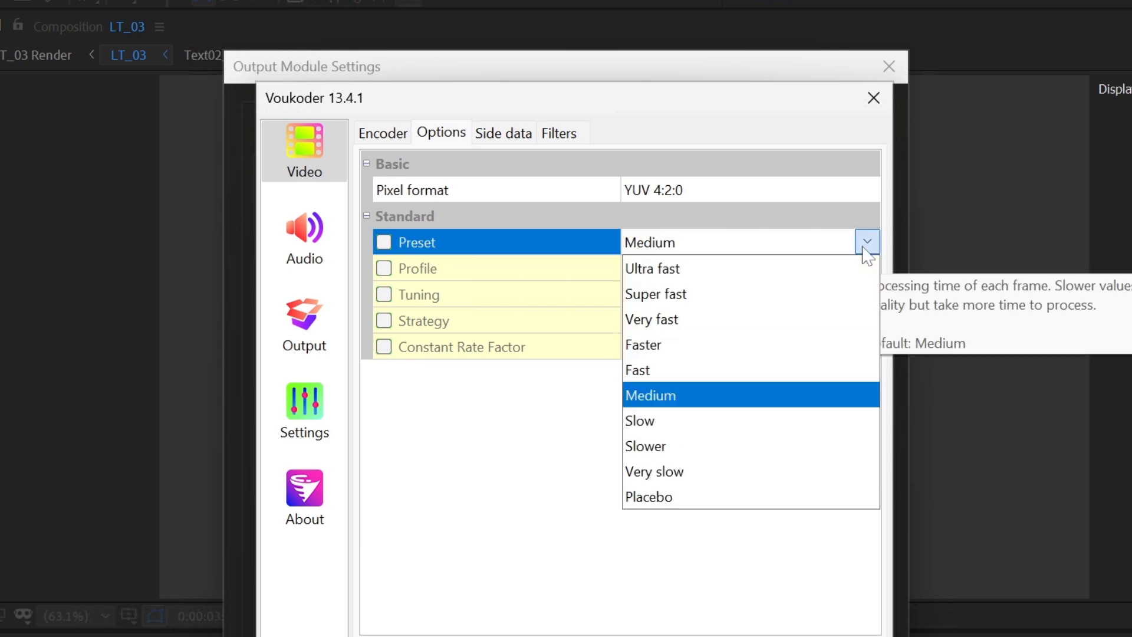
left_click(650, 395)
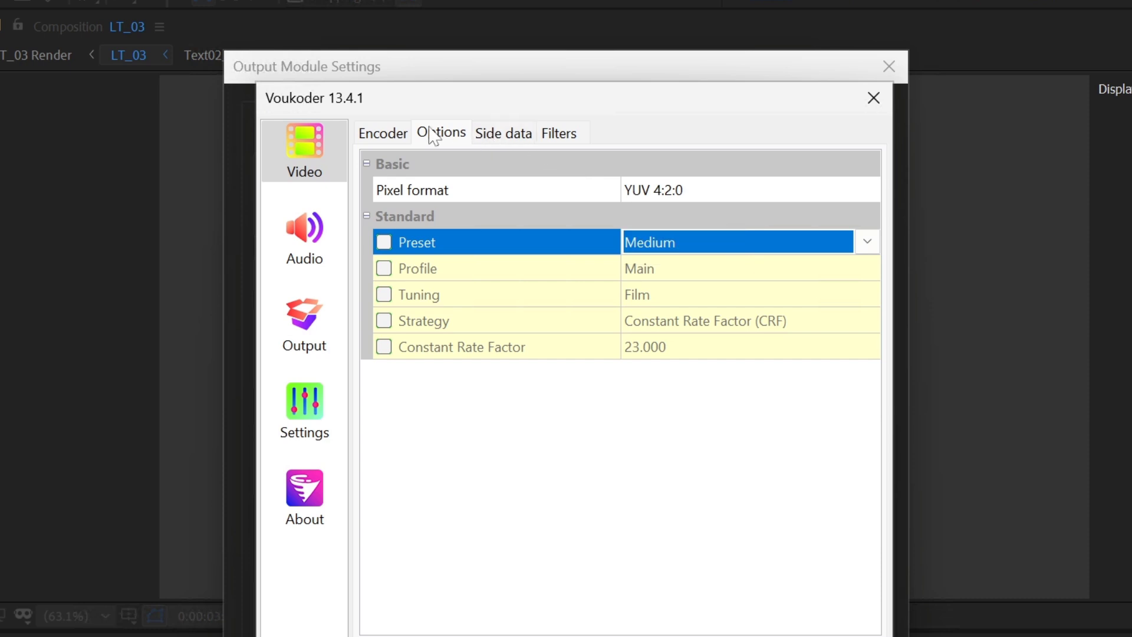
left_click(382, 133)
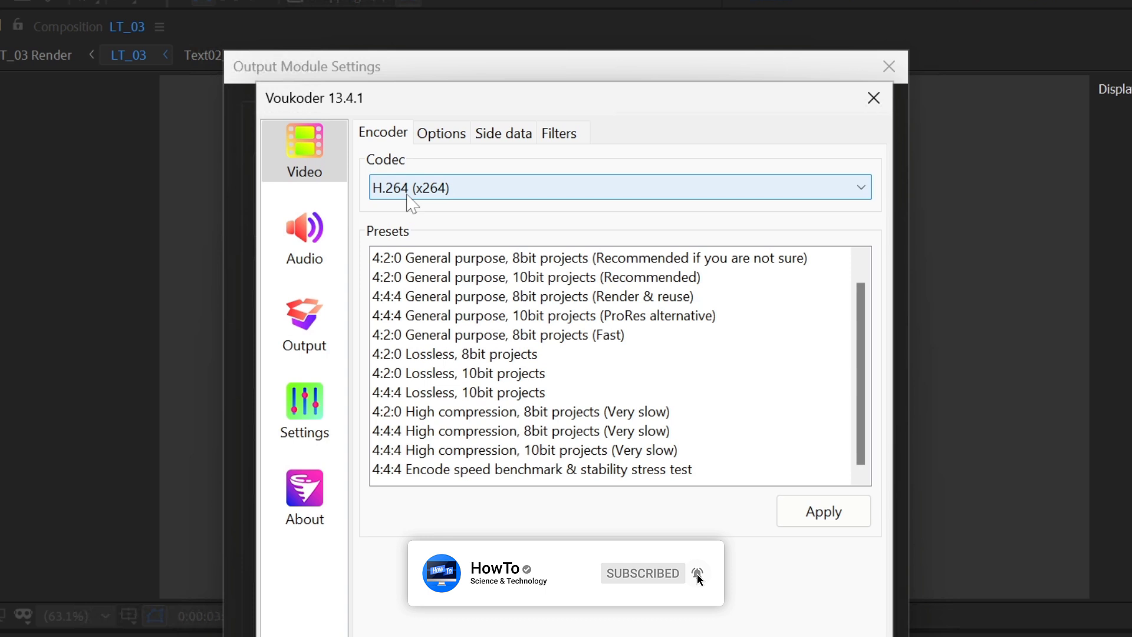
left_click(859, 187)
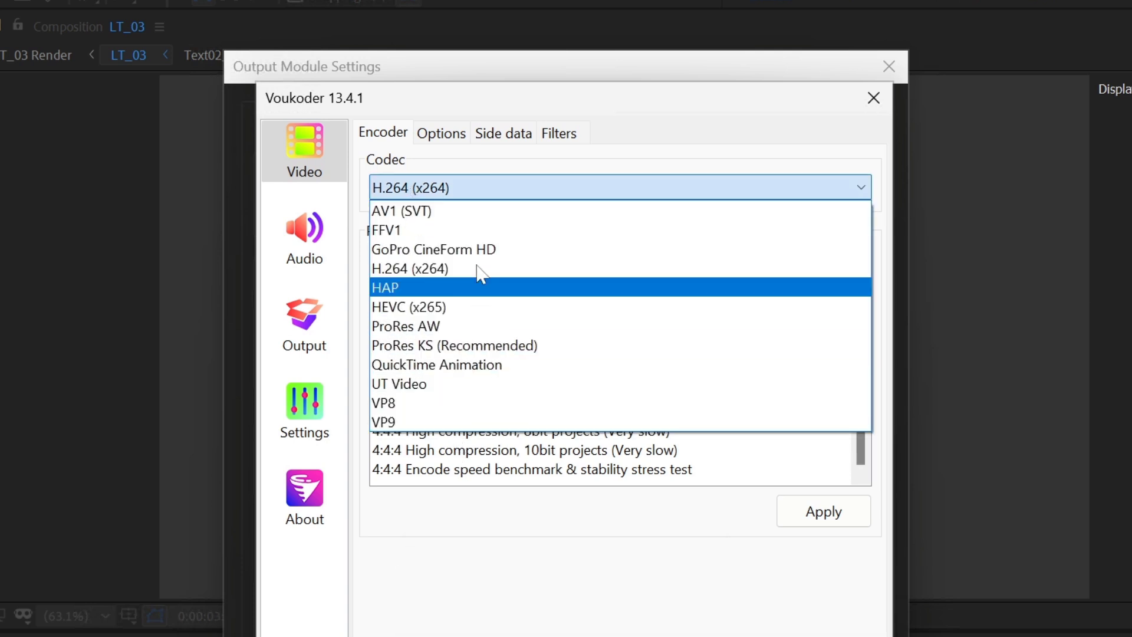
- Review the 320 kbit/s audio encoder and keep MPEG-4 (.mp4) as the container
left_click(304, 237)
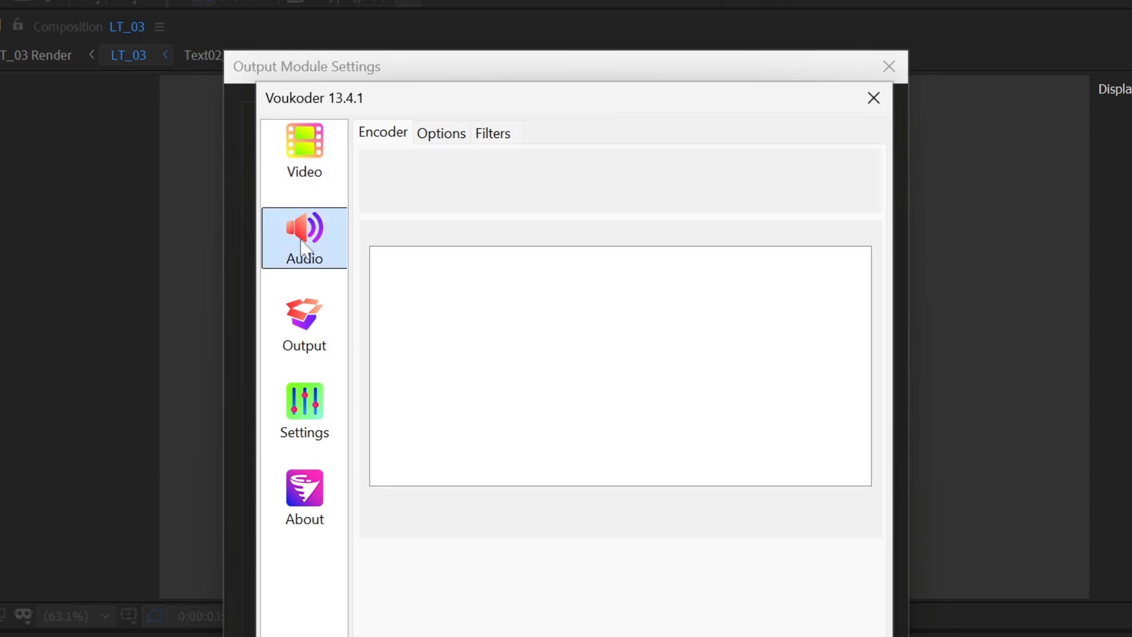
left_click(304, 238)
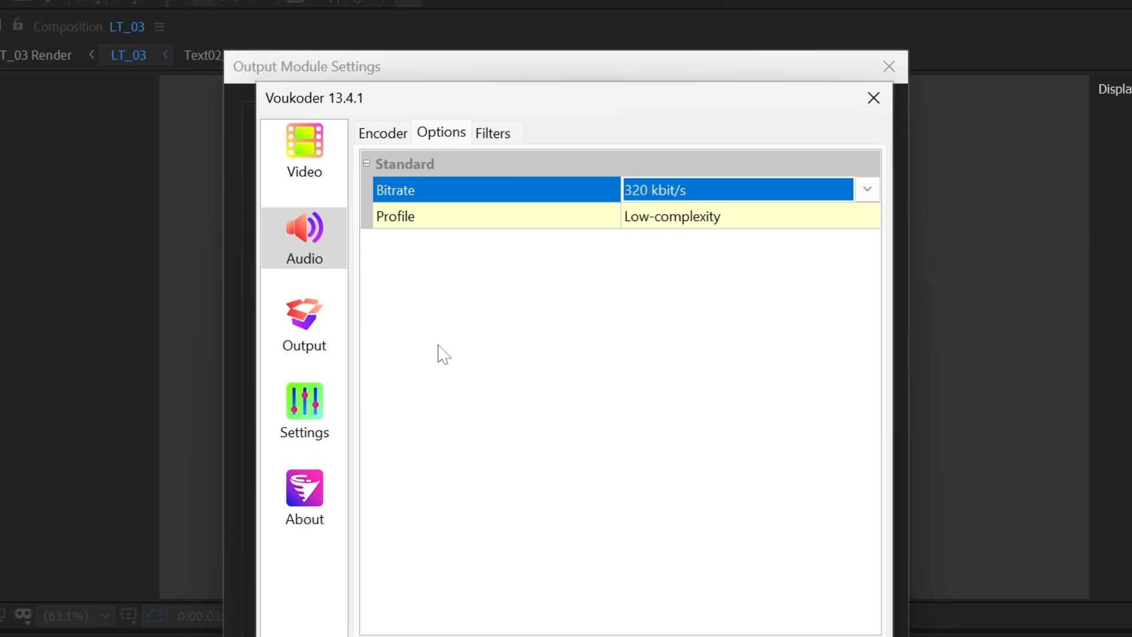
left_click(492, 216)
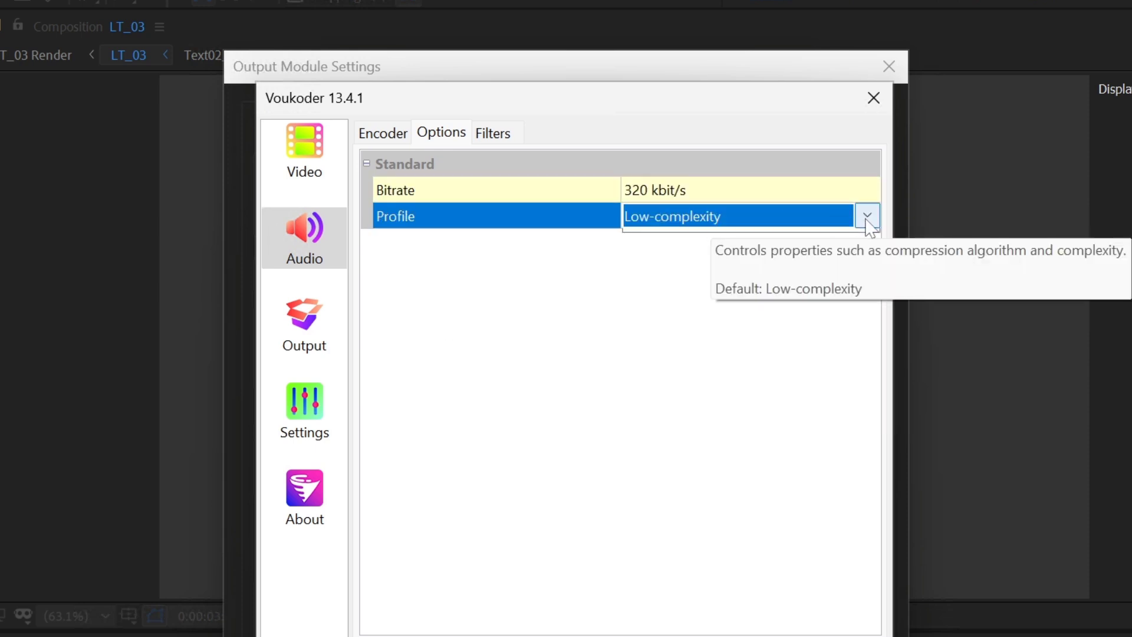
mouse_move(458, 308)
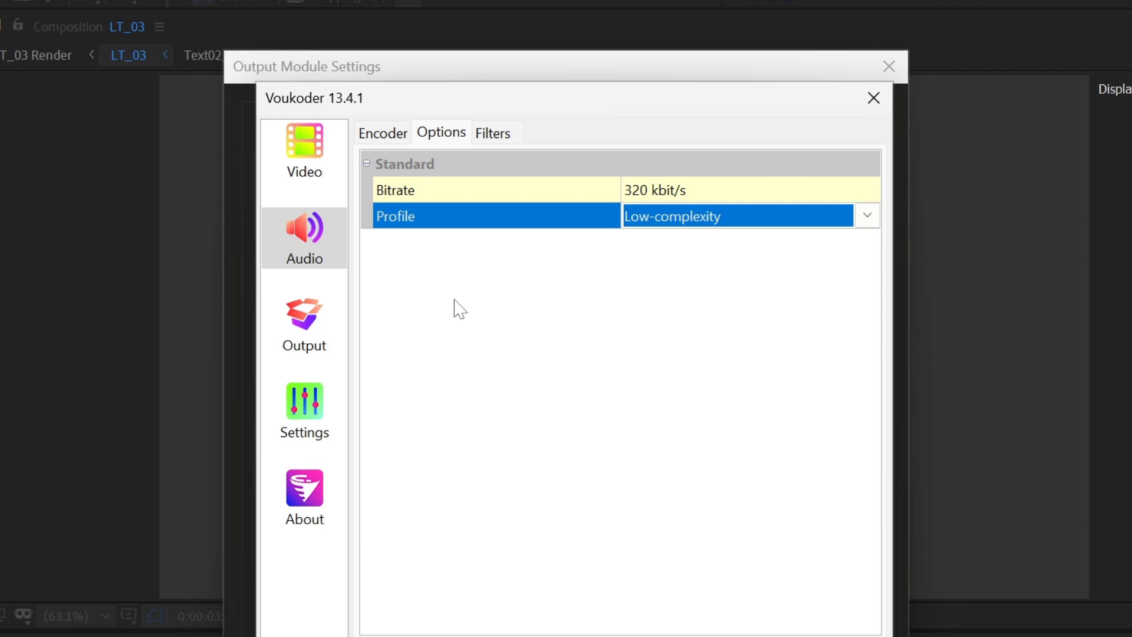
left_click(305, 326)
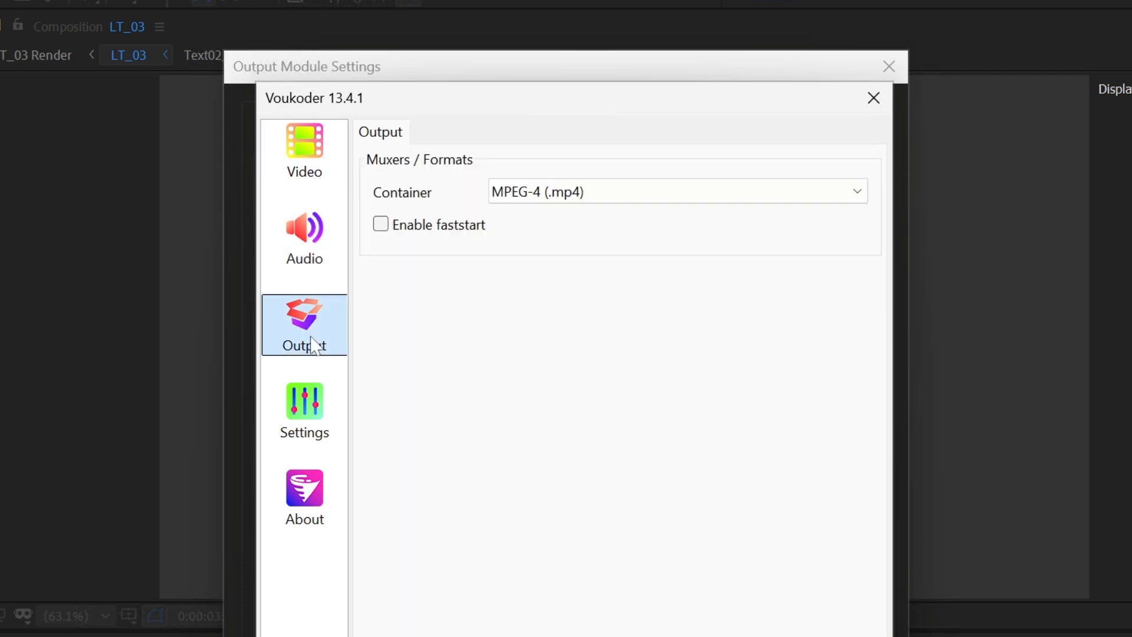
left_click(675, 191)
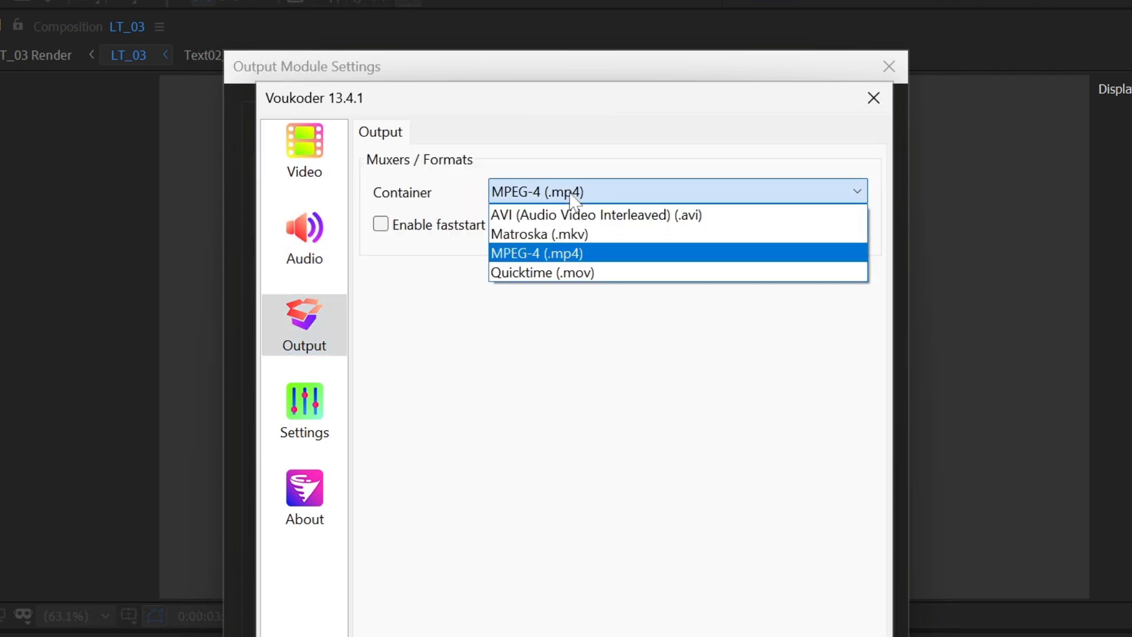
left_click(536, 252)
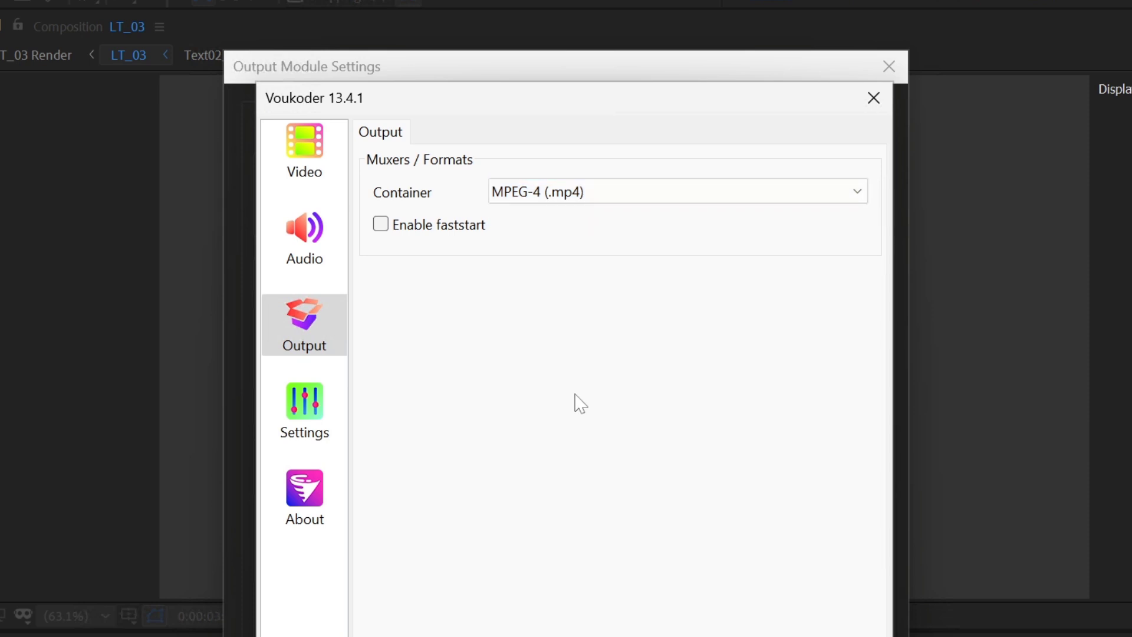
- Glance at Voukoder's language and logging settings, then close its window
left_click(304, 412)
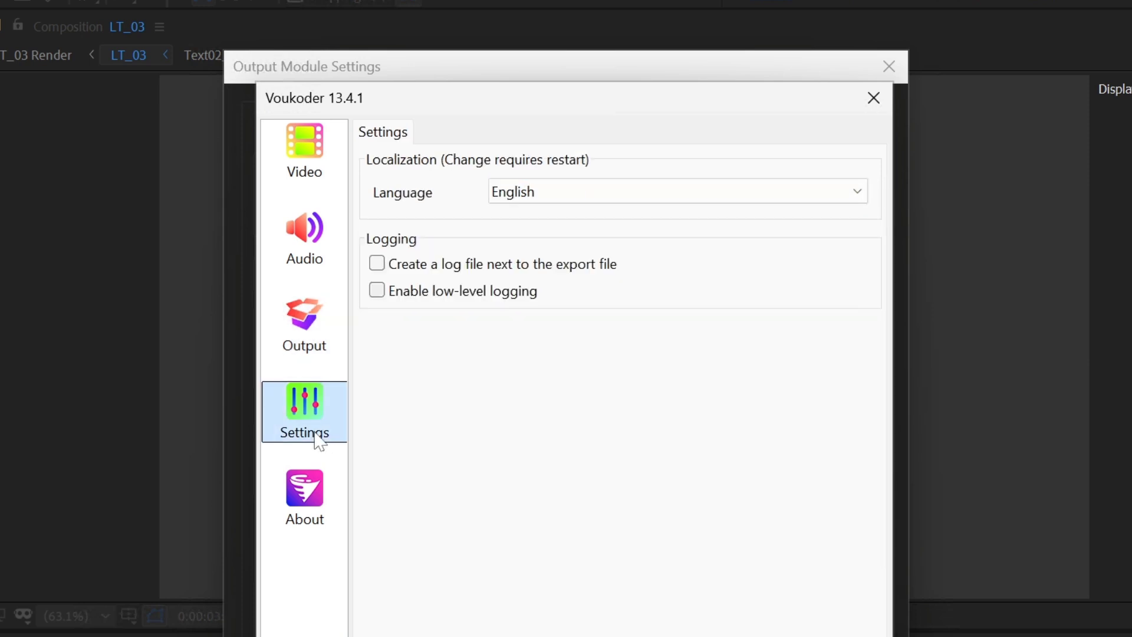
left_click(304, 149)
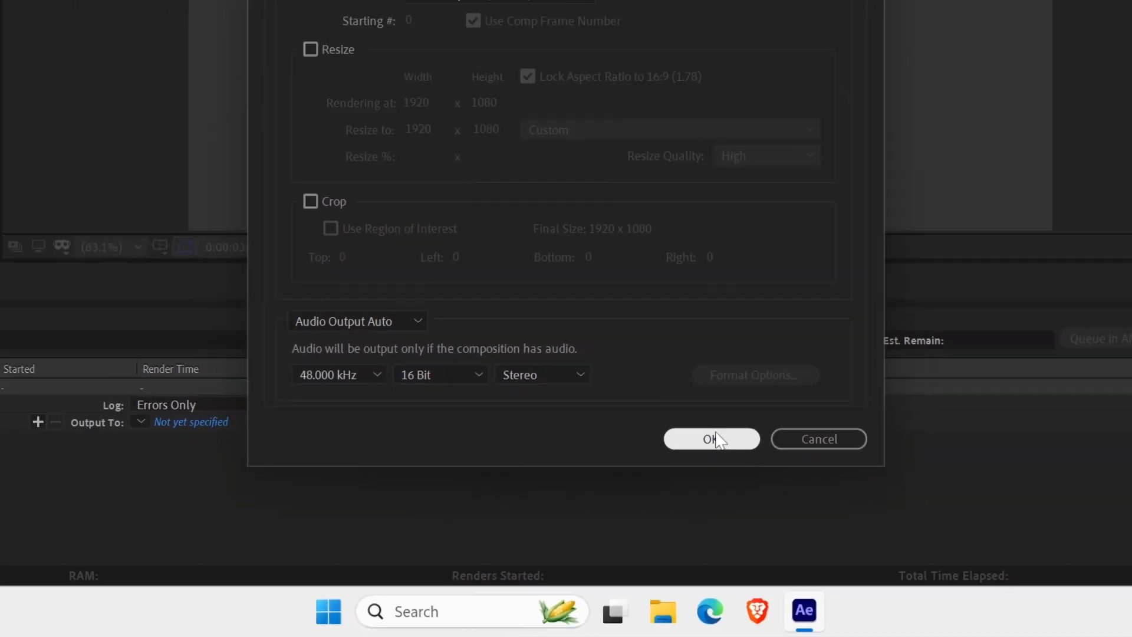
- Confirm the output module and name the output movie 'Lower Third' in the save dialog
left_click(709, 439)
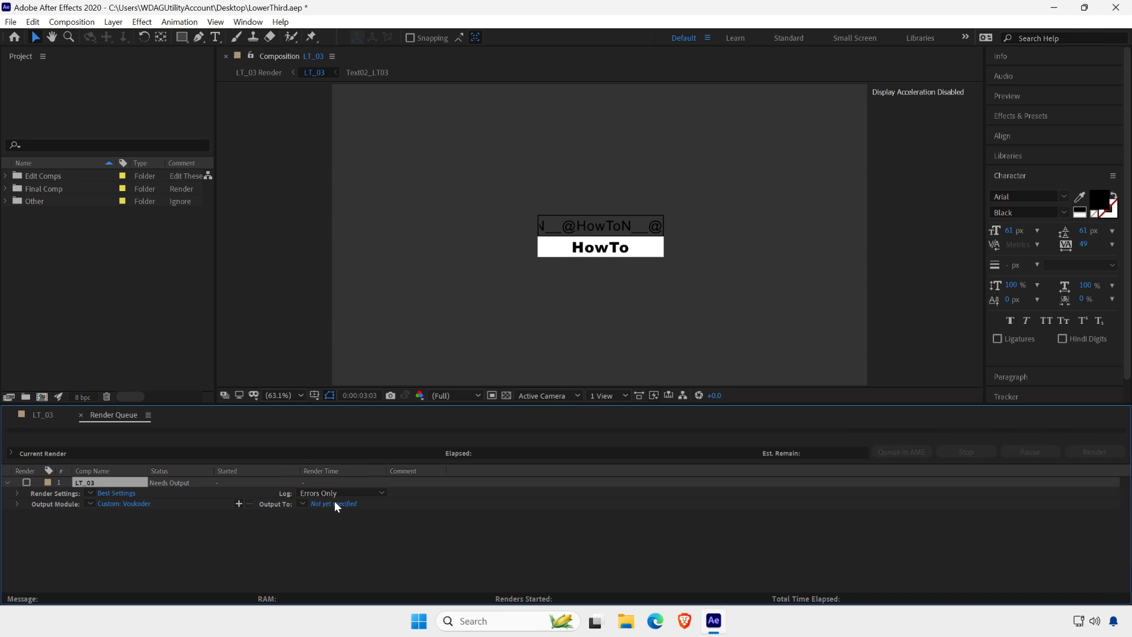
left_click(331, 504)
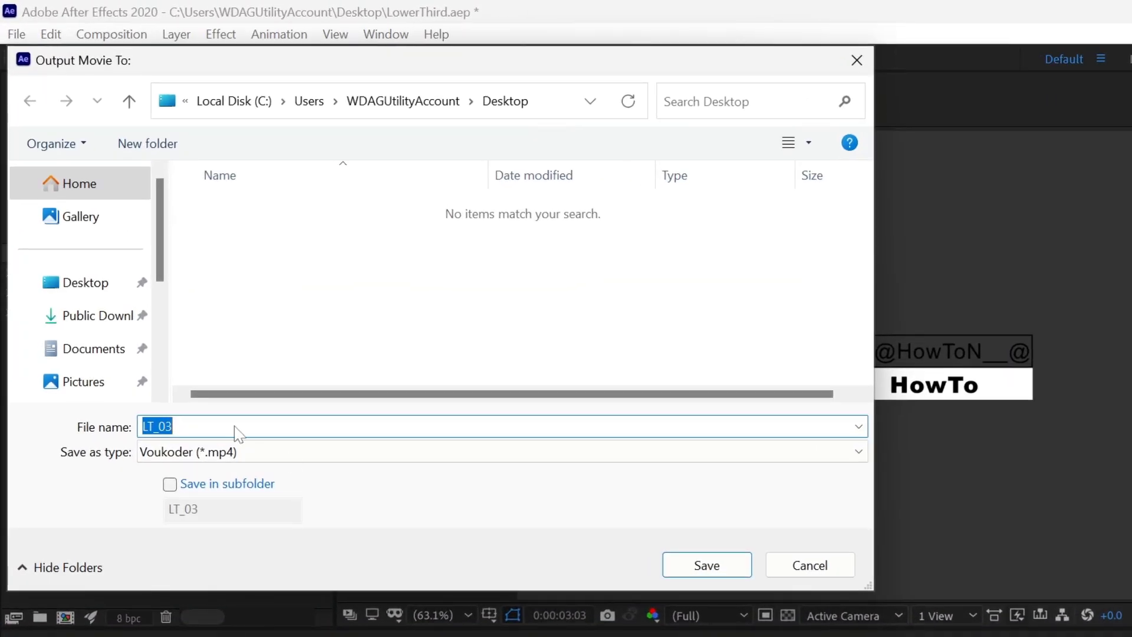
mouse_move(403, 515)
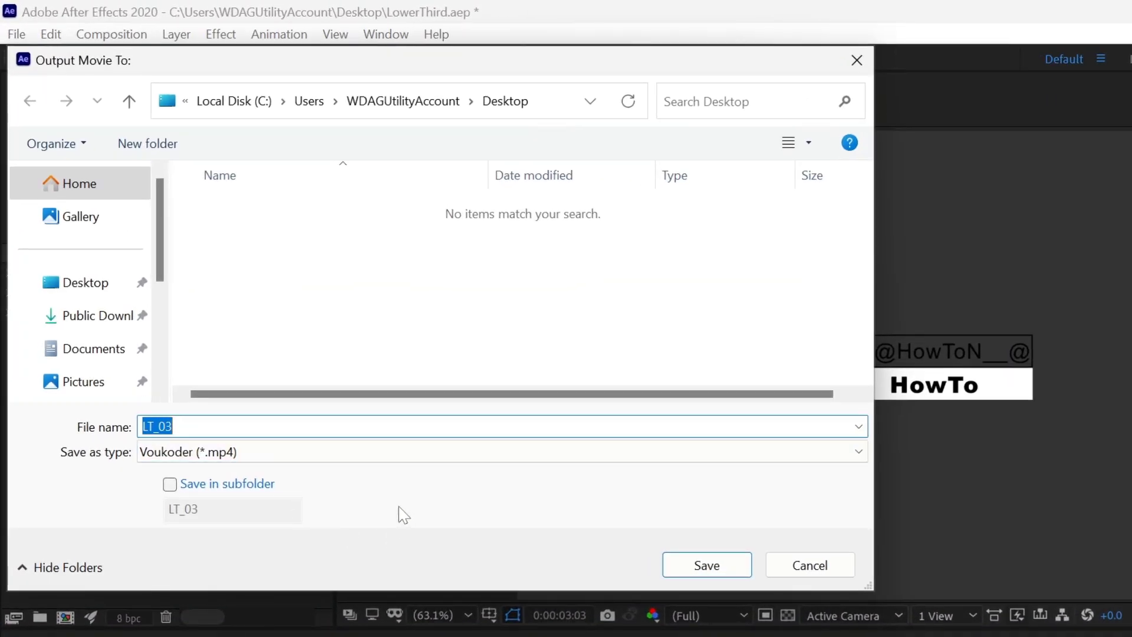
type("L")
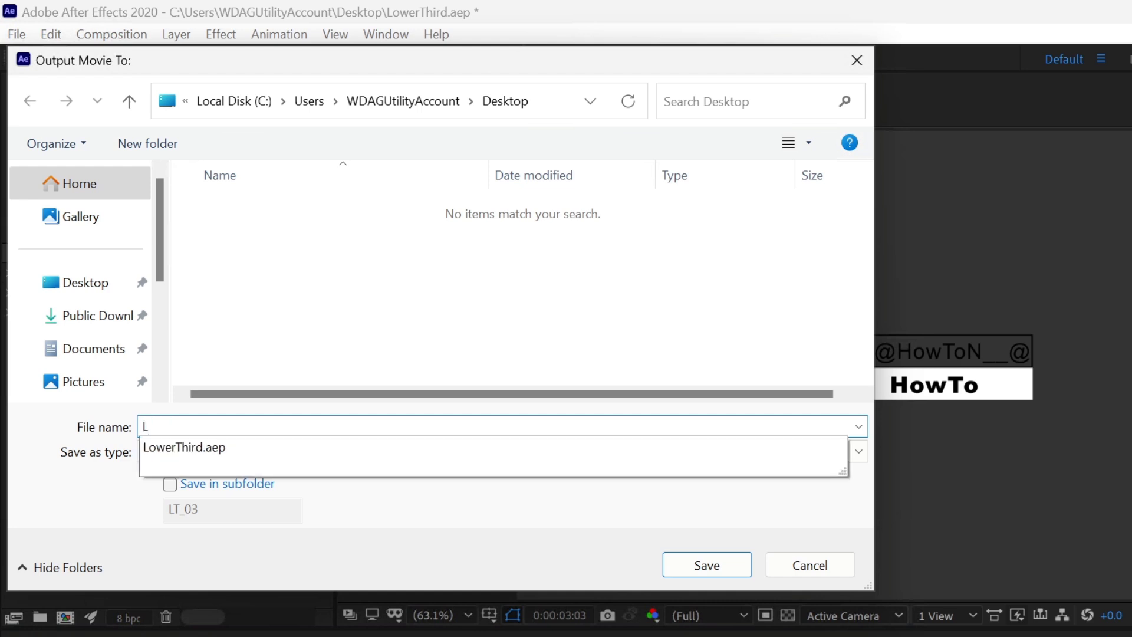
type("ower")
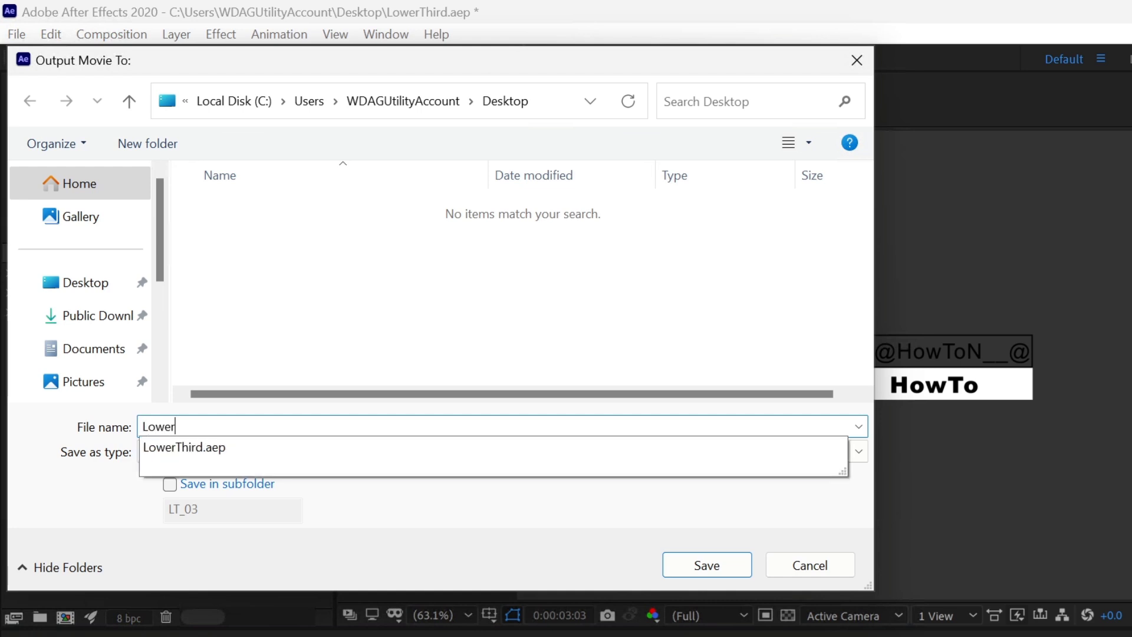
type("T")
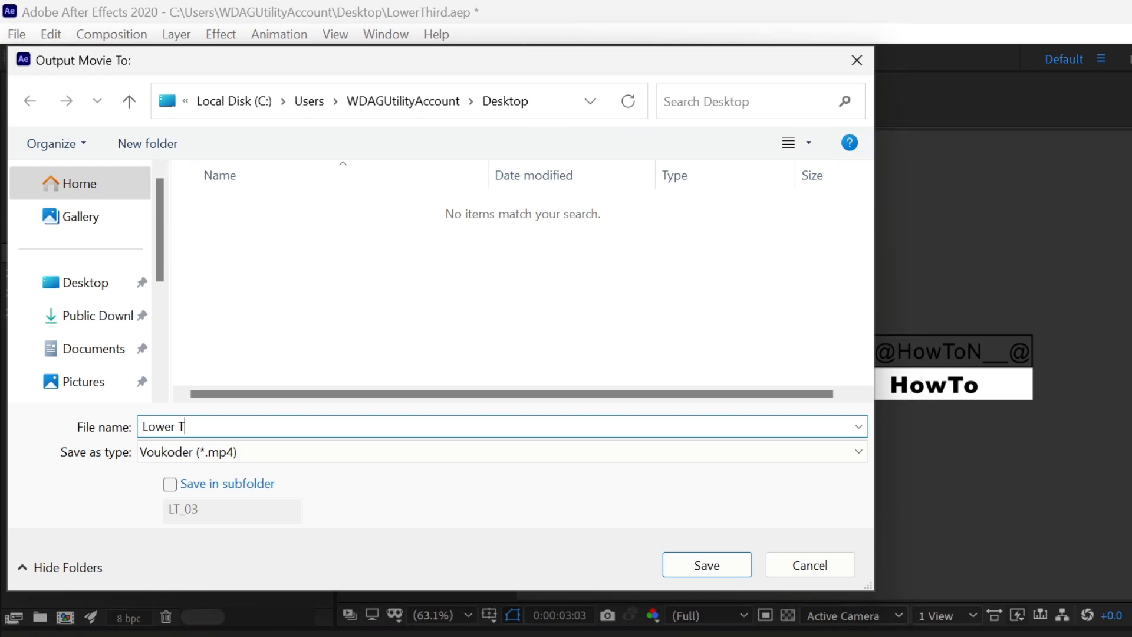
type("hird")
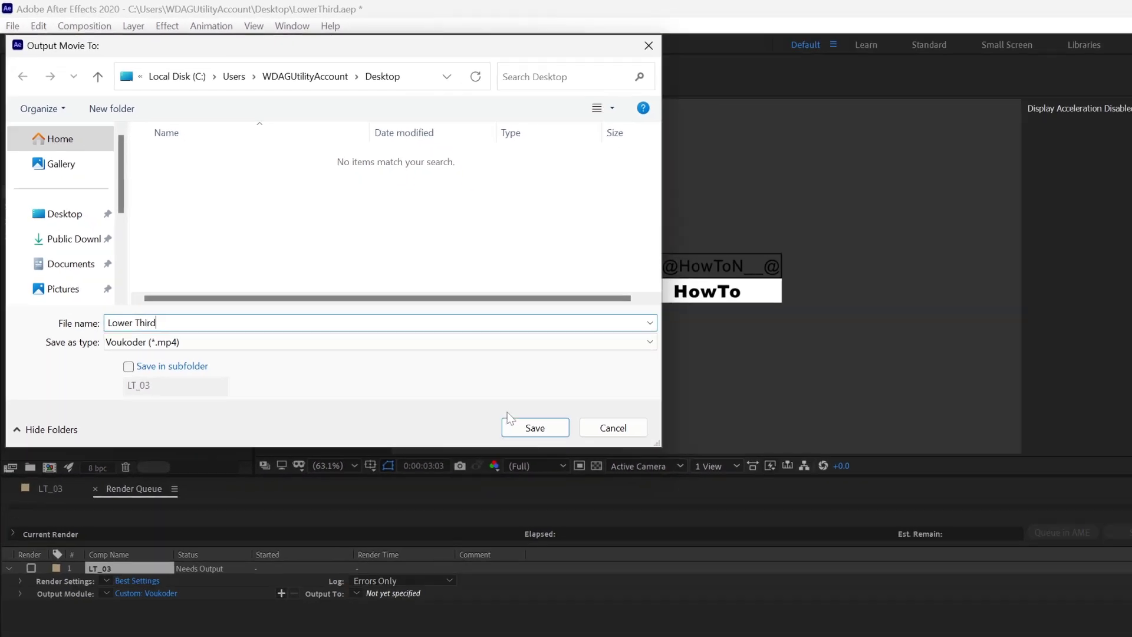
- Save to Desktop, render LT_03 to Lower Third.mp4, then minimise After Effects
left_click(534, 427)
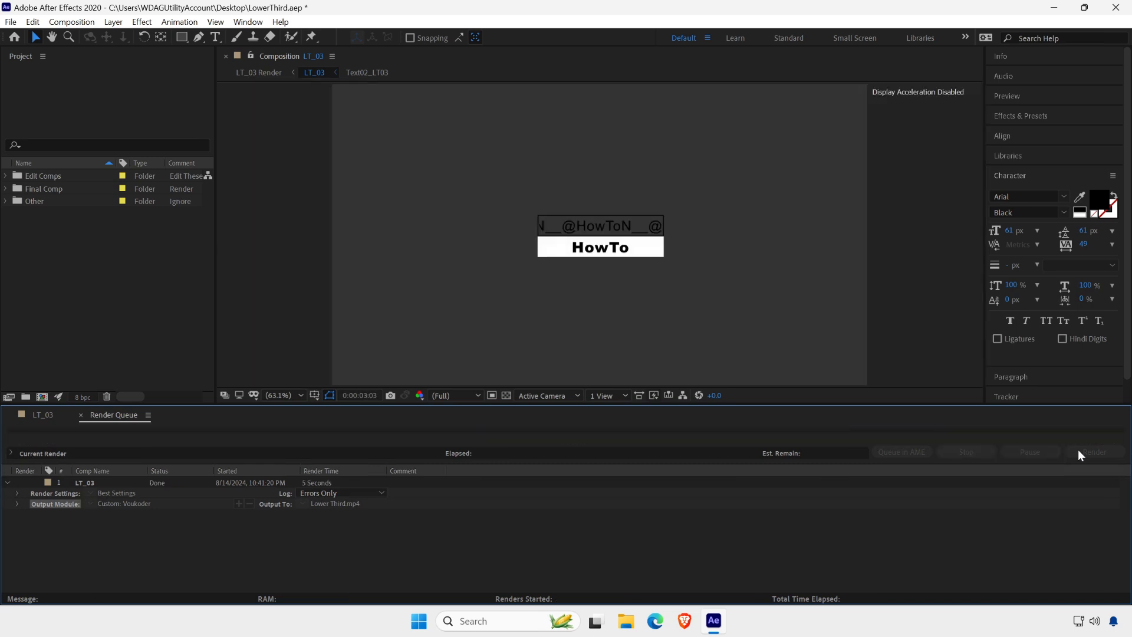
mouse_move(1037, 442)
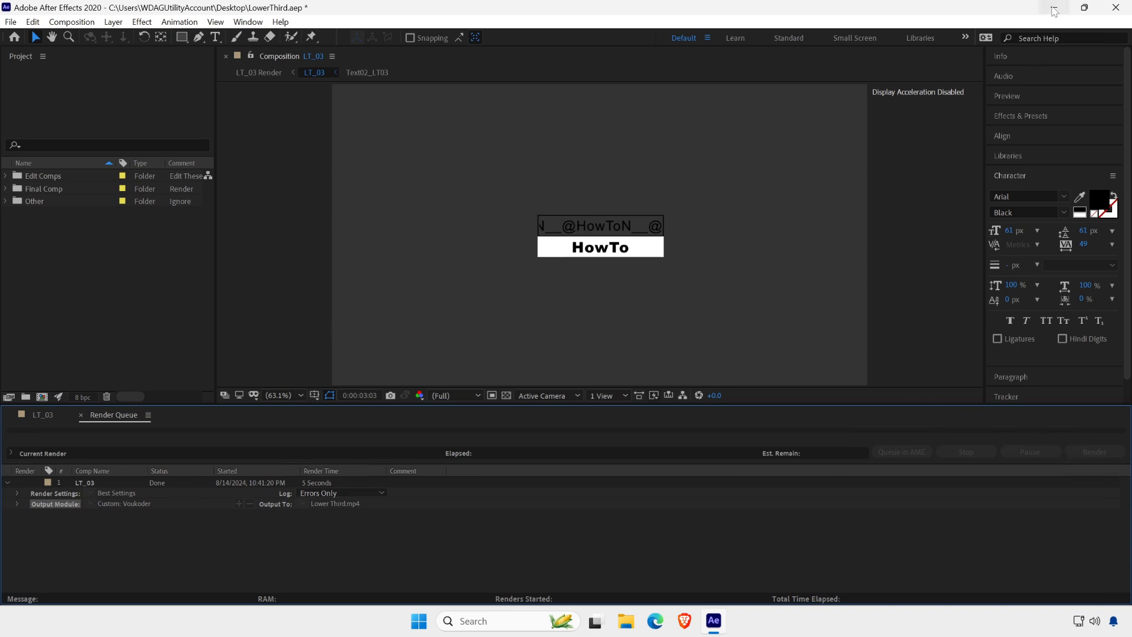
left_click(1053, 9)
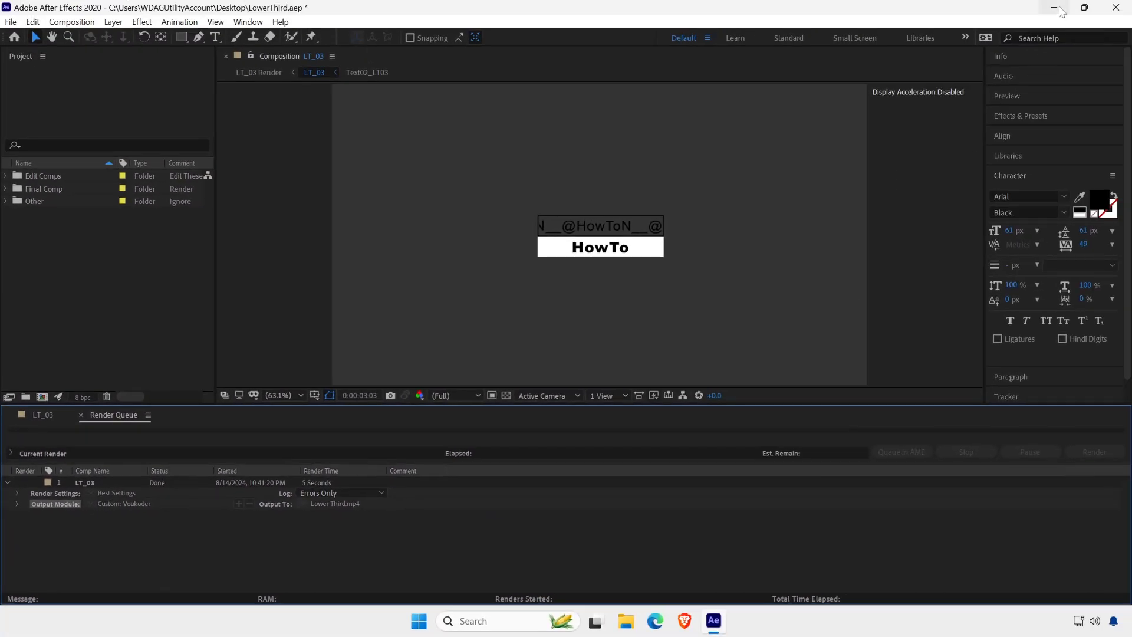
left_click(1052, 9)
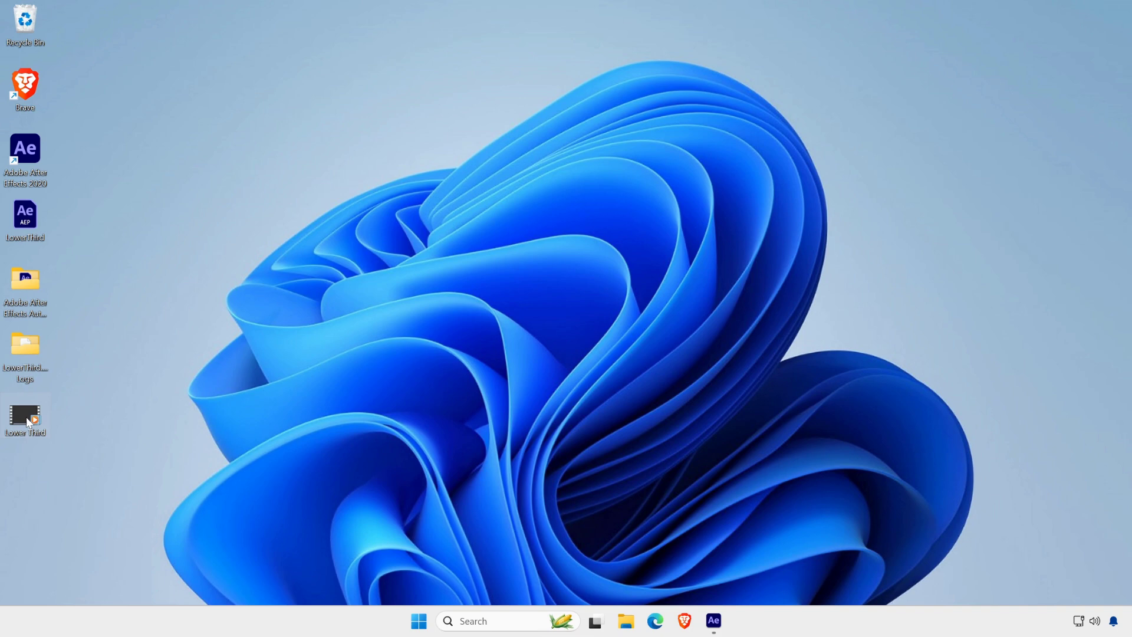
- Inspect Lower Third's Details properties: 49.9 KB MP4, 1920×1080, 25 fps, 5 seconds
right_click(25, 418)
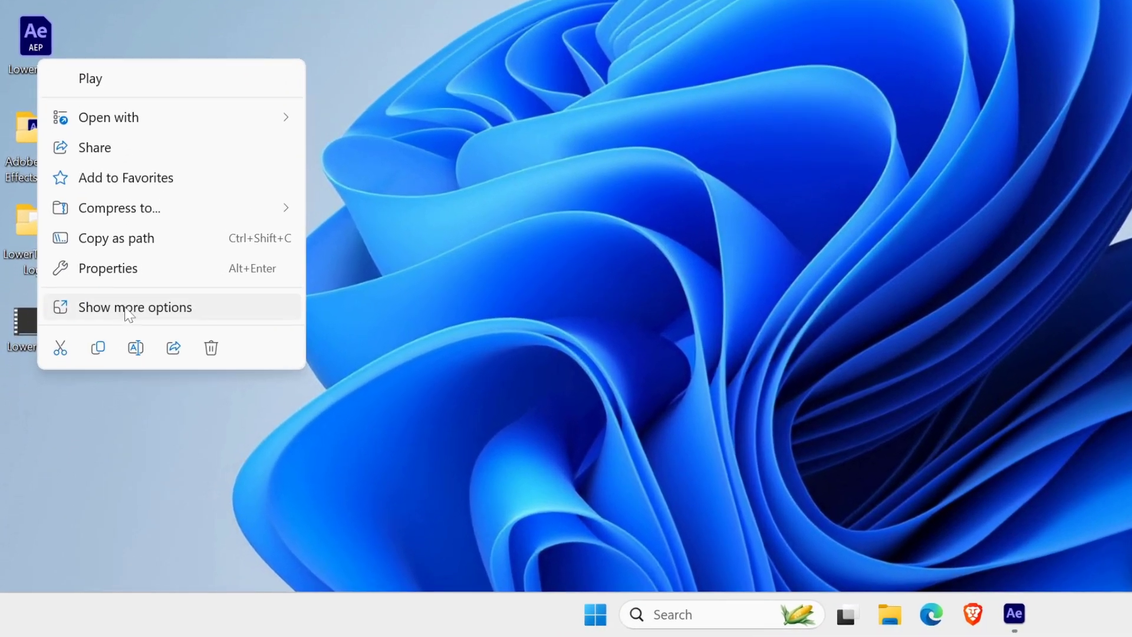
left_click(109, 268)
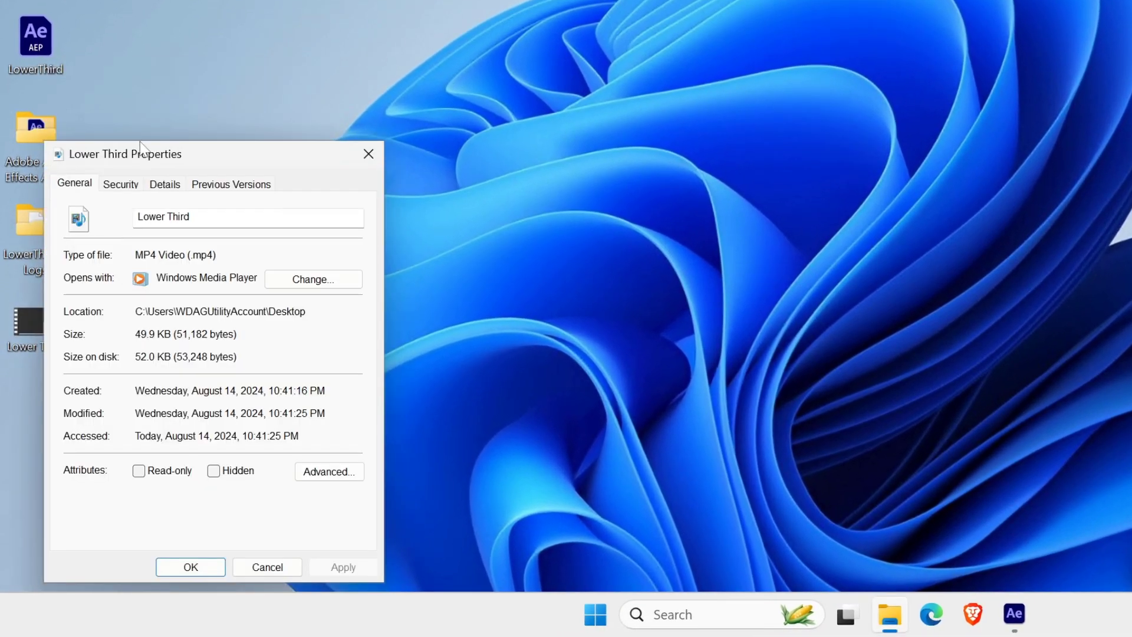
mouse_move(106, 344)
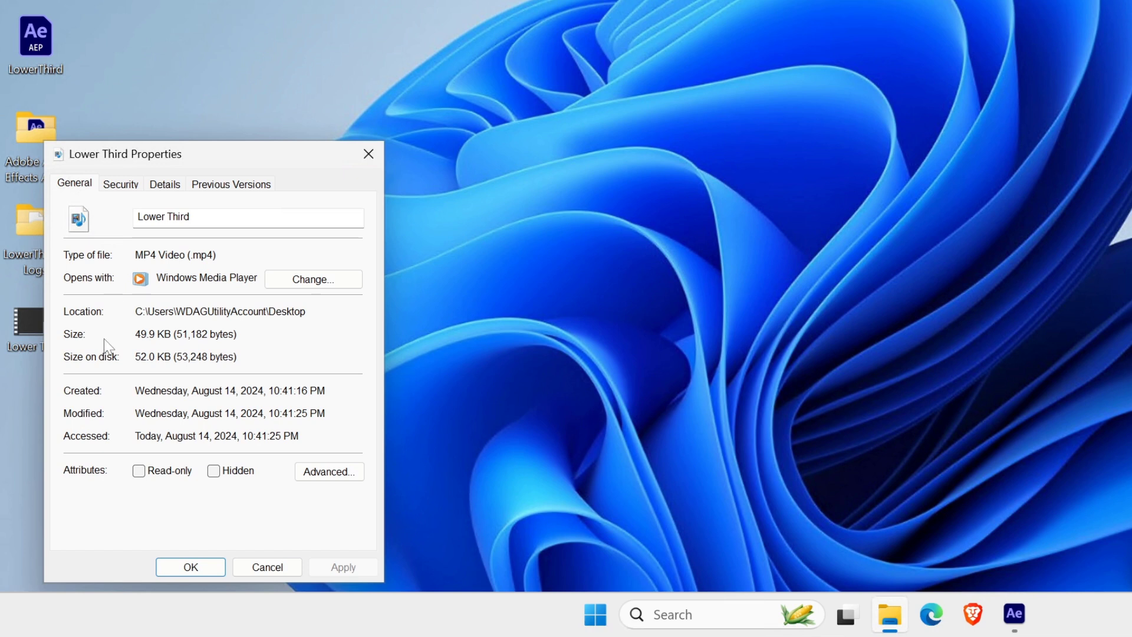
mouse_move(174, 307)
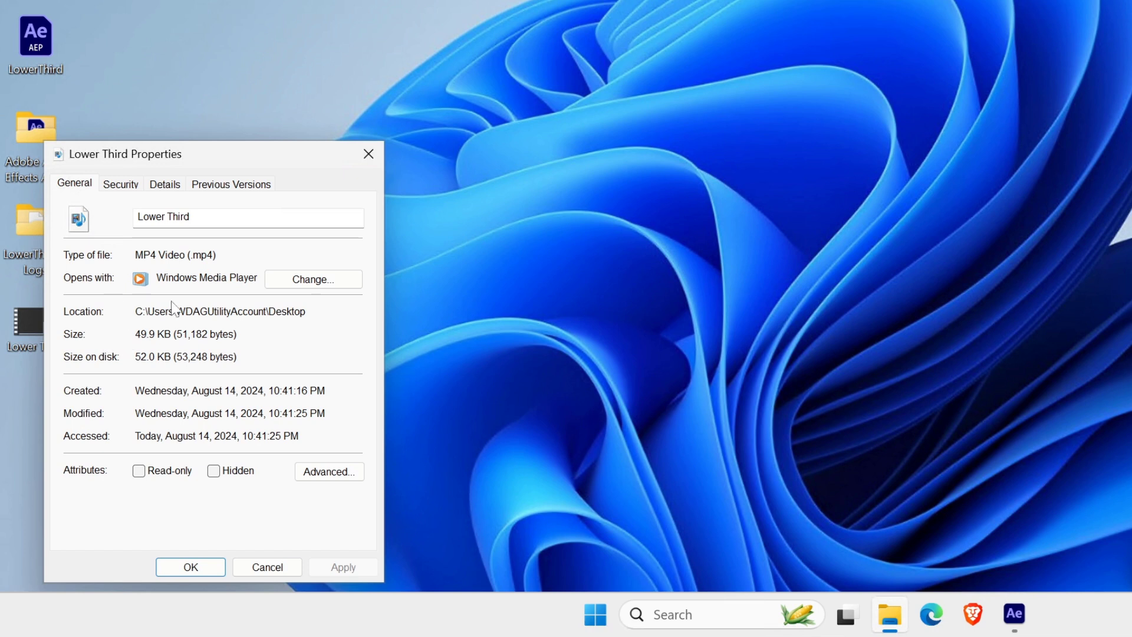
left_click(164, 183)
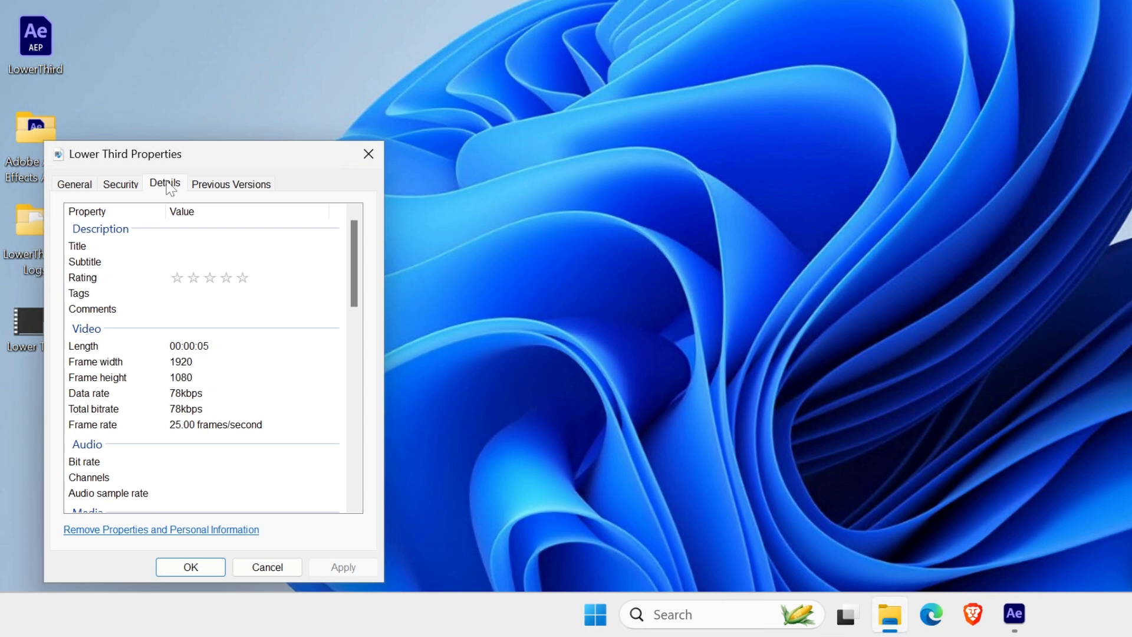
scroll("down", 3)
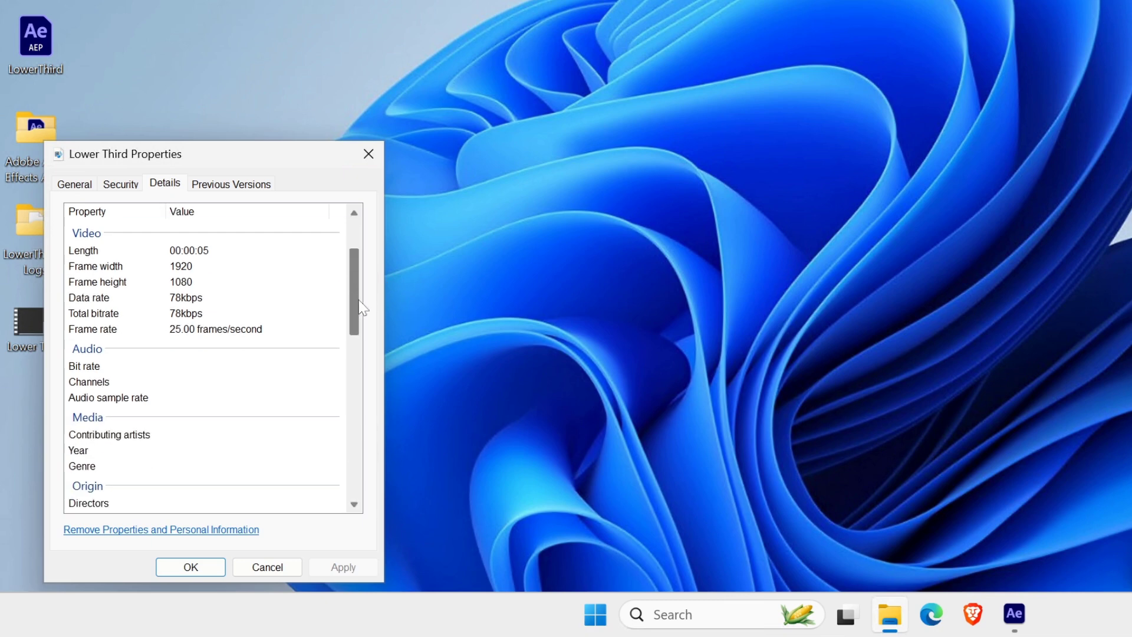
scroll("down", 3)
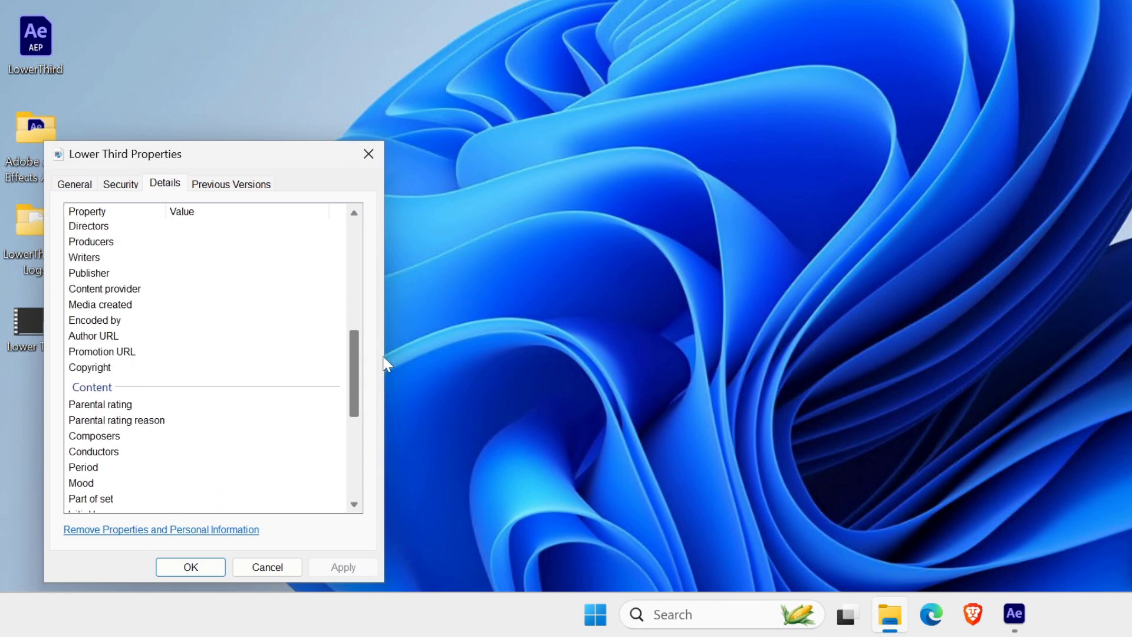
scroll("up", 3)
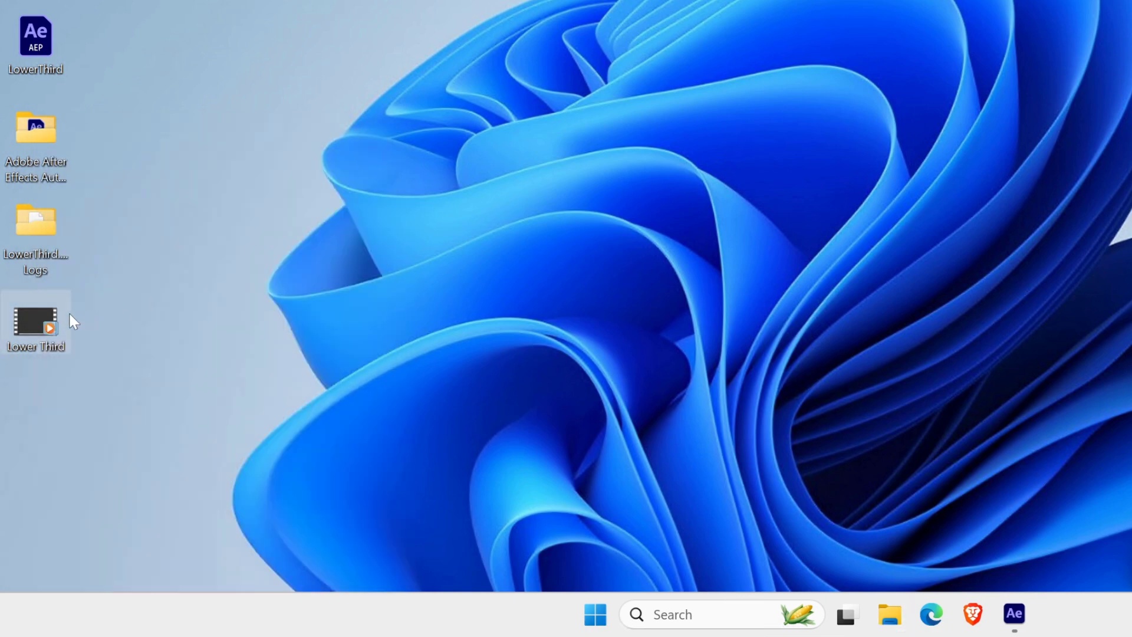
- Play Lower Third in Media Player Legacy with recommended settings, then close the player
double_click(35, 319)
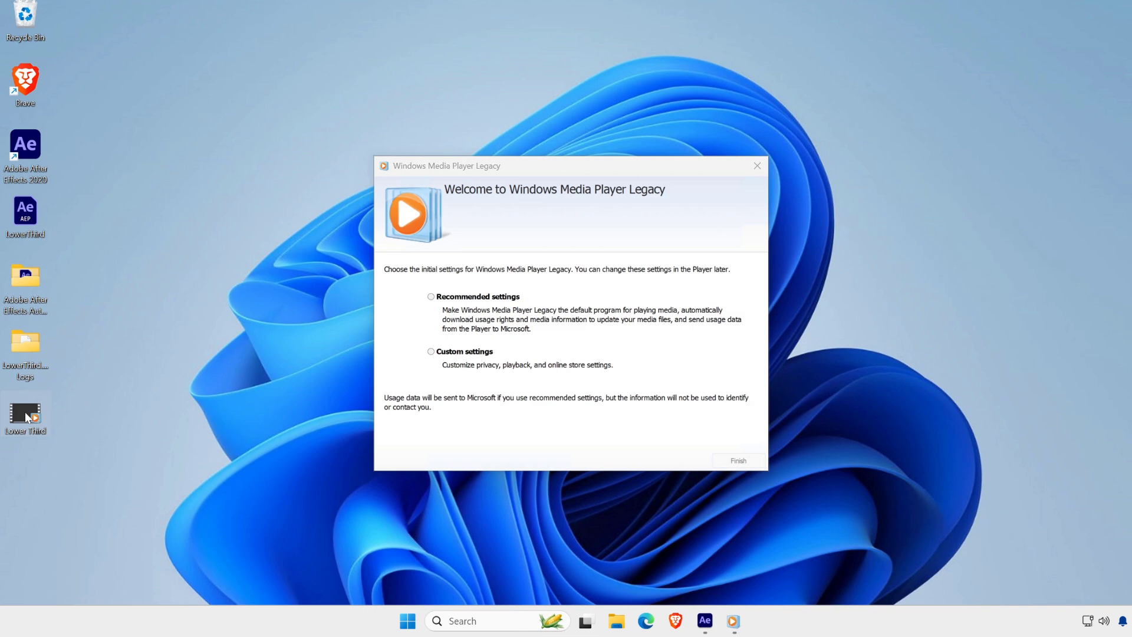
left_click(432, 295)
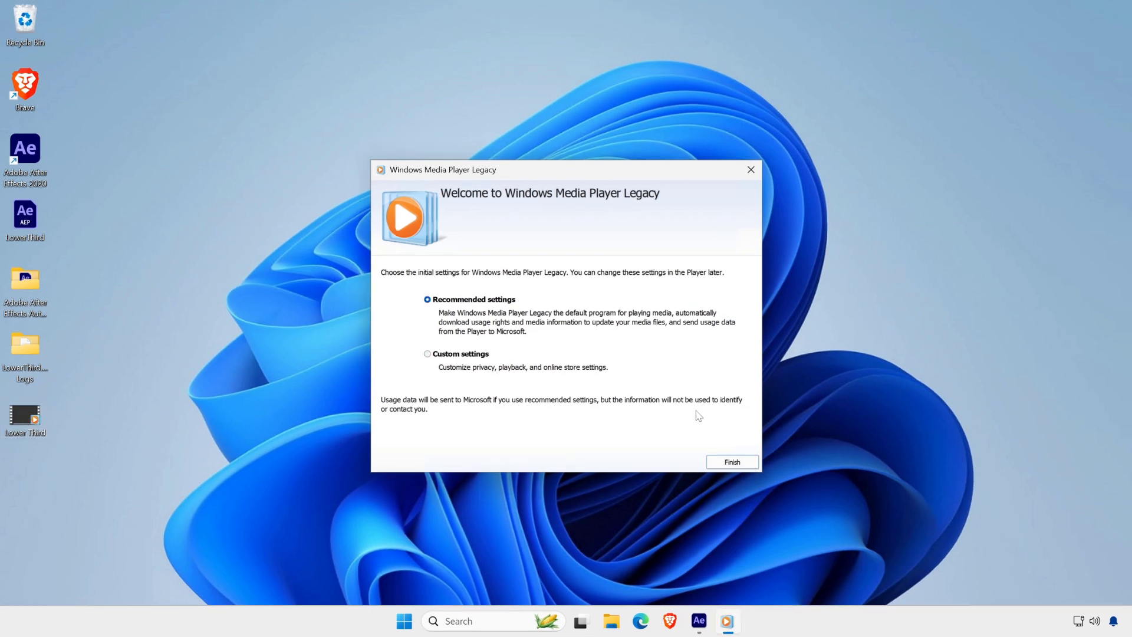
left_click(730, 461)
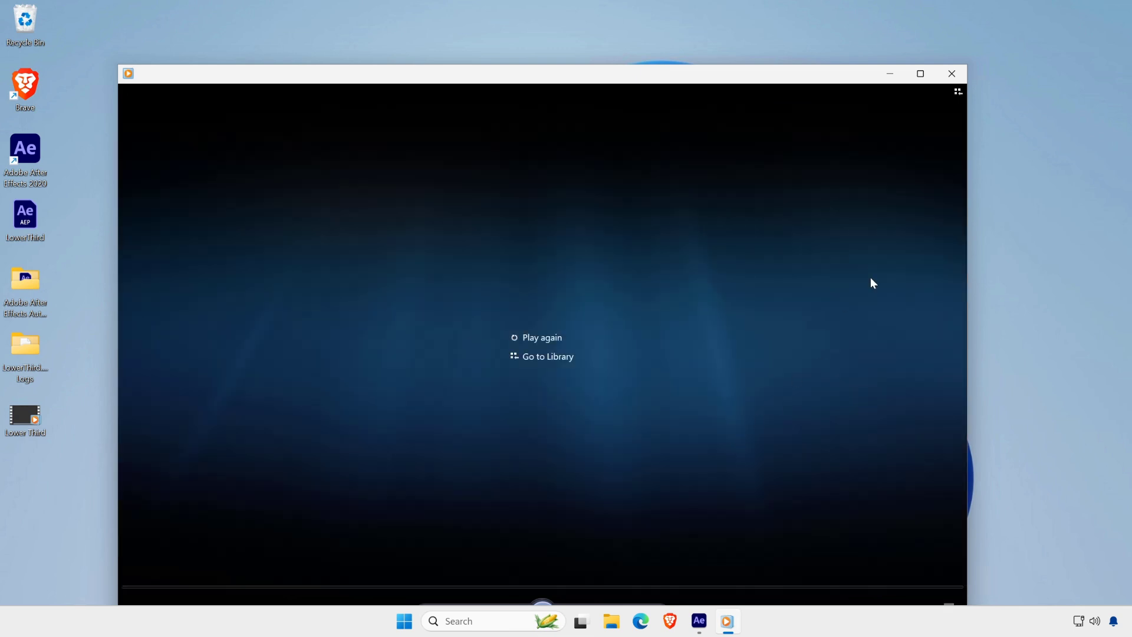
mouse_move(951, 73)
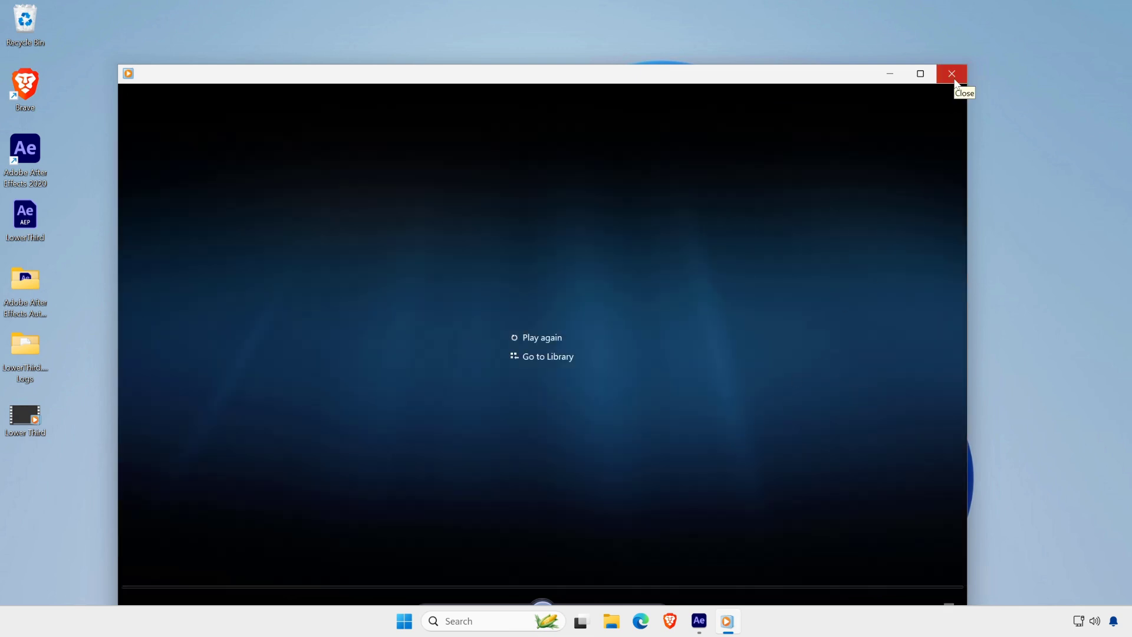
left_click(951, 73)
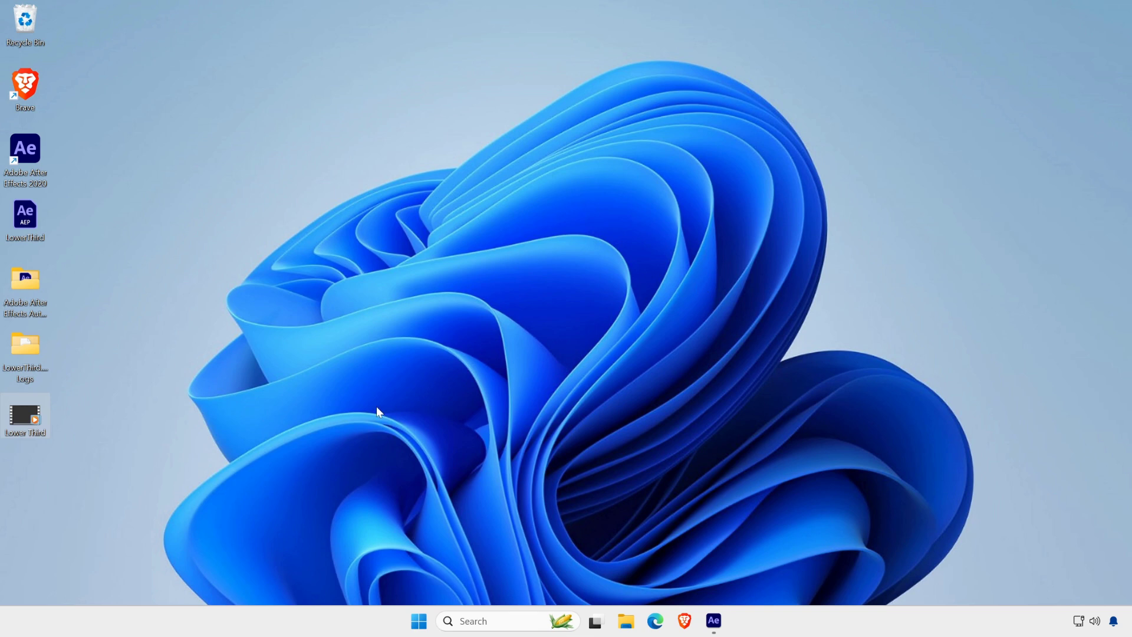
mouse_move(595, 301)
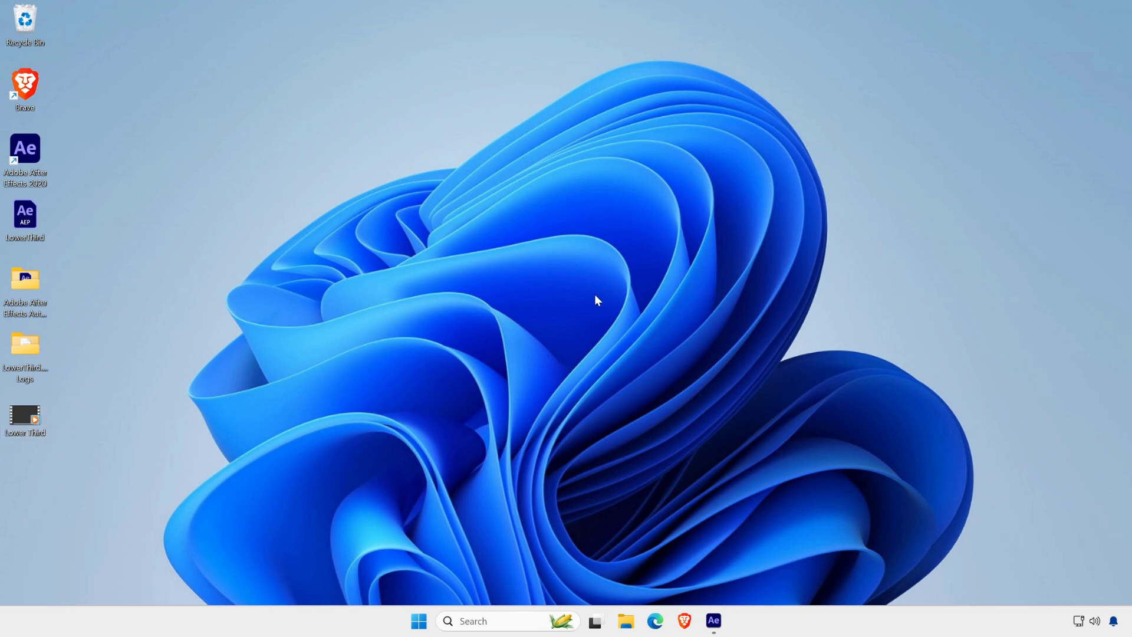